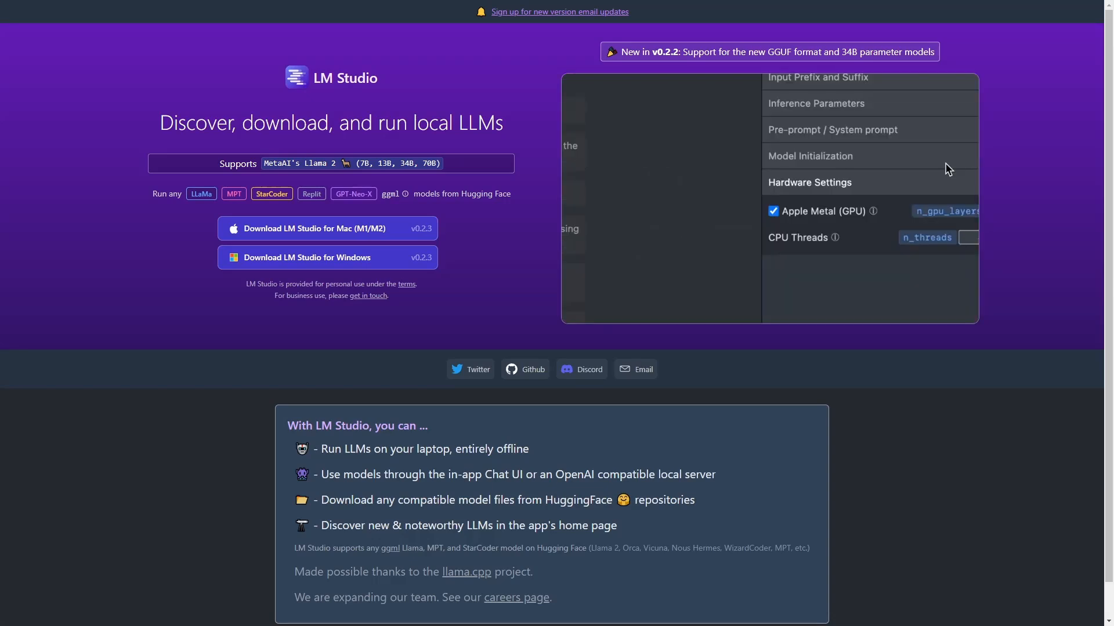
pyautogui.moveTo(875, 214)
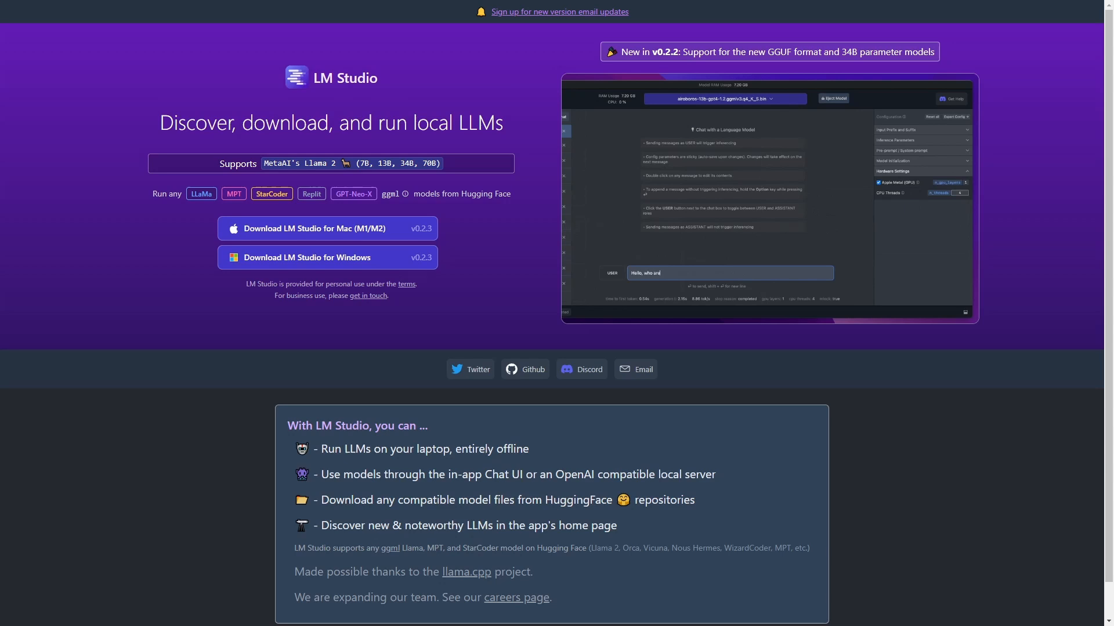
pyautogui.moveTo(353, 229)
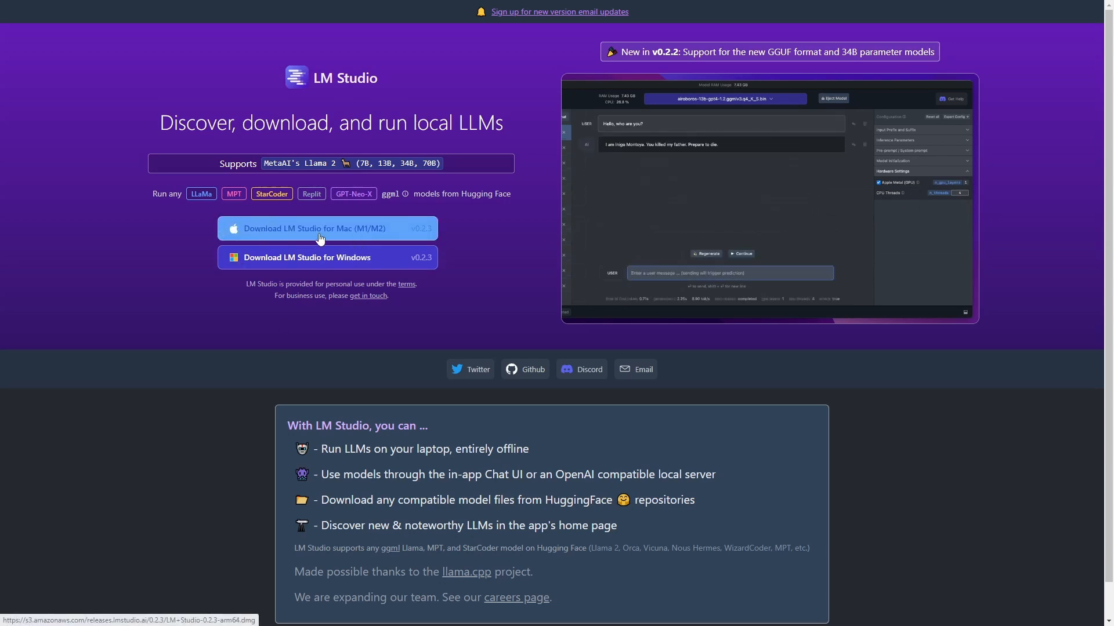
pyautogui.moveTo(347, 264)
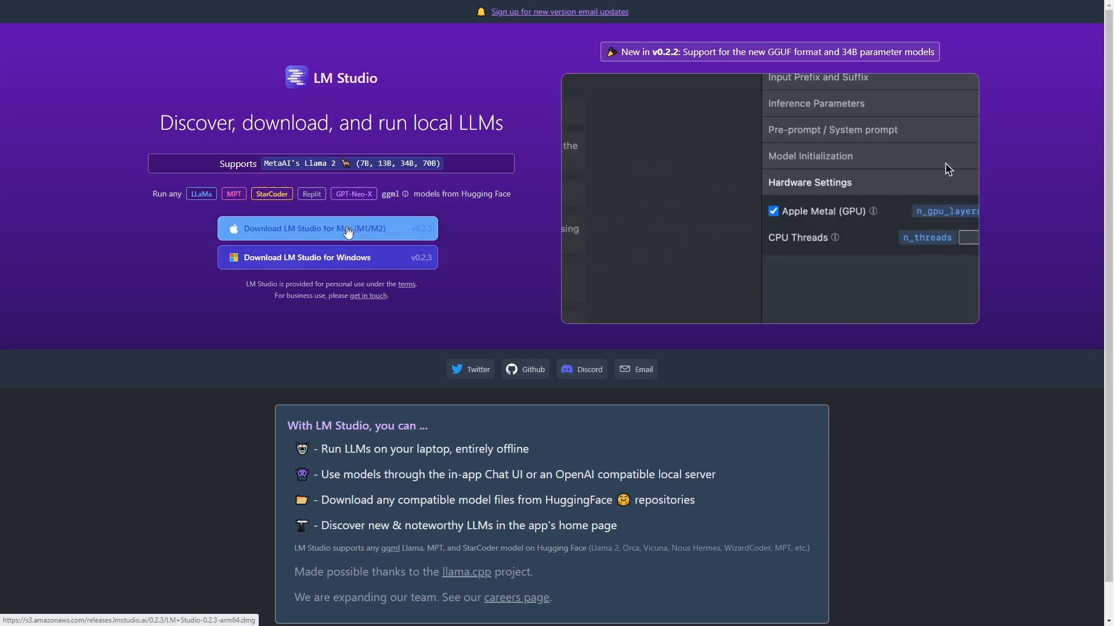
pyautogui.moveTo(875, 216)
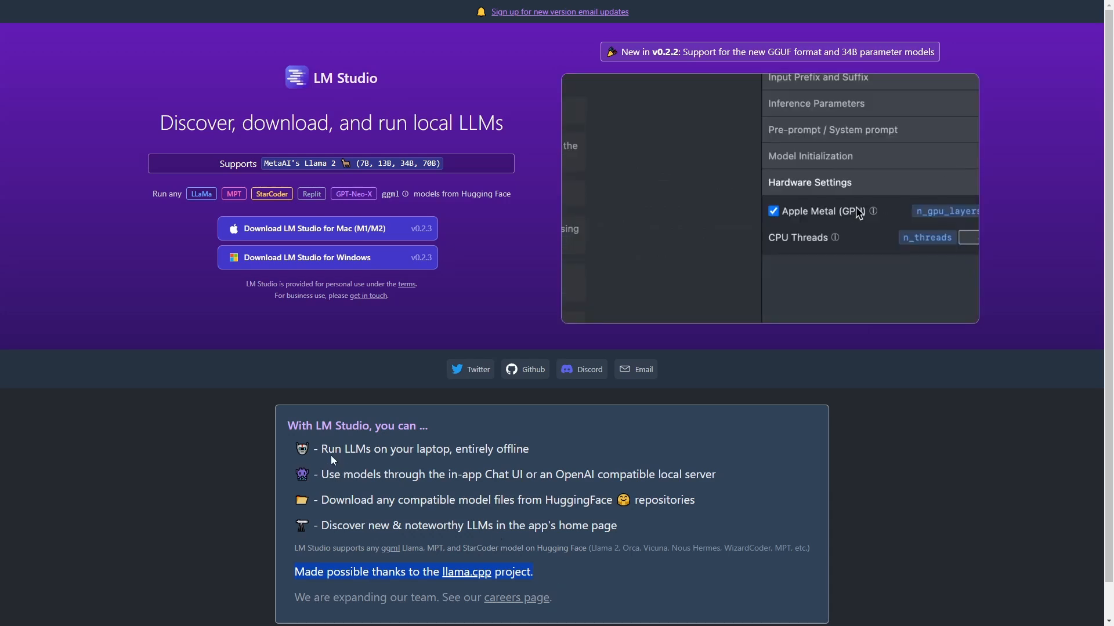
pyautogui.moveTo(872, 211)
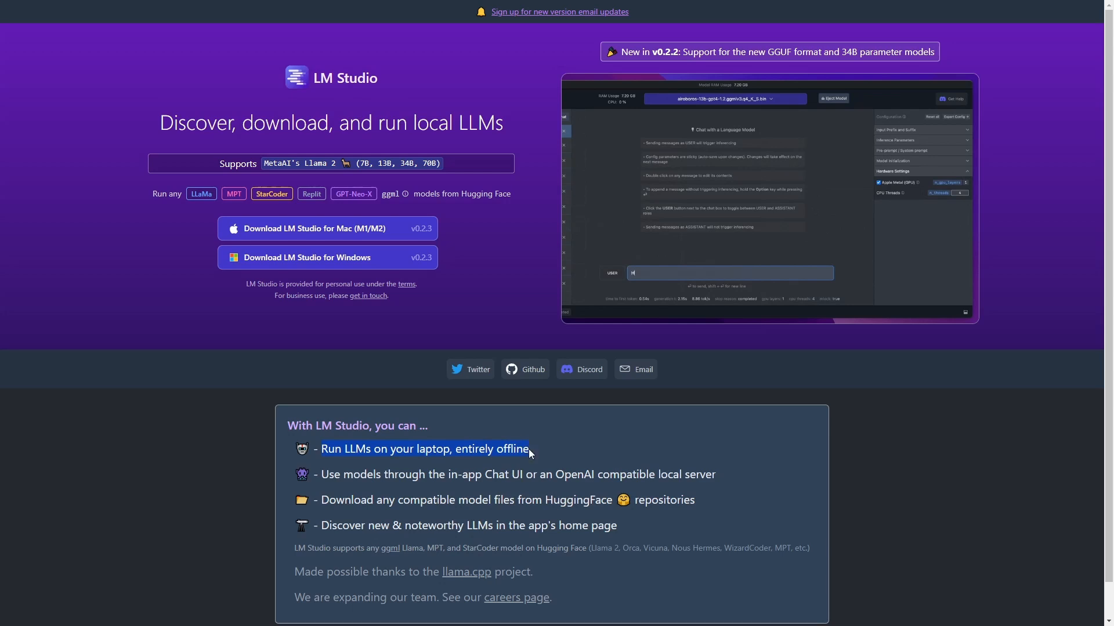
# Download the LM Studio Windows installer and allow the unrecognised setup to run anyway.
pyautogui.write('Hello, who are you?')
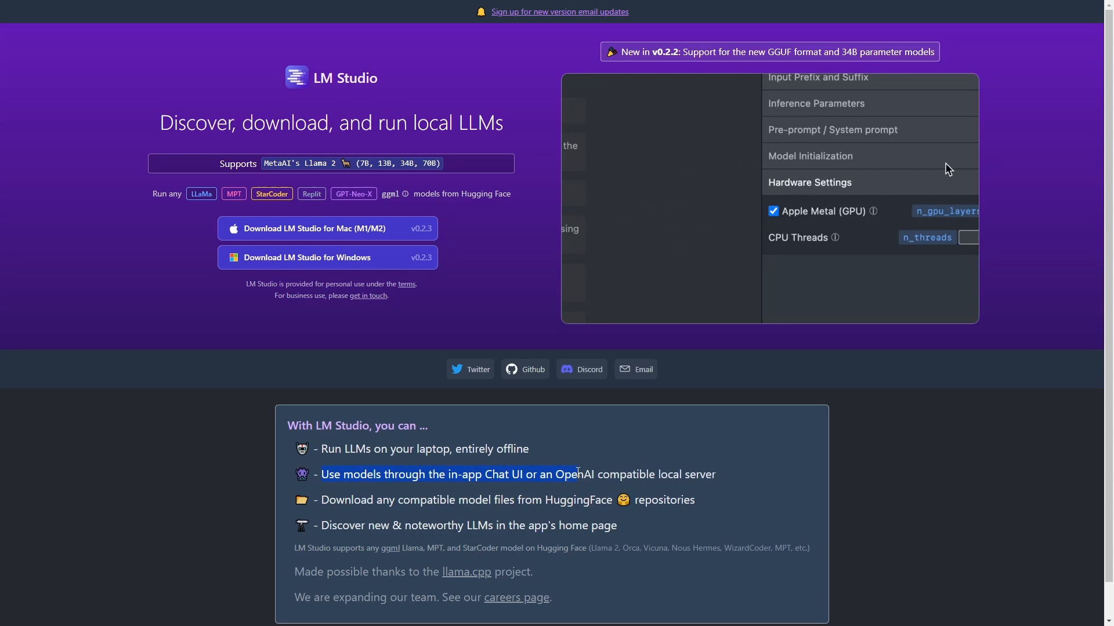
pyautogui.moveTo(873, 211)
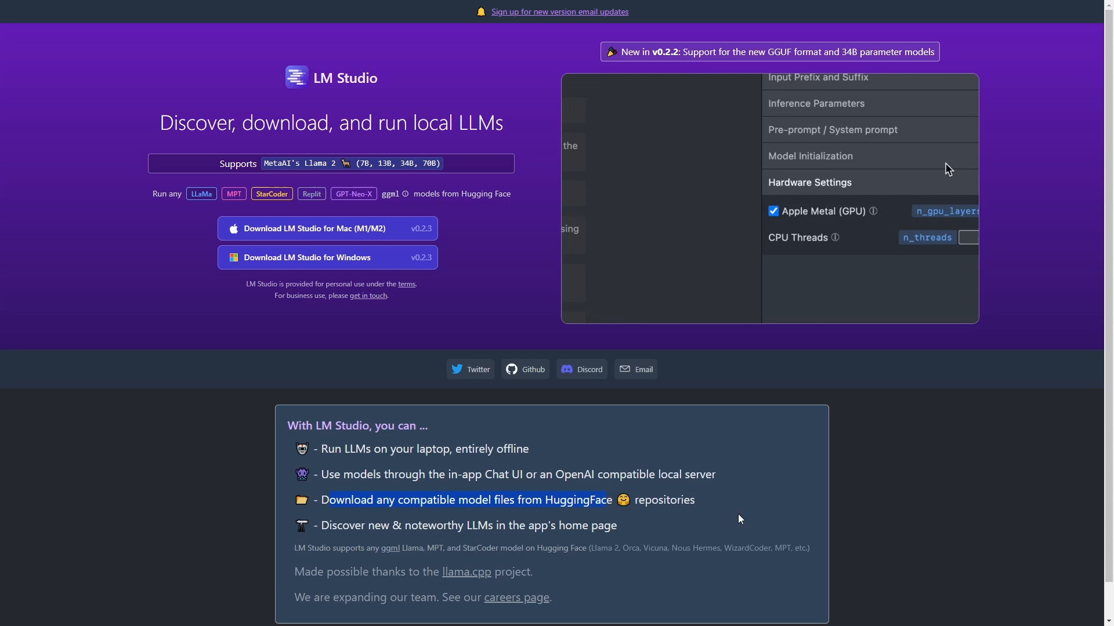
pyautogui.moveTo(877, 217)
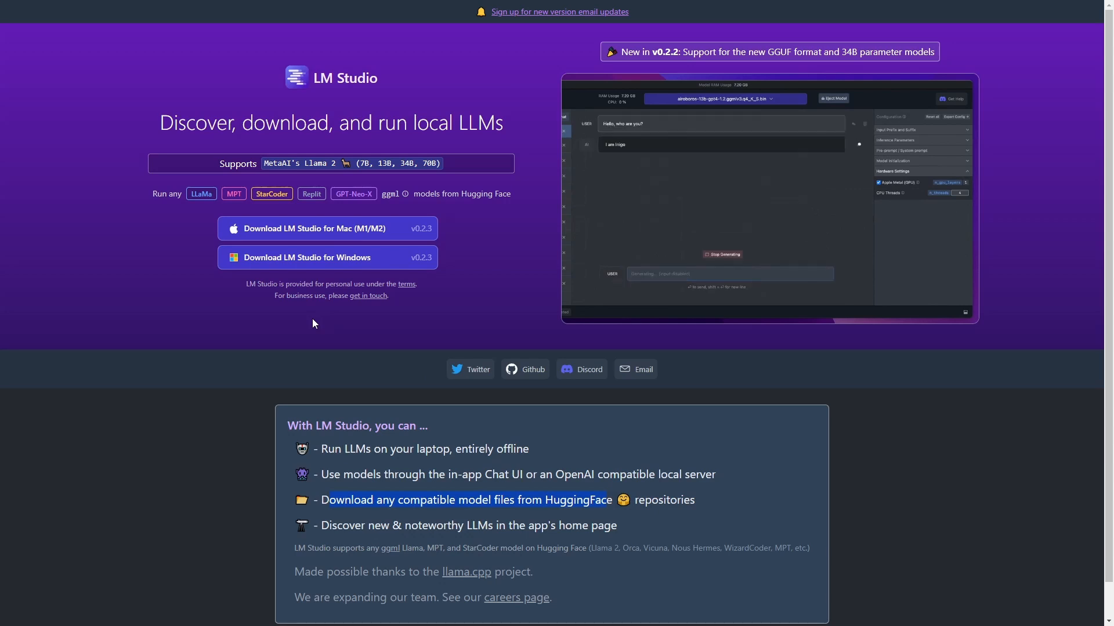
pyautogui.click(326, 257)
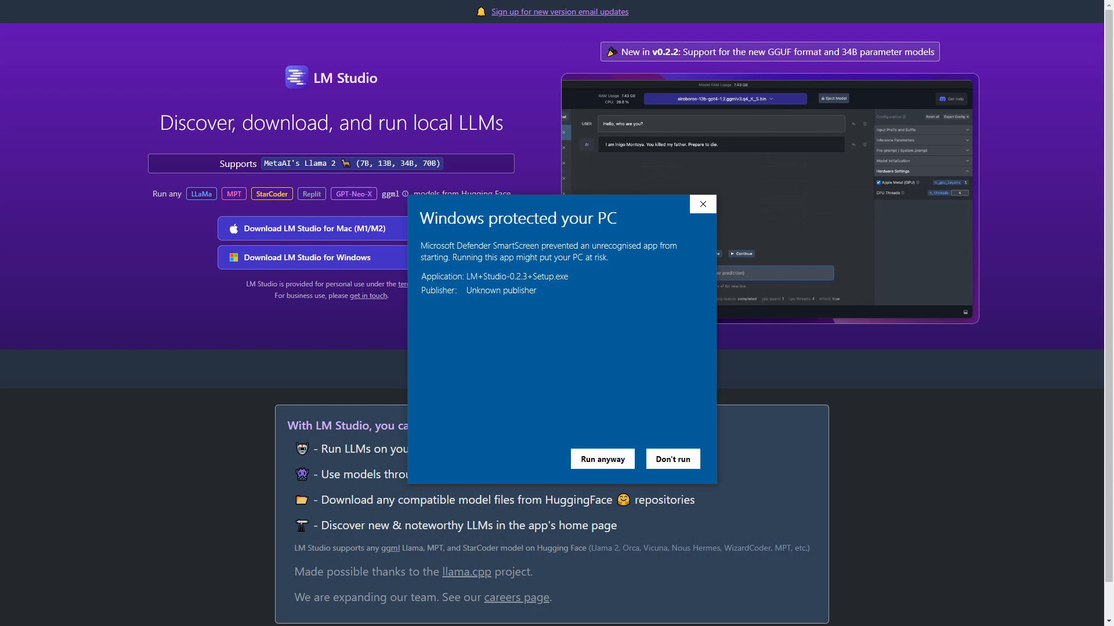
pyautogui.click(602, 459)
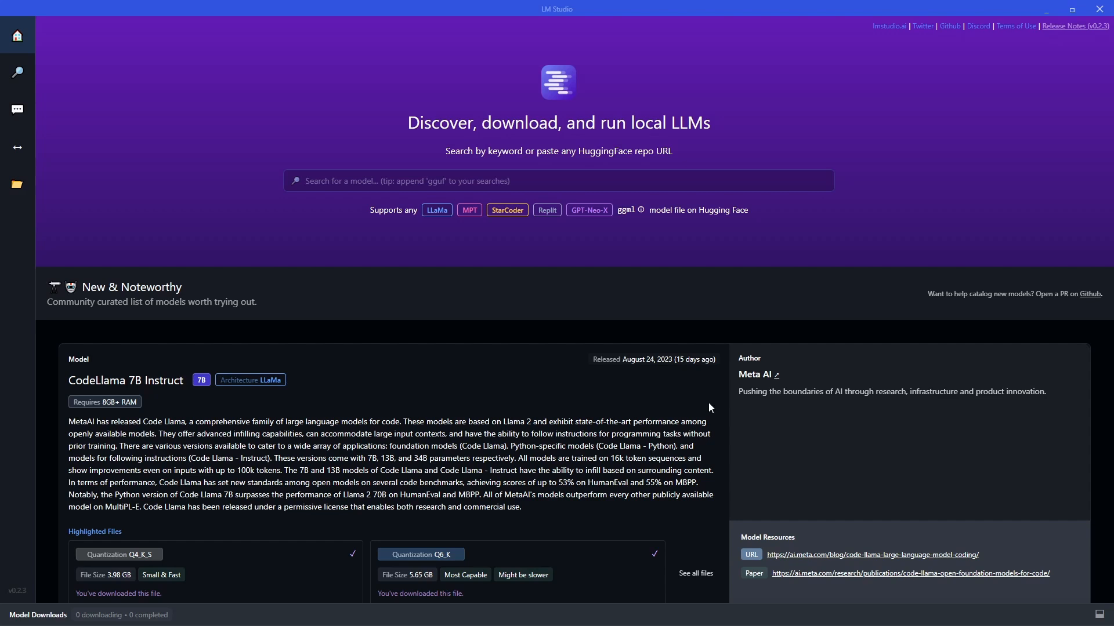
pyautogui.moveTo(616, 390)
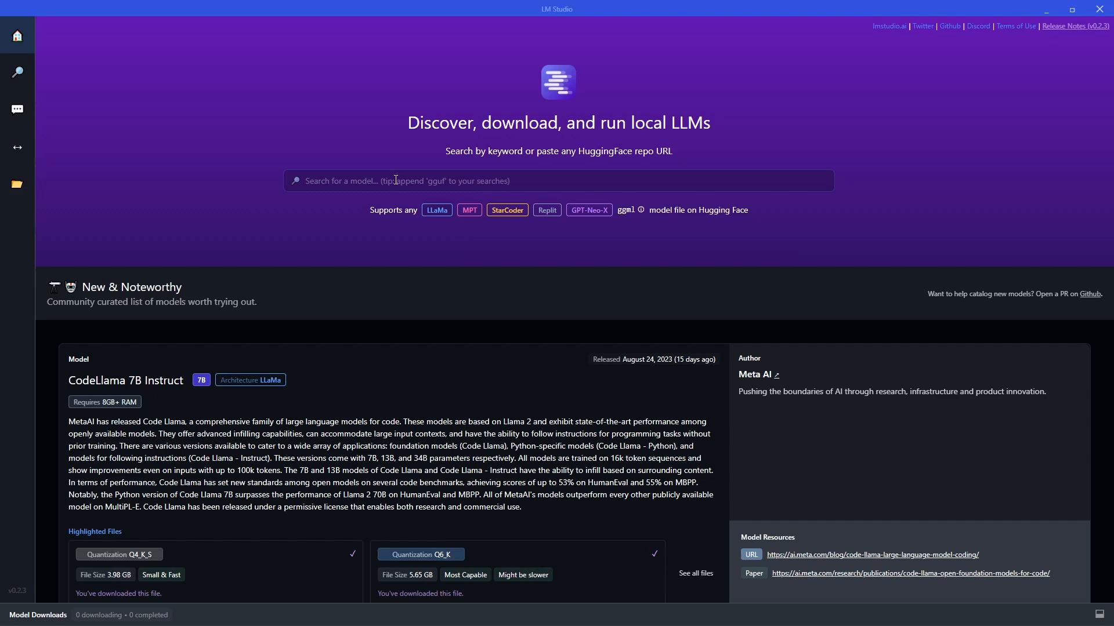
pyautogui.moveTo(355, 272)
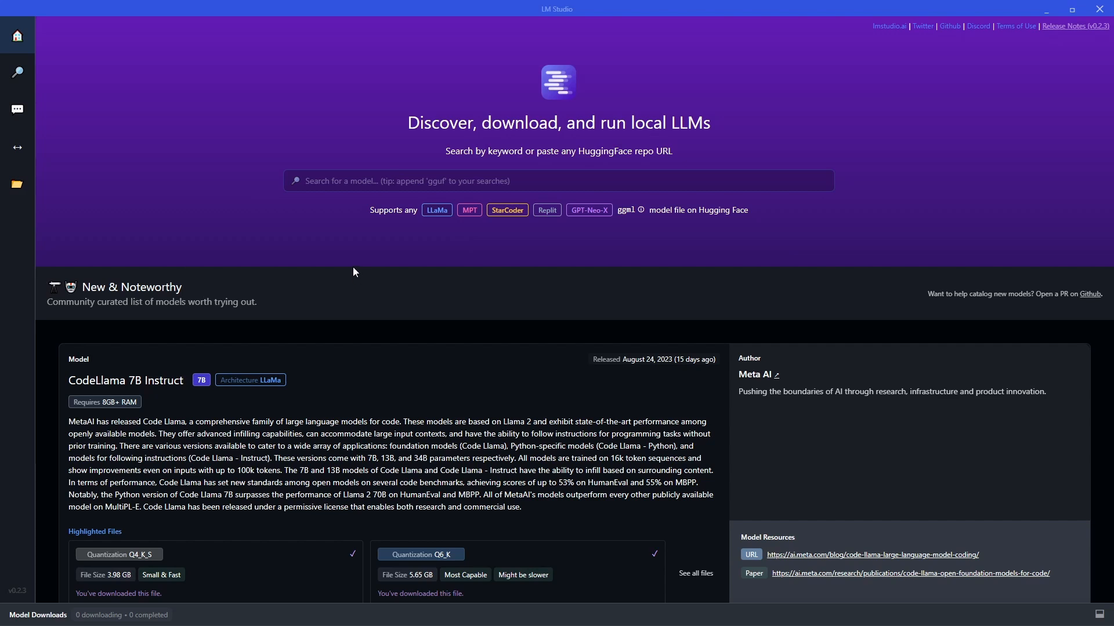
pyautogui.moveTo(410, 337)
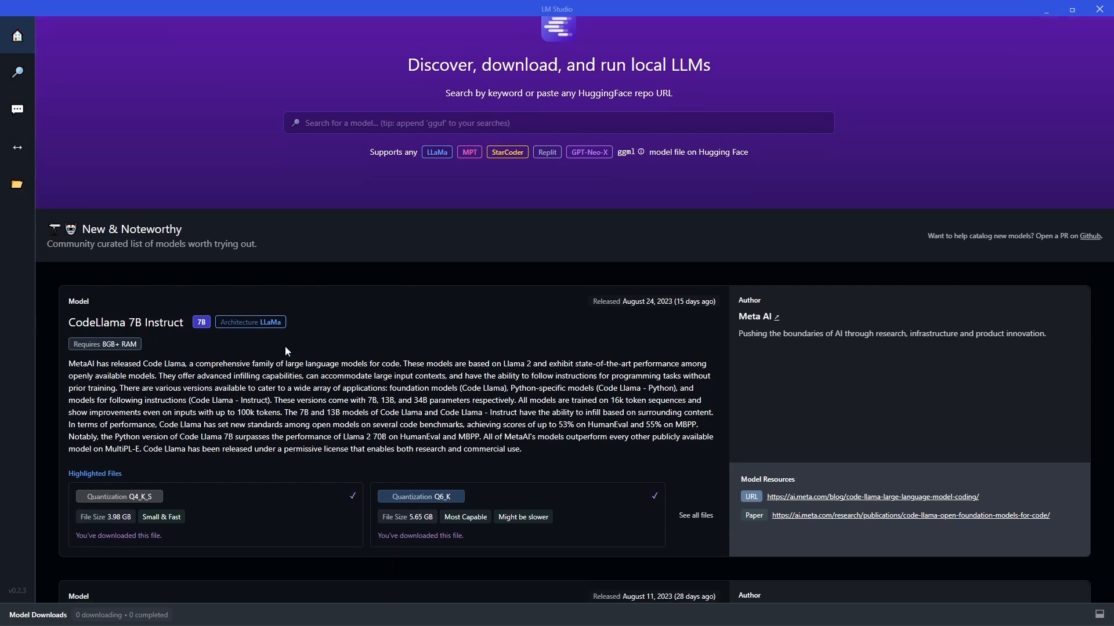
pyautogui.moveTo(131, 325)
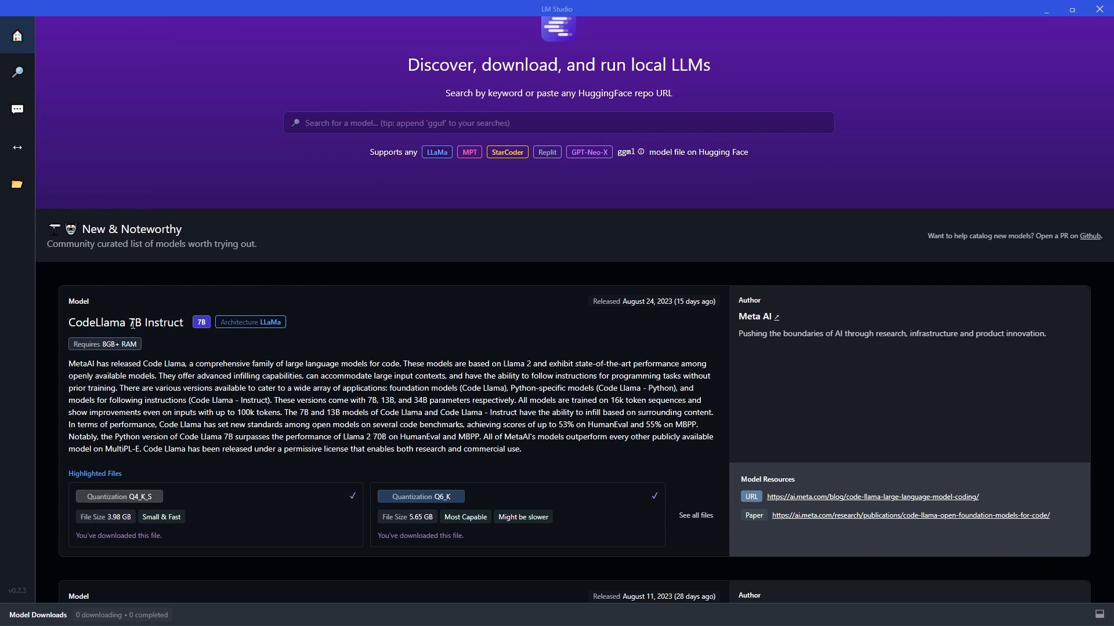
# Scroll the Home feed down to the CodeLlama 7B Instruct card.
pyautogui.scroll(-3)
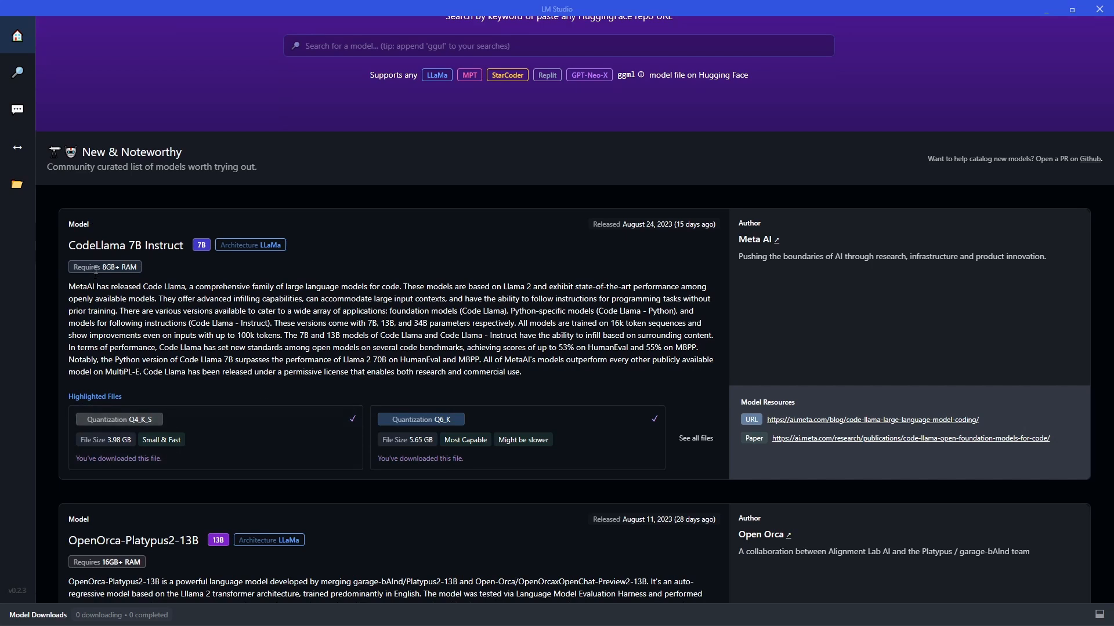
pyautogui.moveTo(155, 277)
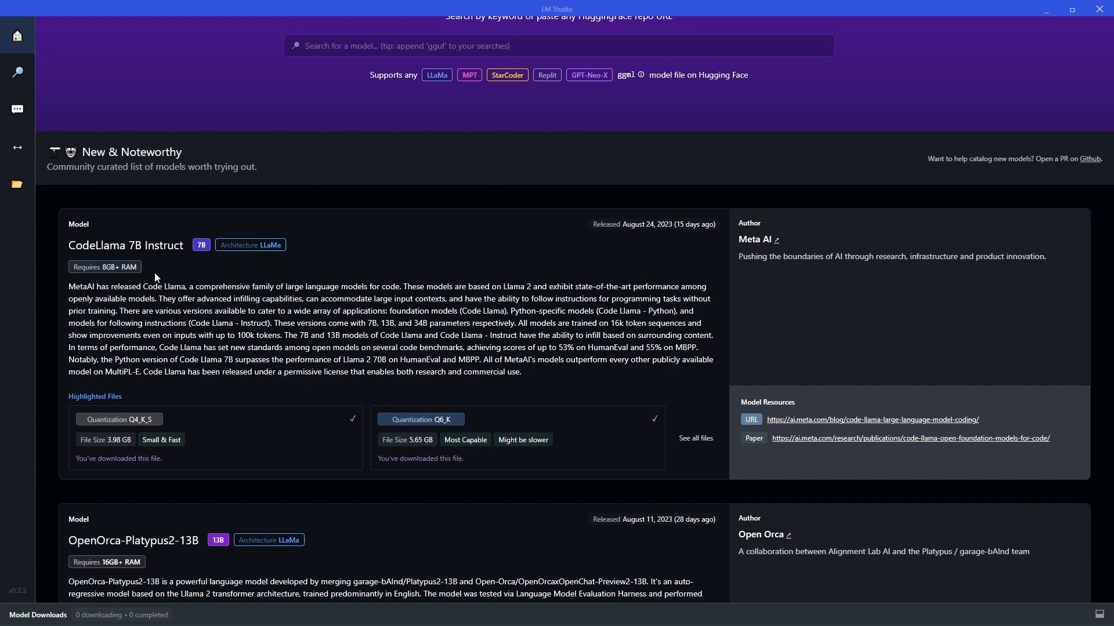
pyautogui.moveTo(416, 325)
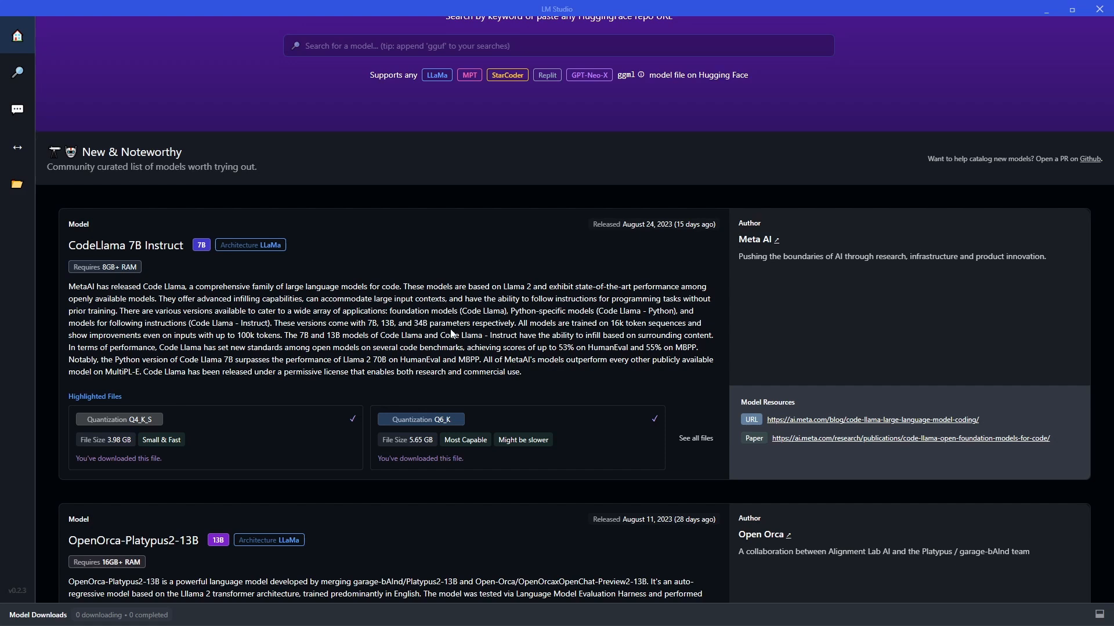
pyautogui.moveTo(196, 407)
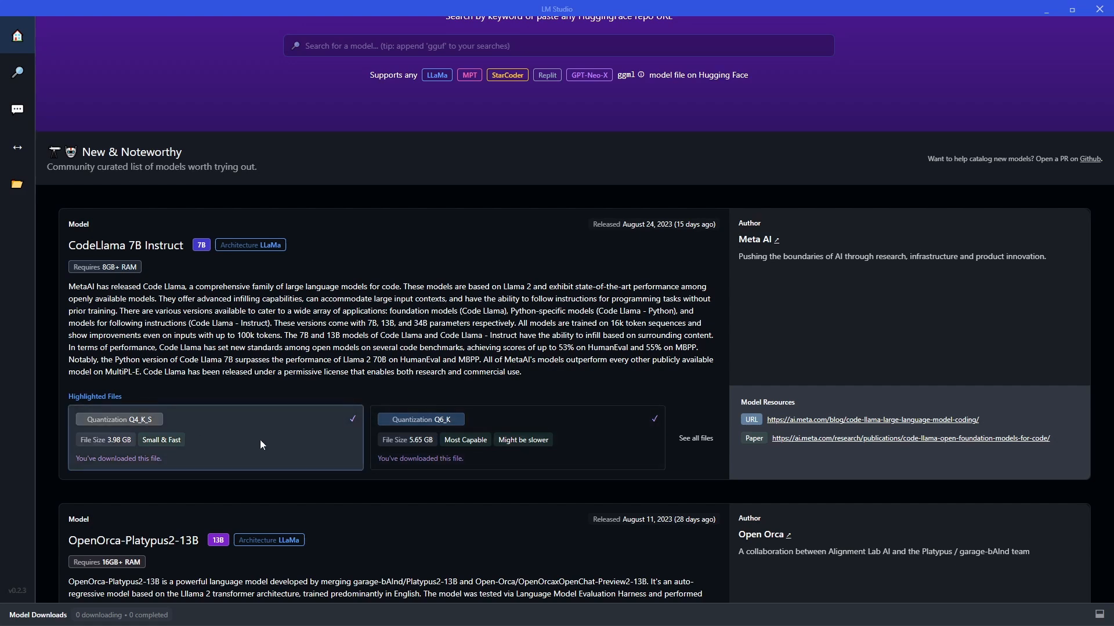
pyautogui.moveTo(138, 428)
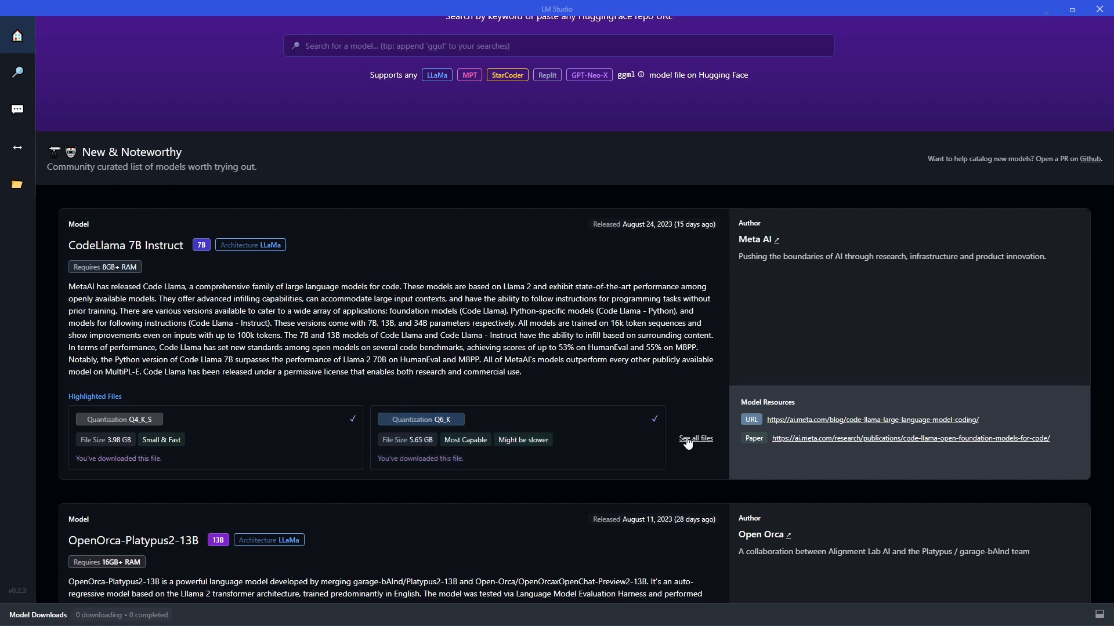
# Review all 14 CodeLlama 7B Instruct GGML files, then return to the home page.
pyautogui.click(695, 439)
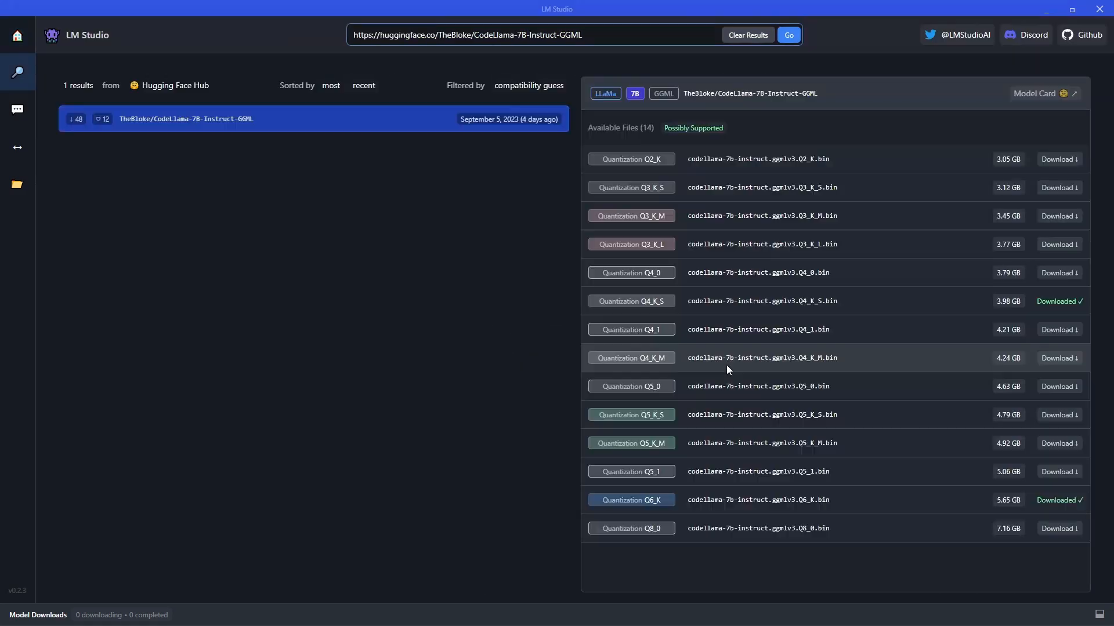
pyautogui.moveTo(755, 462)
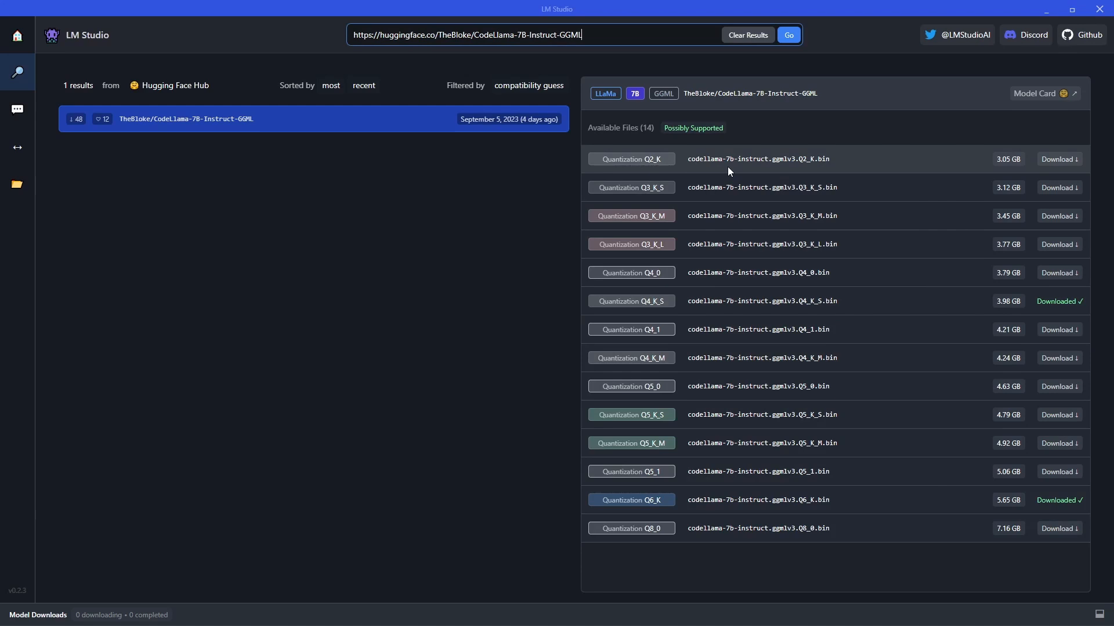
pyautogui.moveTo(751, 161)
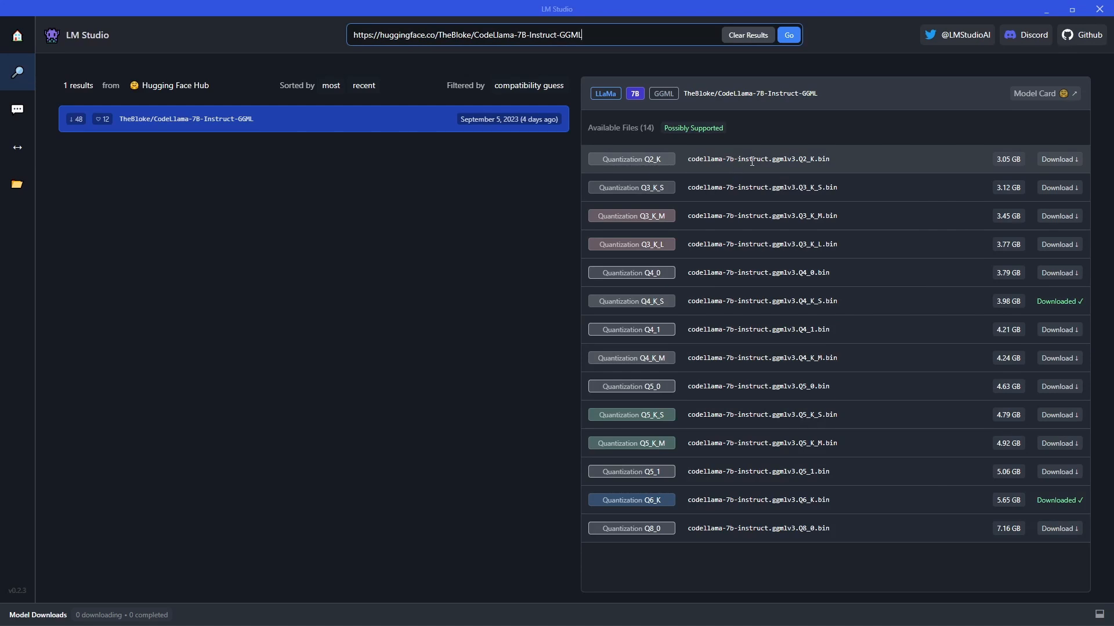
pyautogui.moveTo(676, 172)
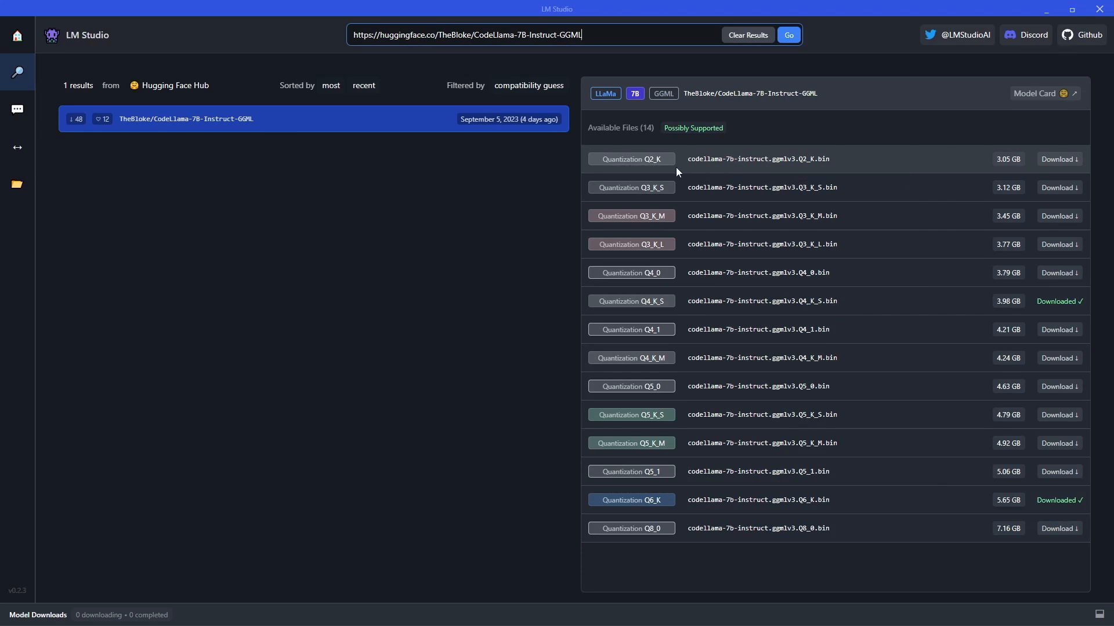
pyautogui.moveTo(656, 211)
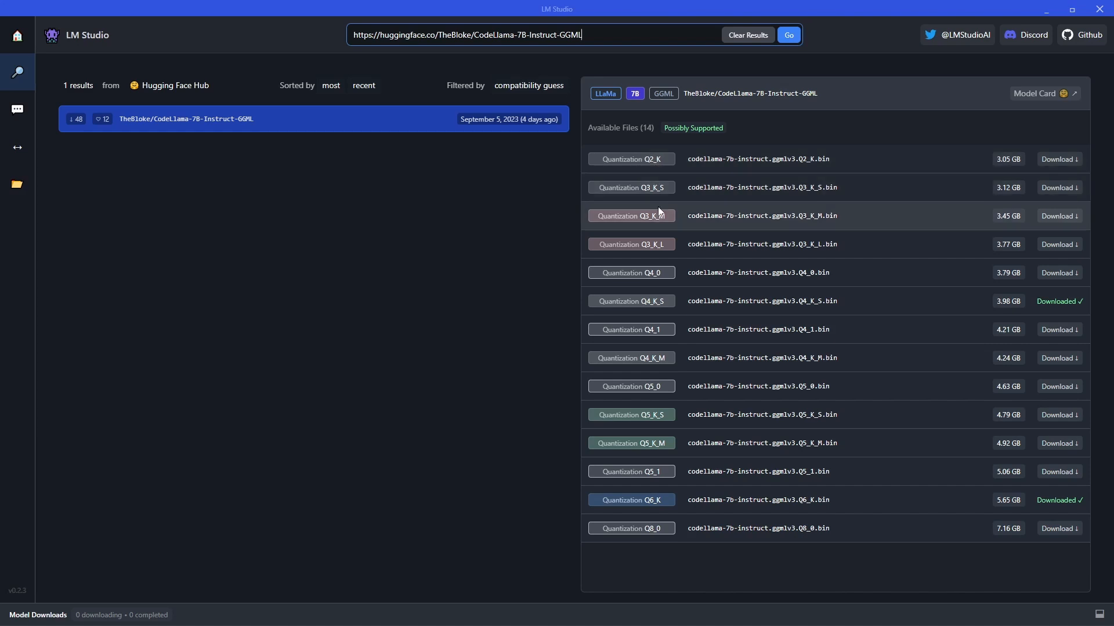
pyautogui.moveTo(998, 166)
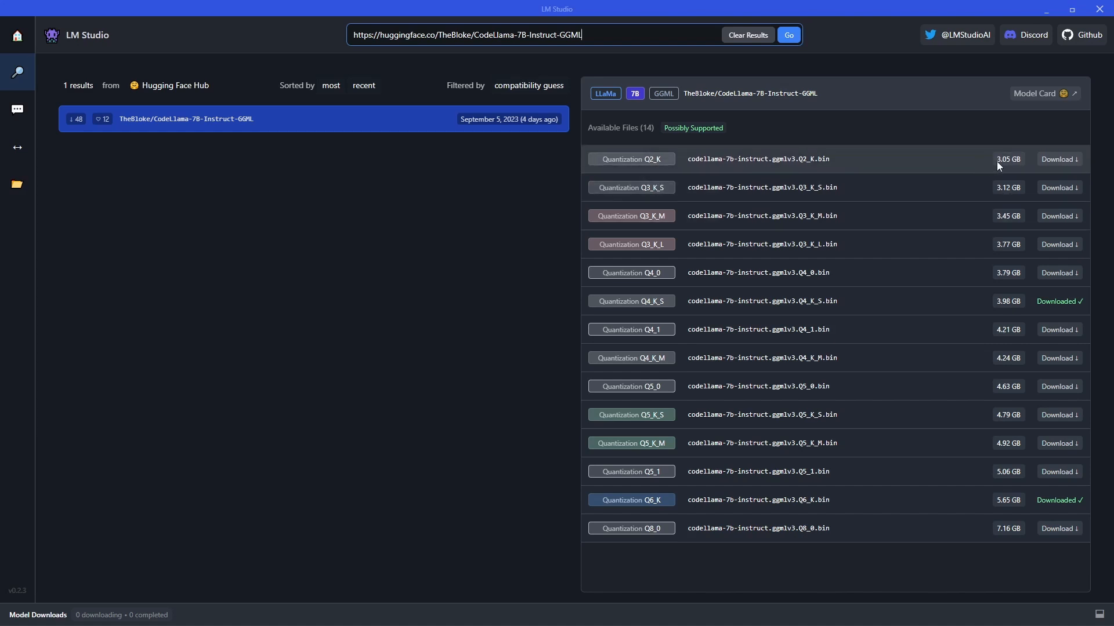
pyautogui.moveTo(977, 517)
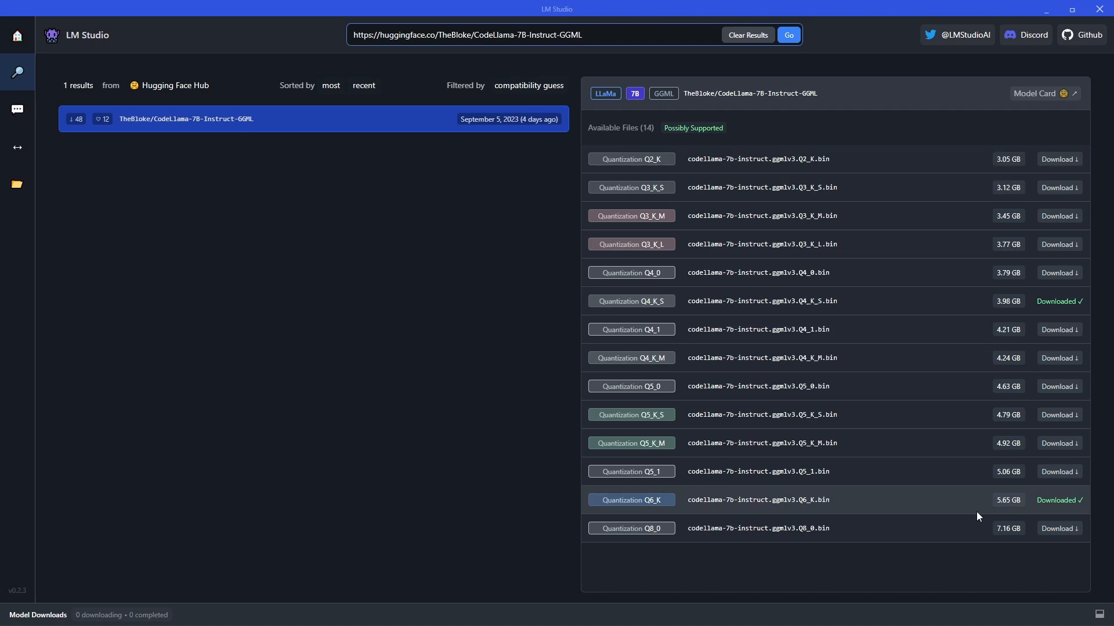
pyautogui.moveTo(990, 531)
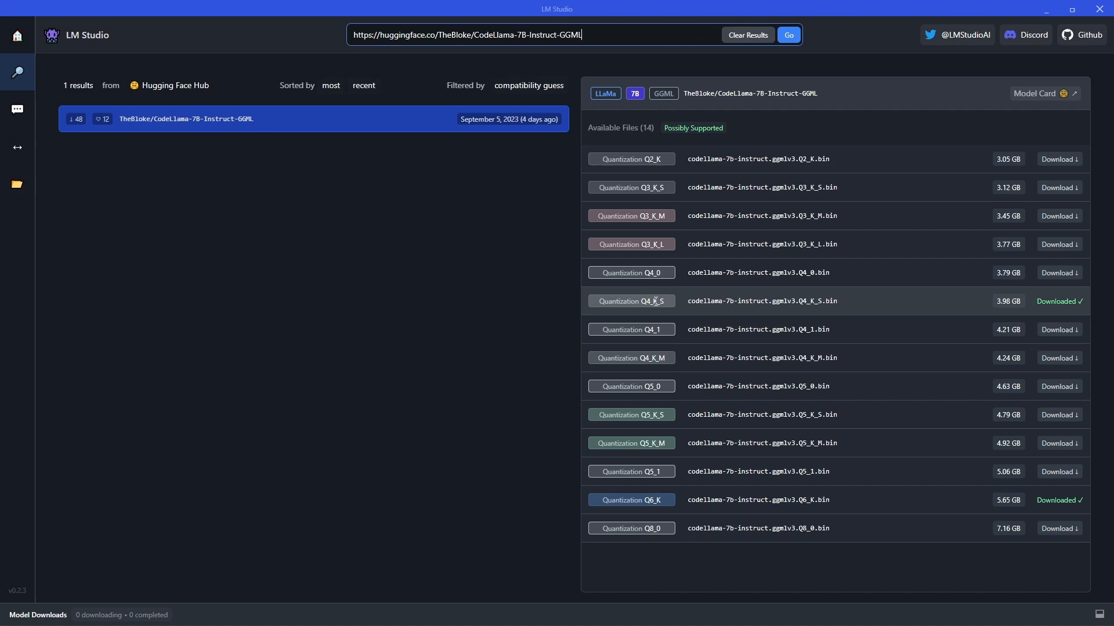
pyautogui.moveTo(660, 336)
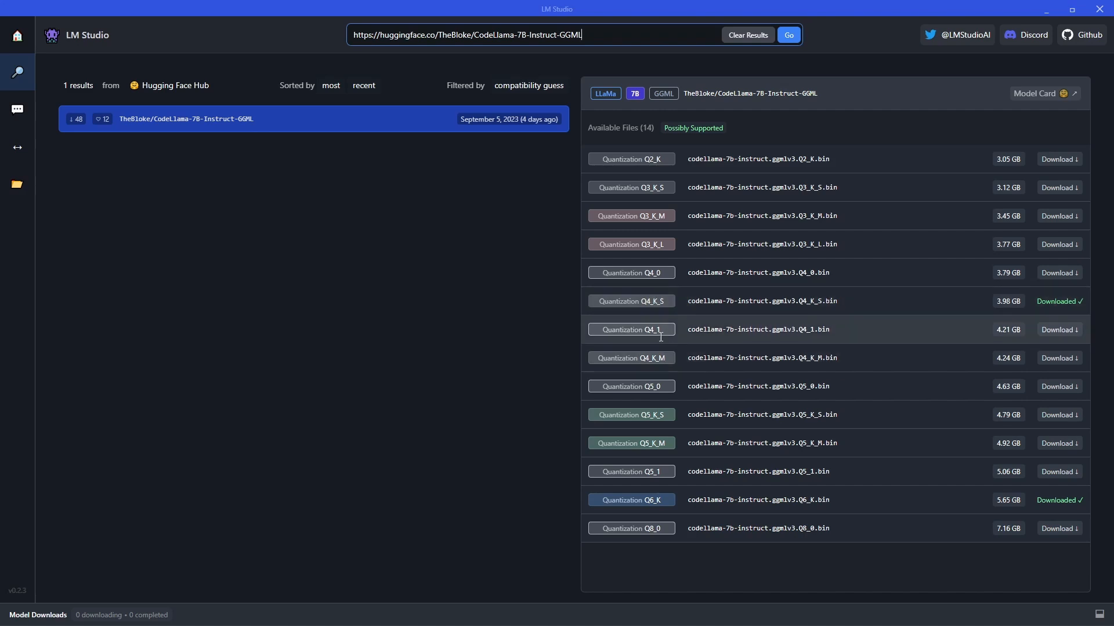
pyautogui.moveTo(666, 356)
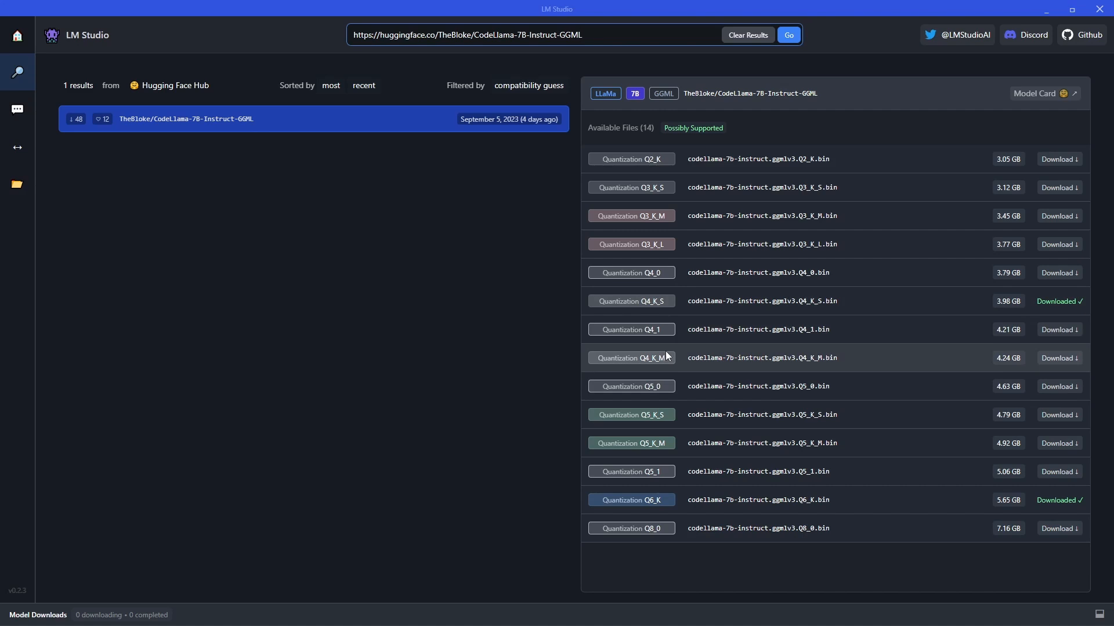
pyautogui.click(1037, 93)
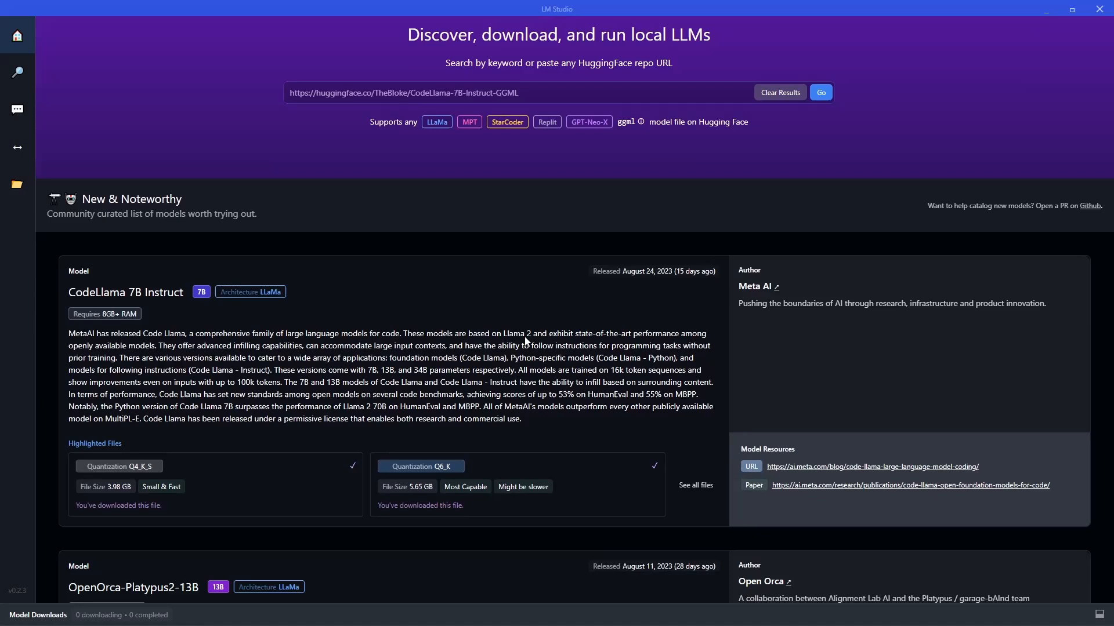
pyautogui.scroll(-3)
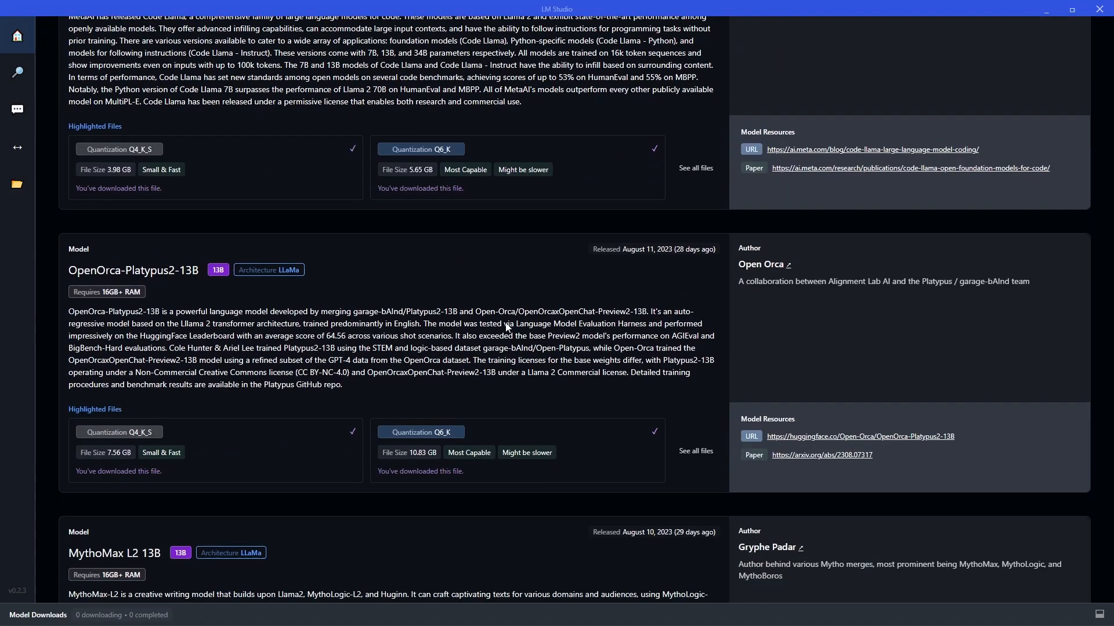
pyautogui.scroll(-3)
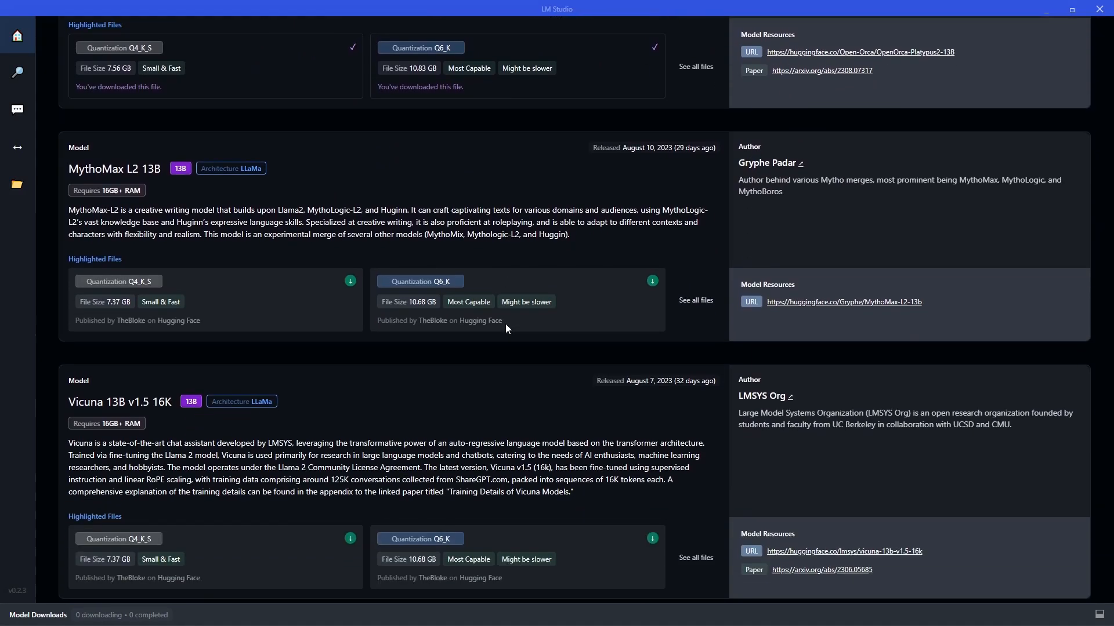
pyautogui.scroll(-3)
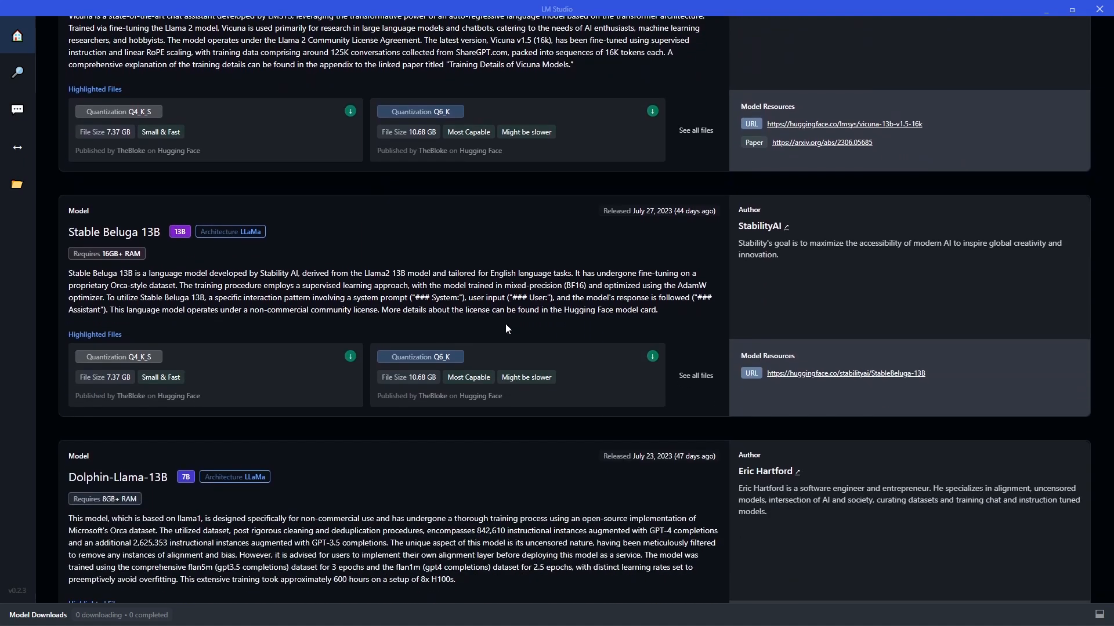
pyautogui.moveTo(268, 241)
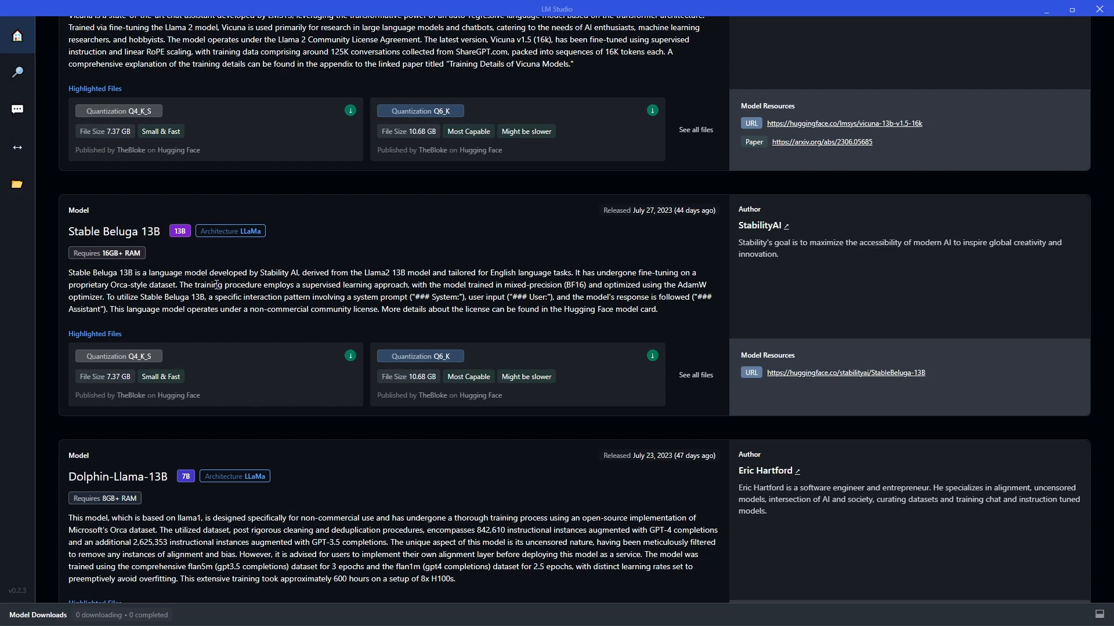
pyautogui.scroll(-3)
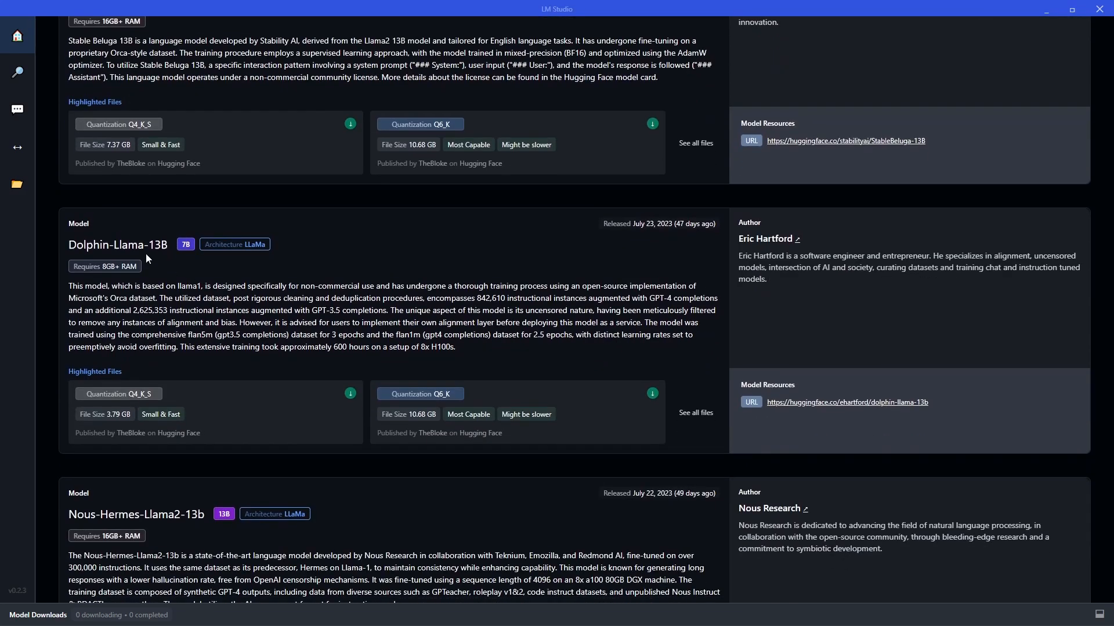
pyautogui.scroll(-3)
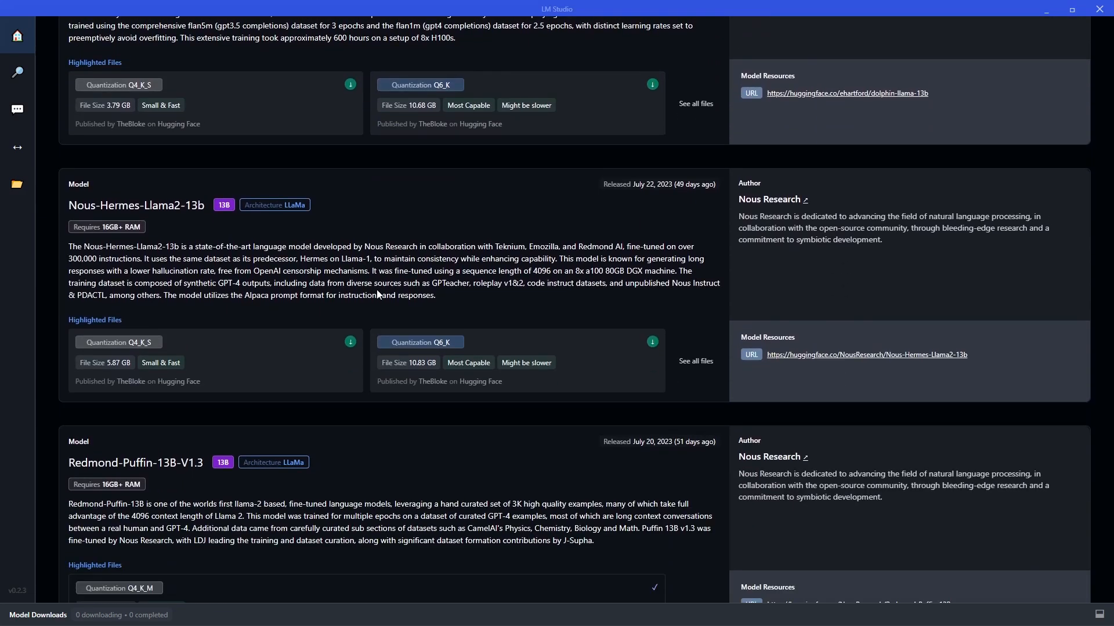
pyautogui.scroll(-3)
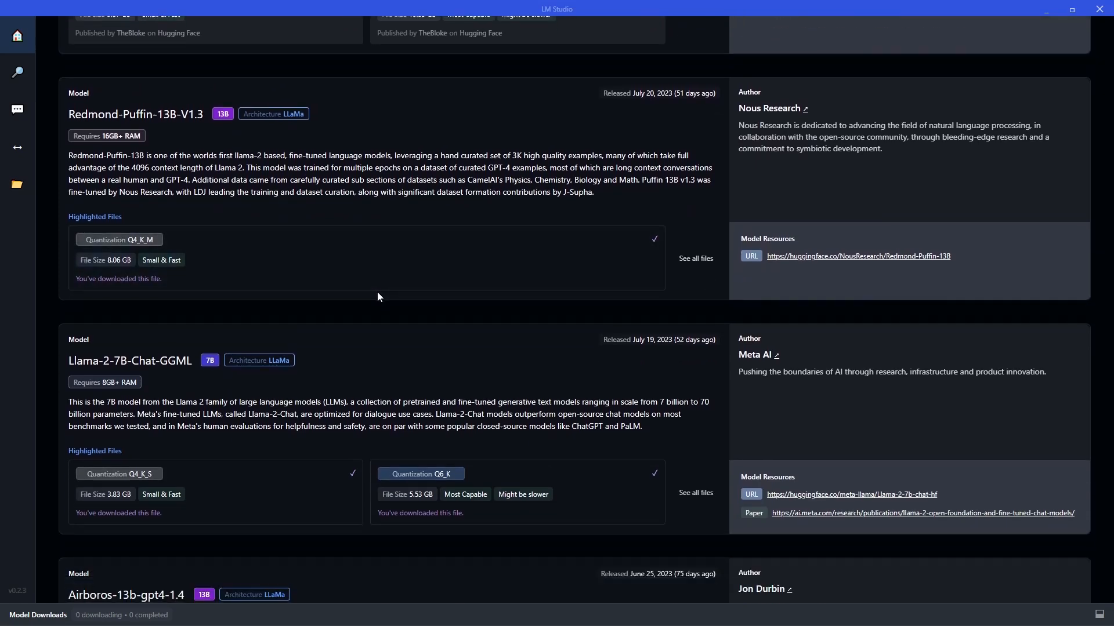
pyautogui.scroll(-3)
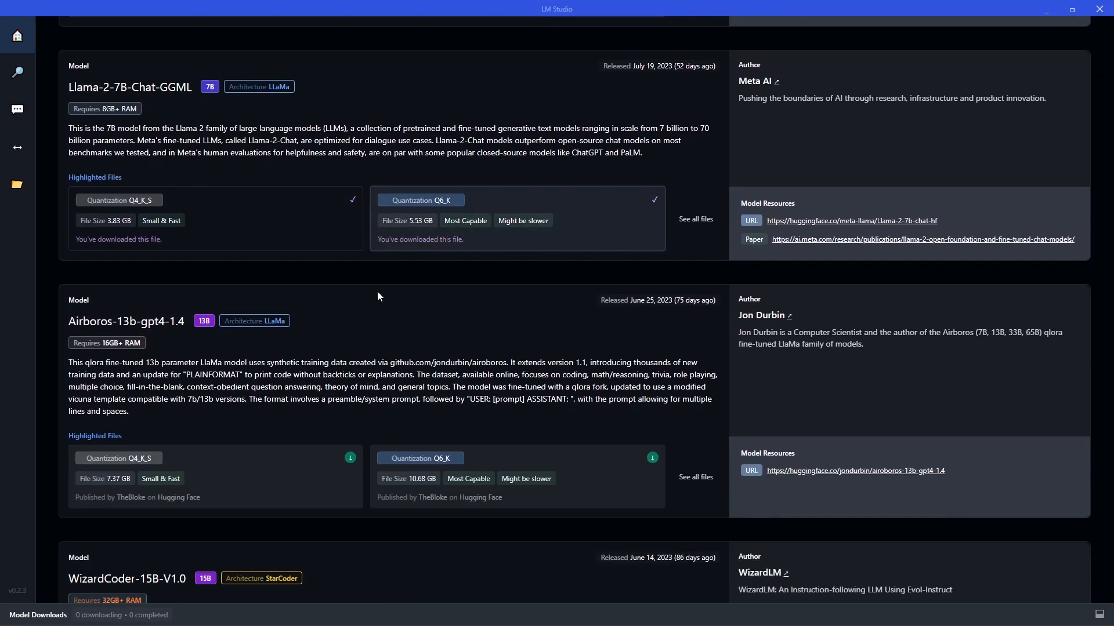
pyautogui.scroll(-3)
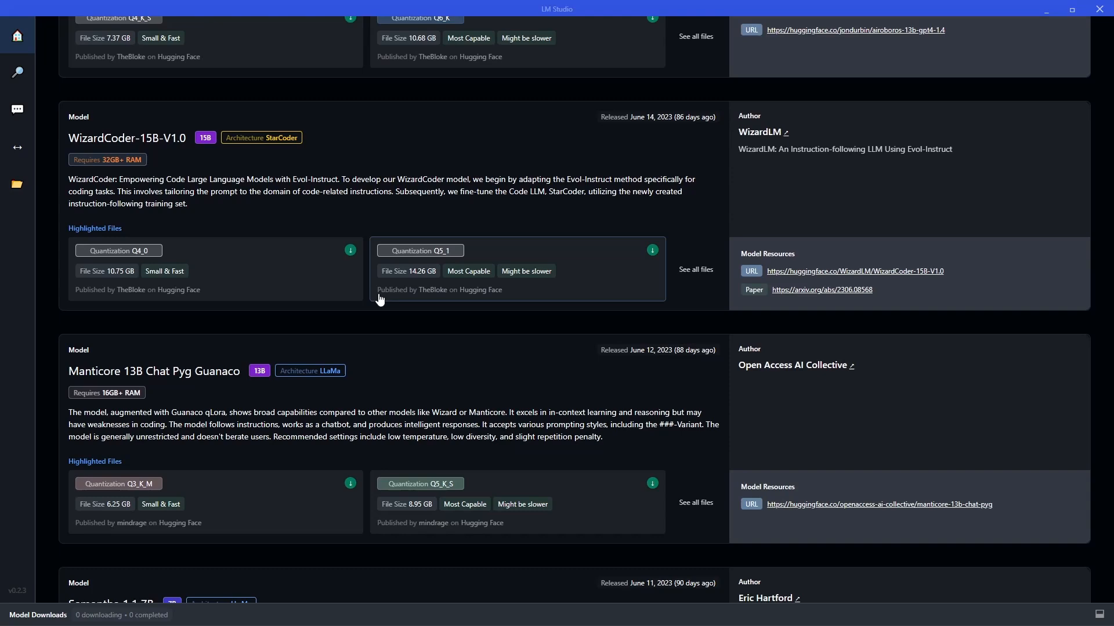
pyautogui.scroll(3)
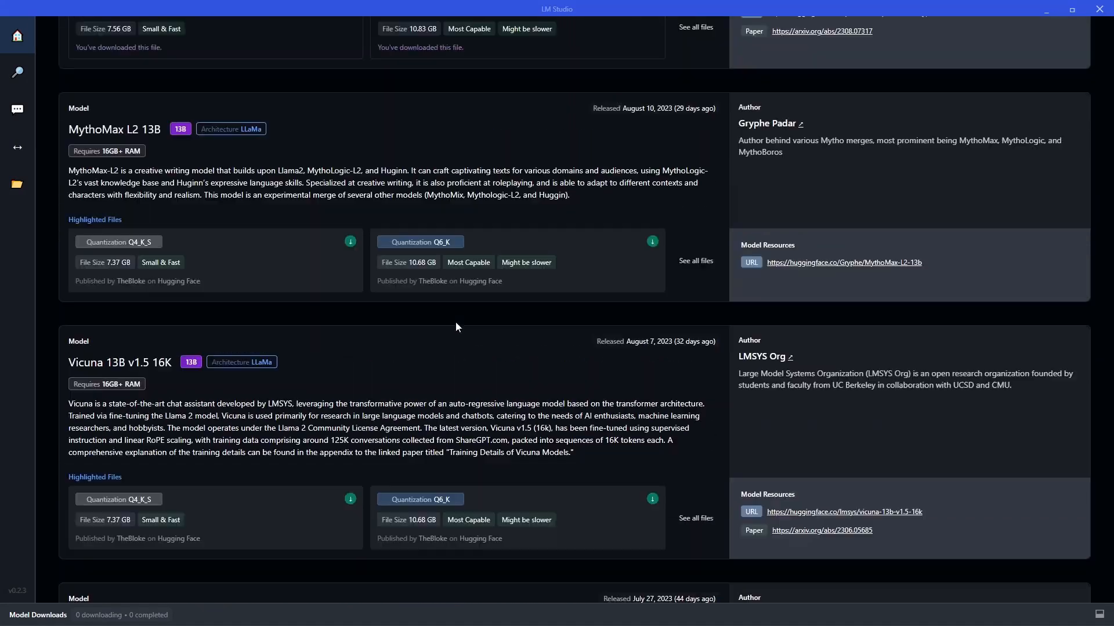
# Search for 'llama' to list the matching Hugging Face models.
pyautogui.scroll(3)
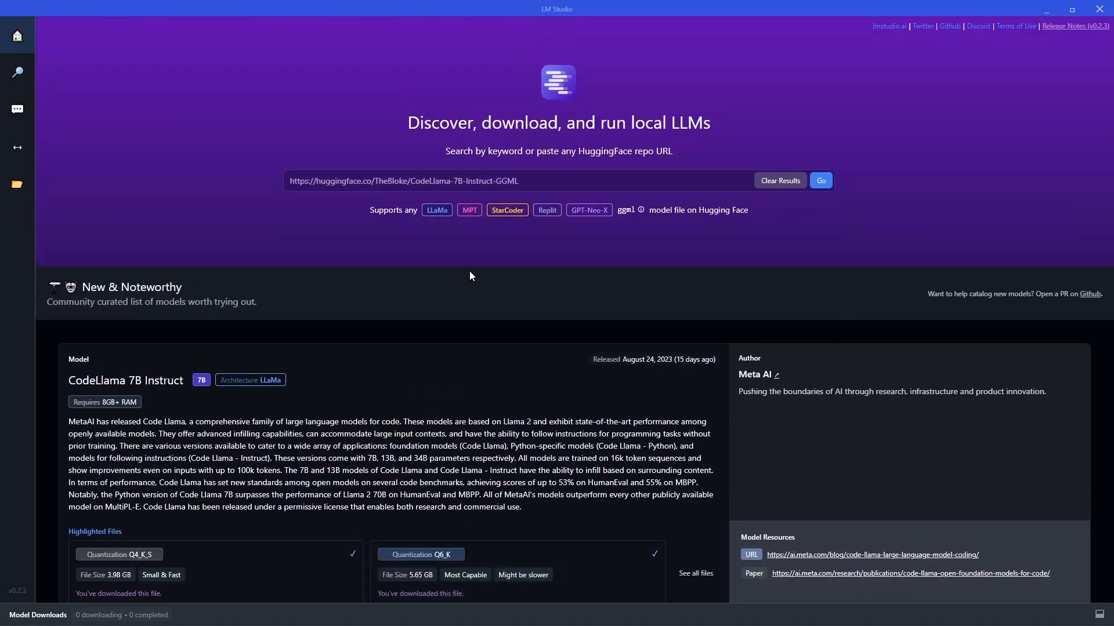
pyautogui.click(780, 180)
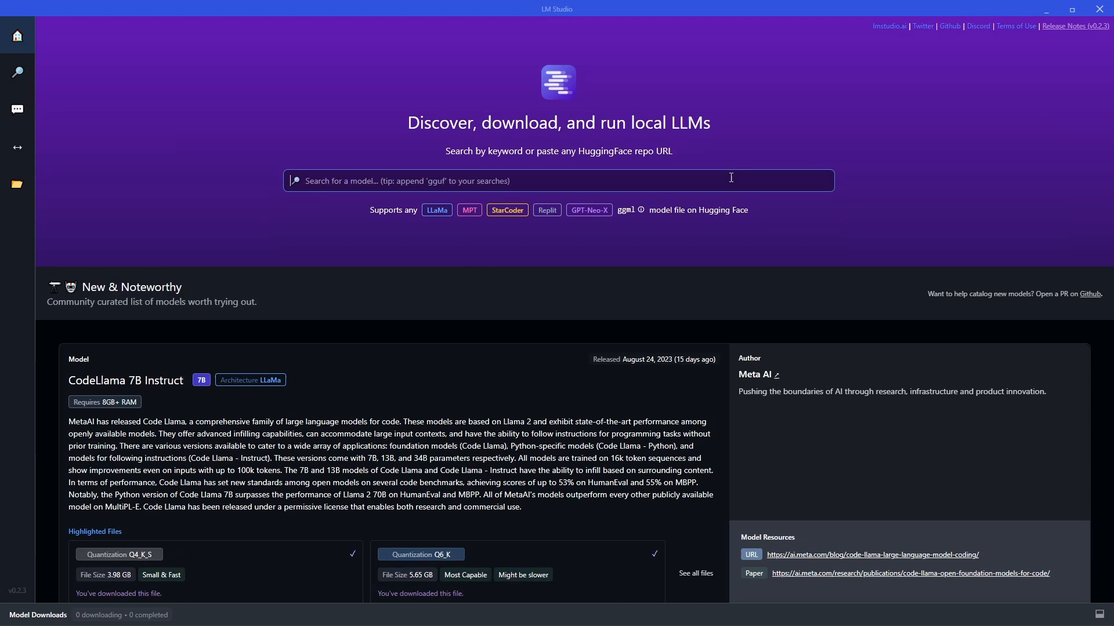
pyautogui.write('llama')
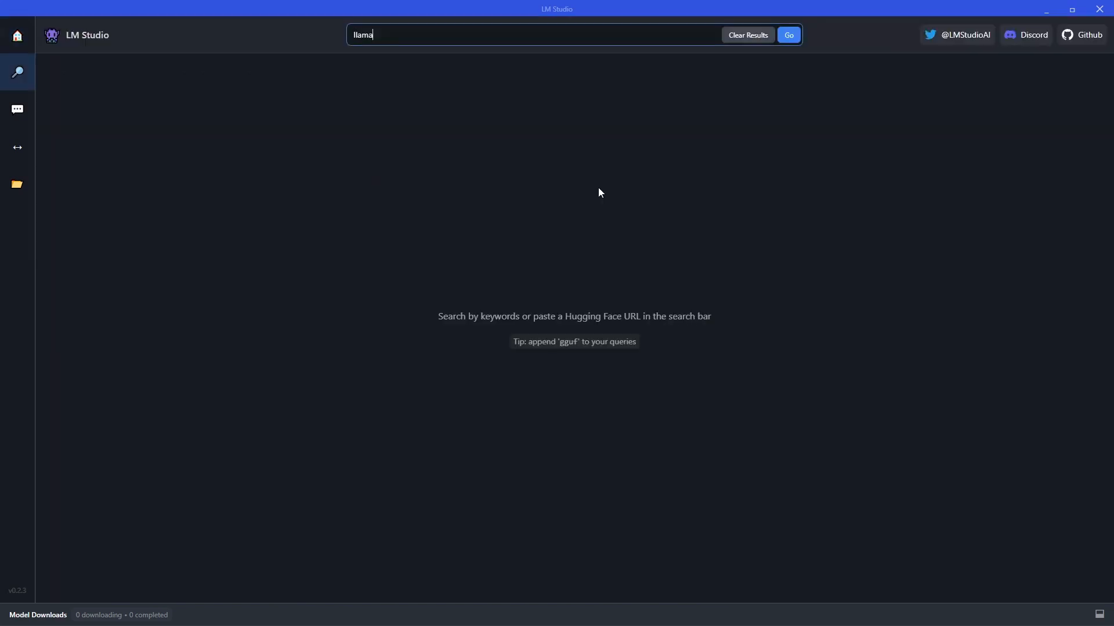
pyautogui.moveTo(589, 221)
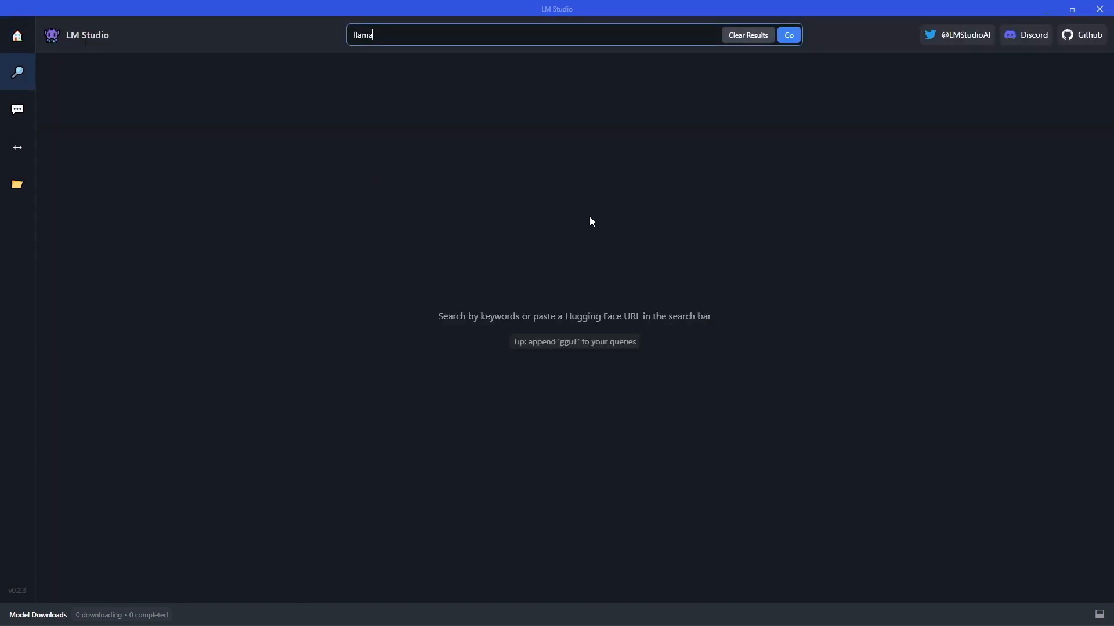
pyautogui.click(788, 35)
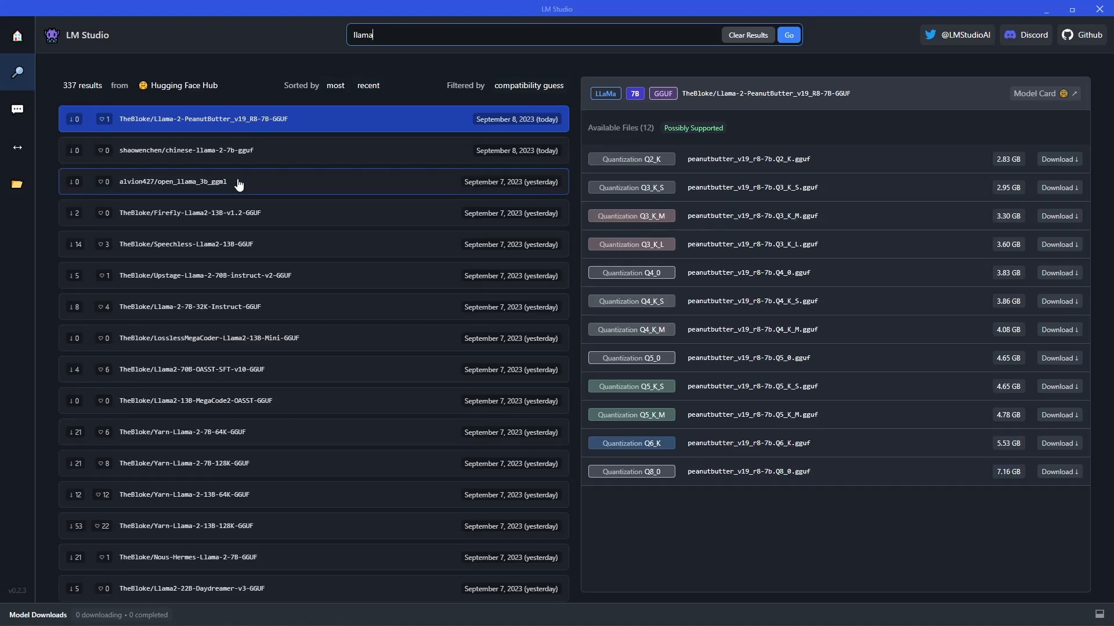
pyautogui.moveTo(66, 93)
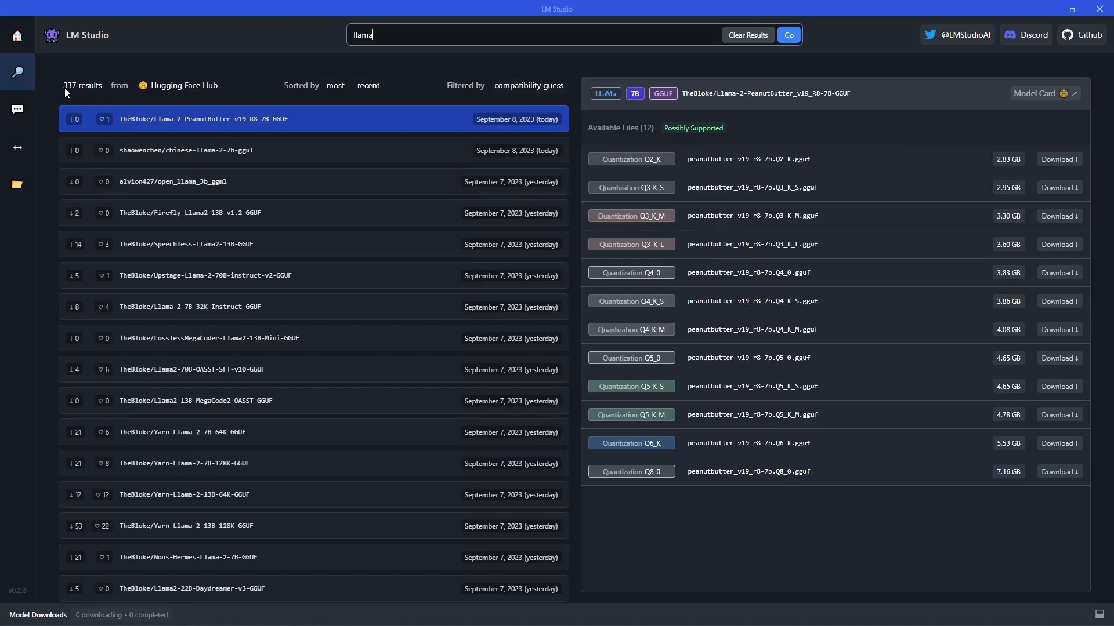
pyautogui.moveTo(334, 85)
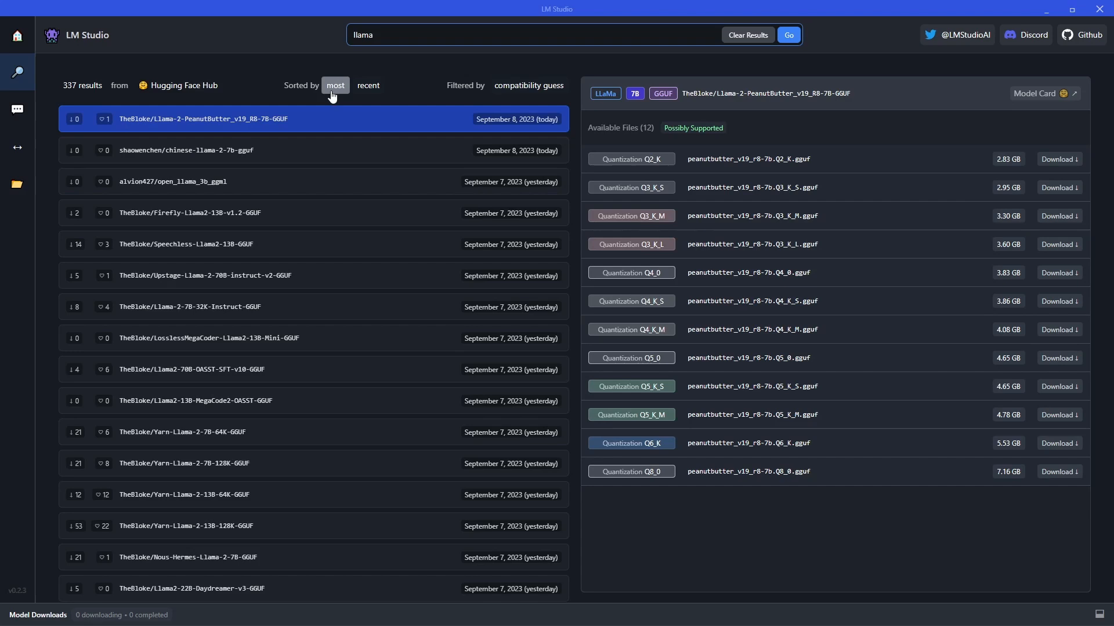
pyautogui.moveTo(460, 118)
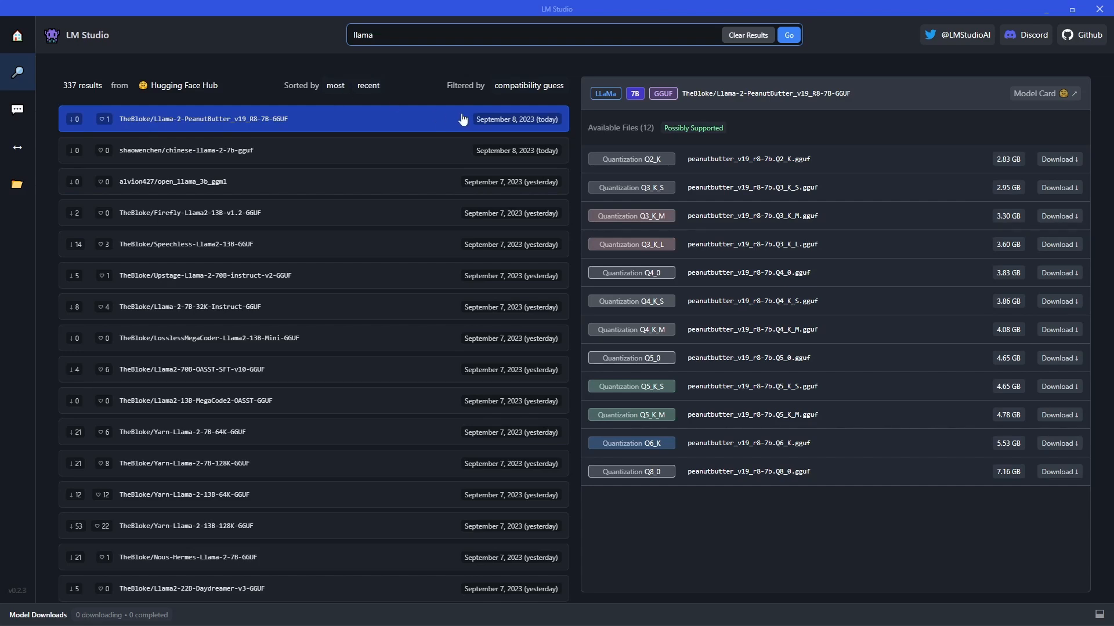
pyautogui.moveTo(515, 127)
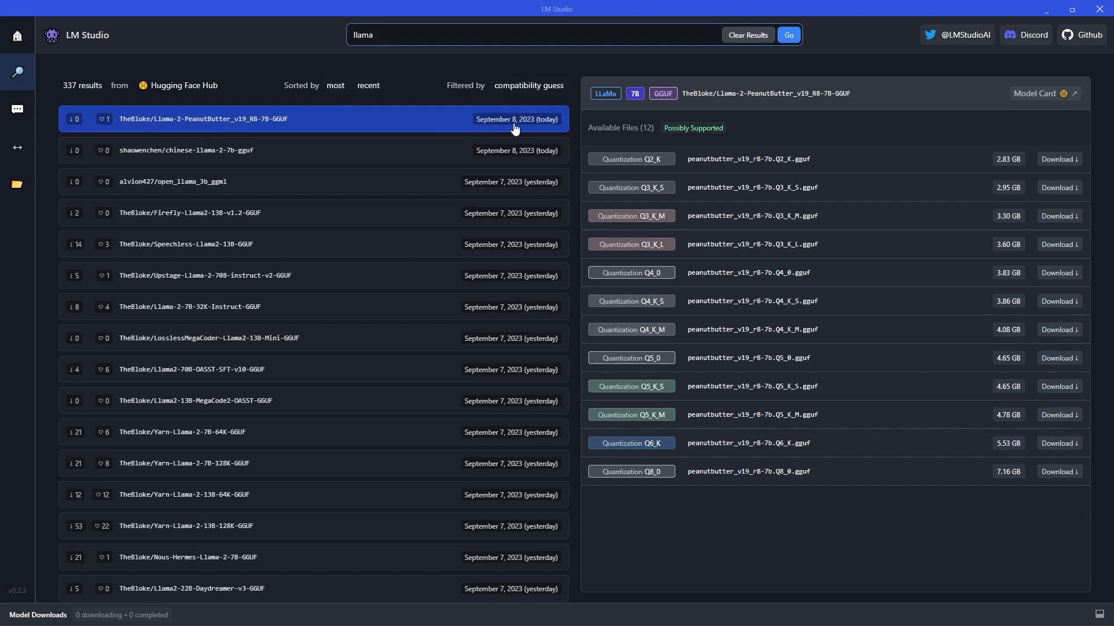
pyautogui.moveTo(205, 127)
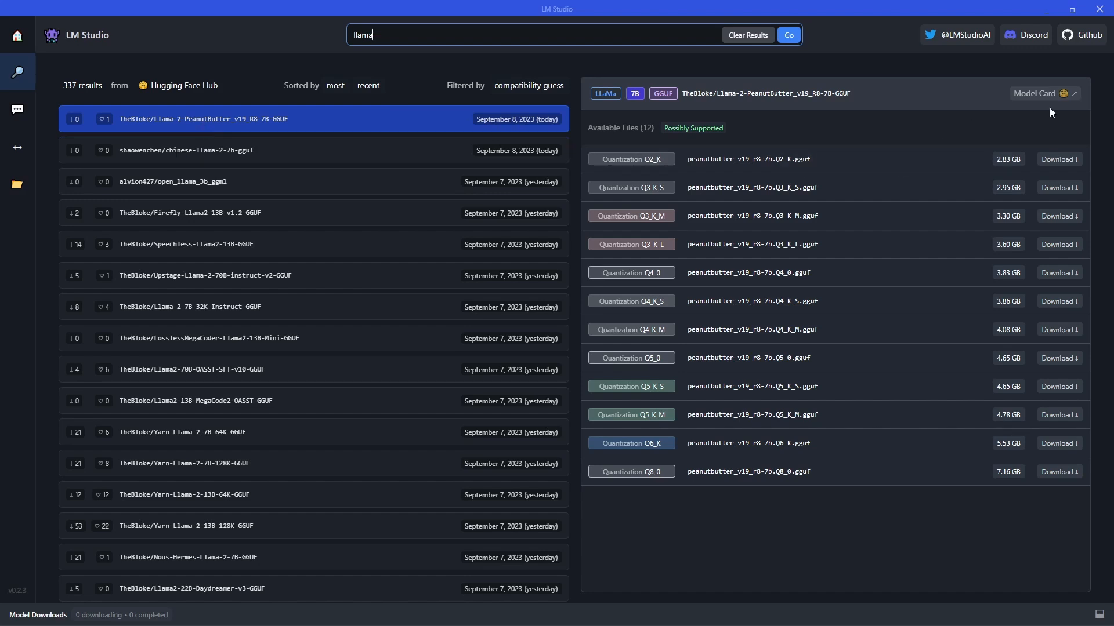
pyautogui.click(1040, 93)
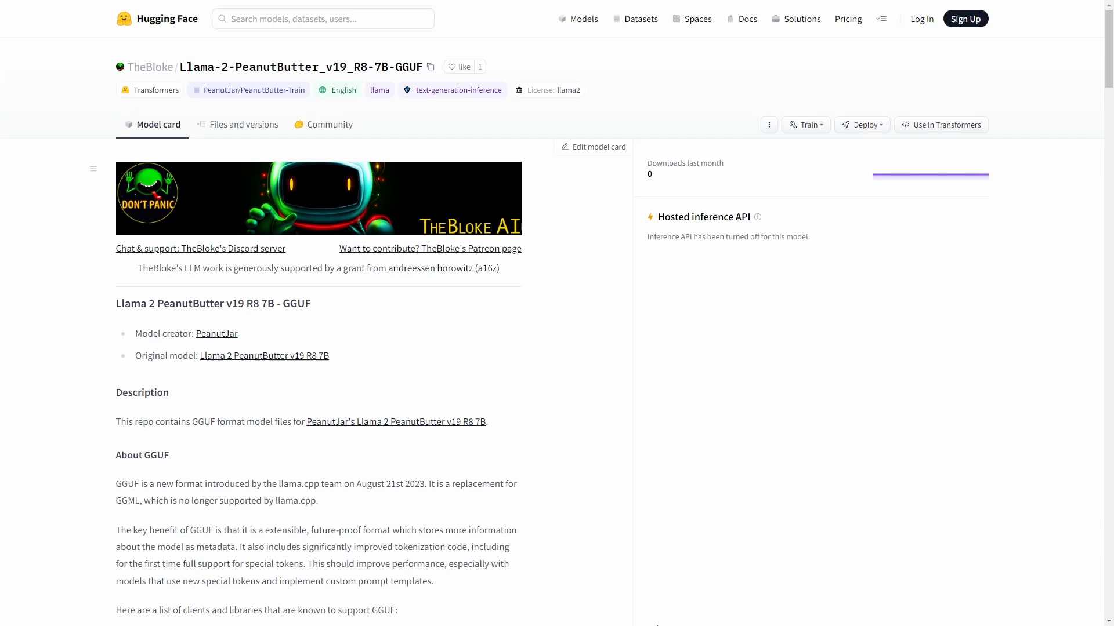
pyautogui.press('F11')
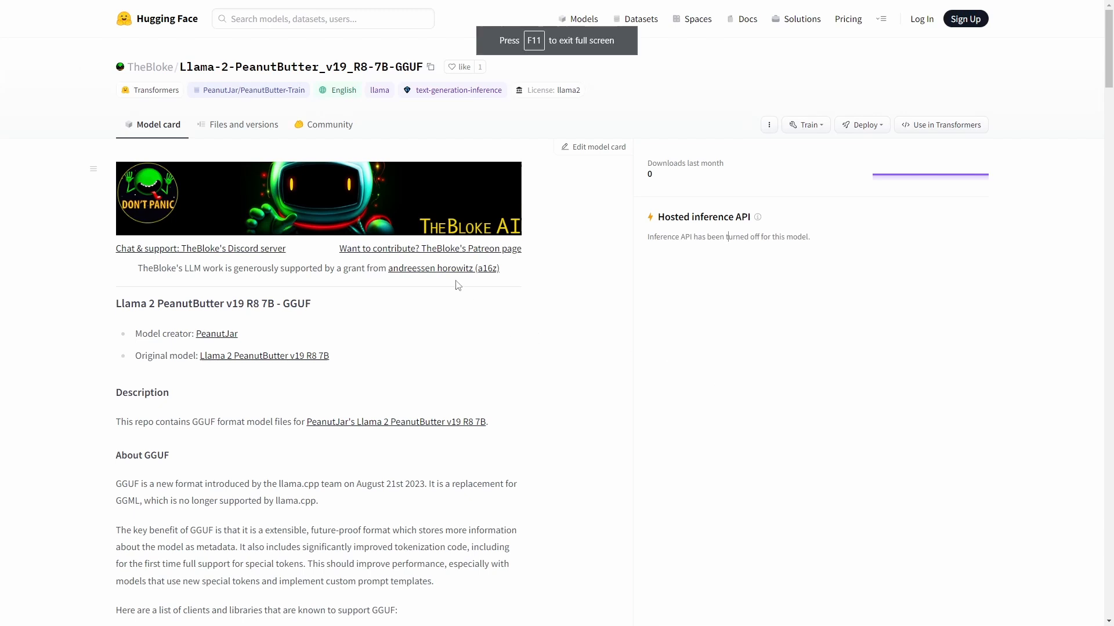
pyautogui.scroll(-3)
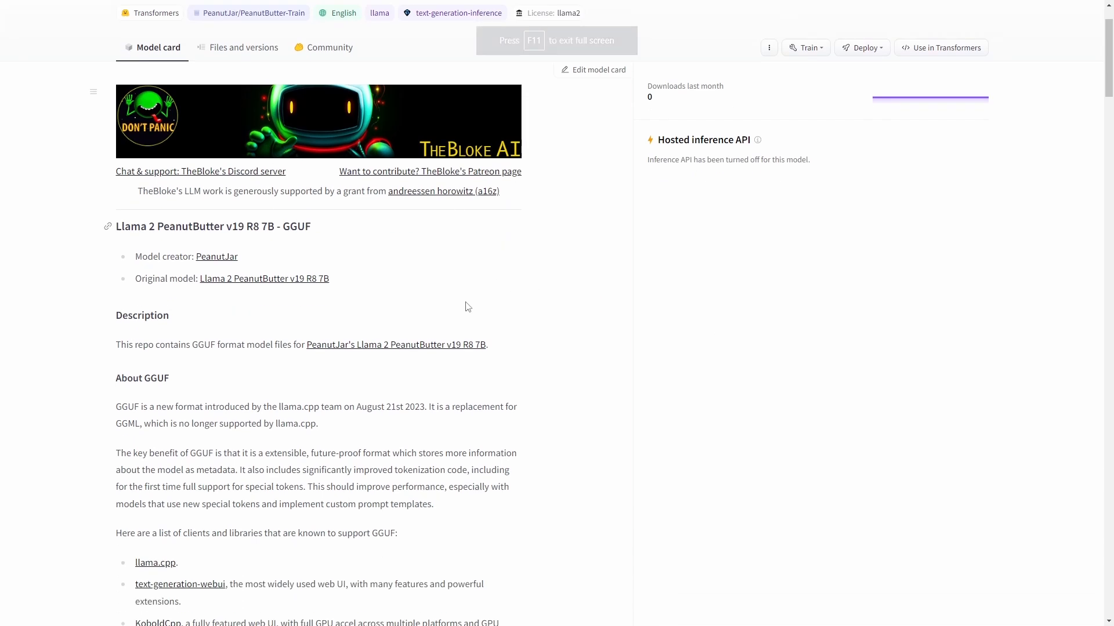
pyautogui.scroll(3)
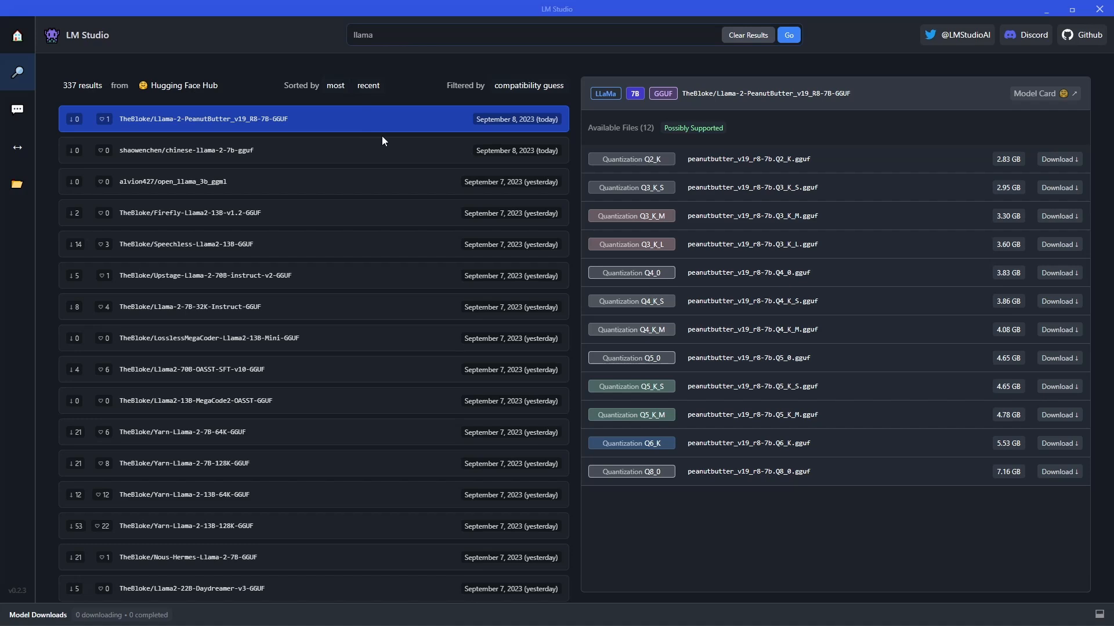
# Sort the llama results by downloads, browse them, then return to the home page.
pyautogui.click(368, 85)
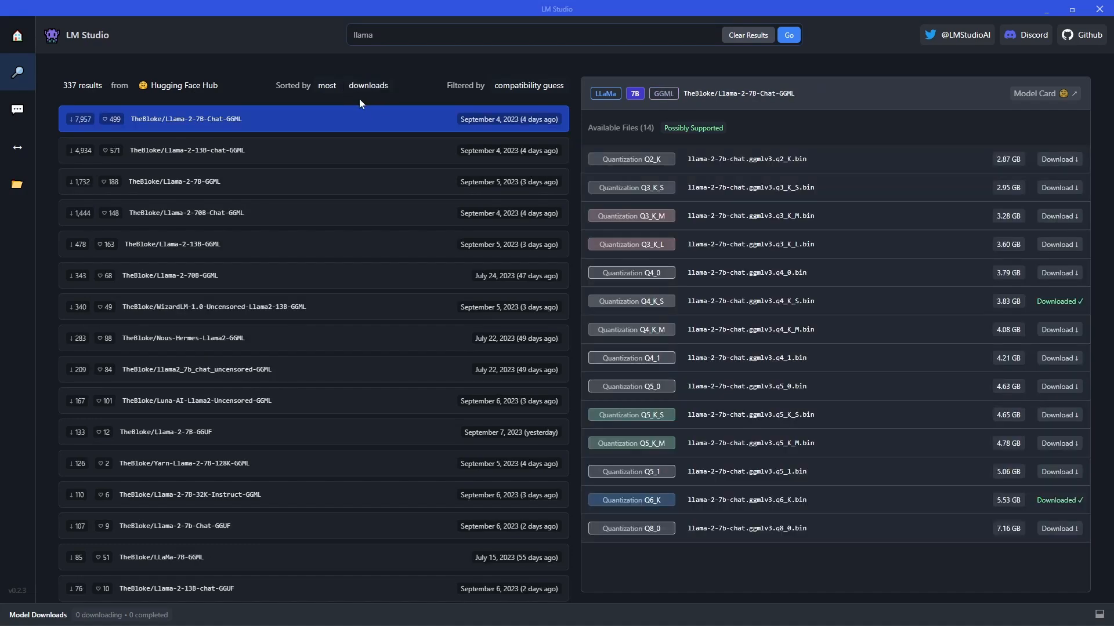
pyautogui.moveTo(172, 154)
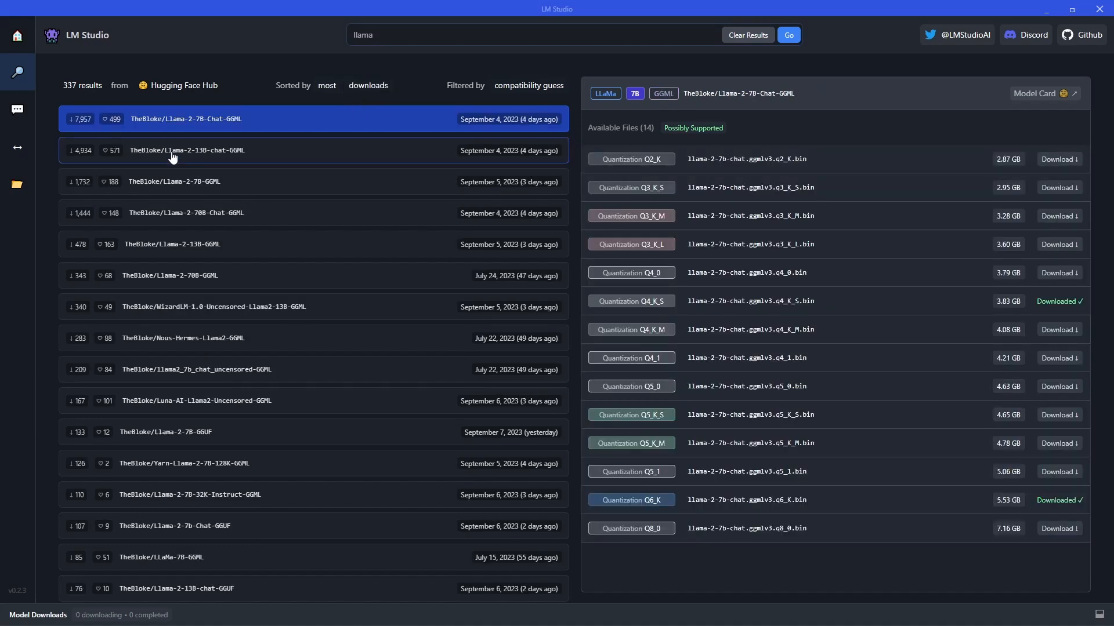
pyautogui.moveTo(201, 125)
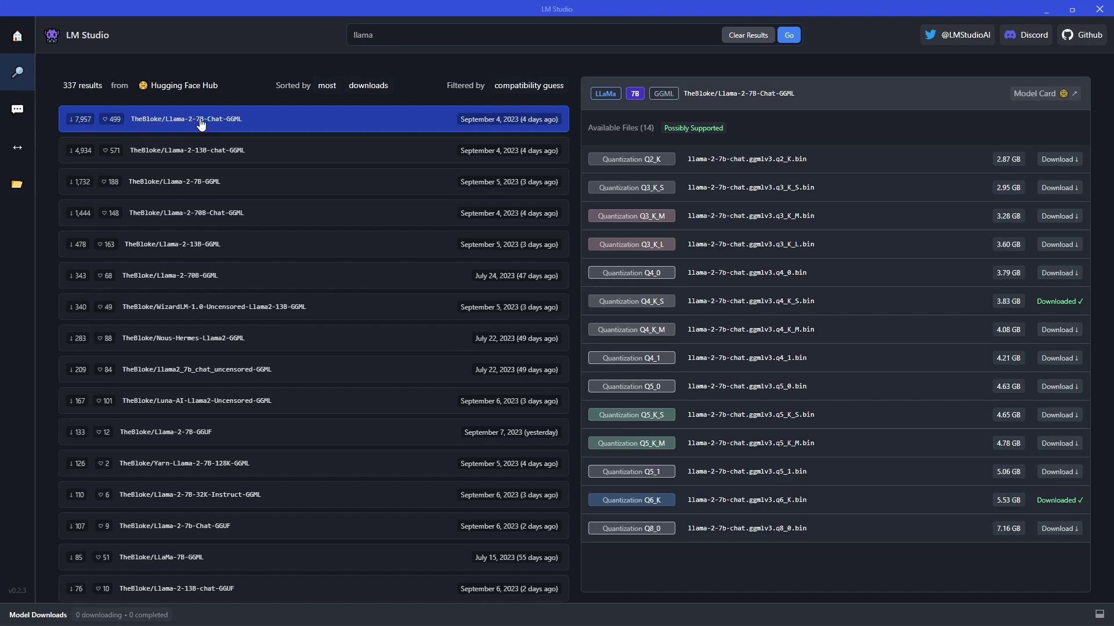
pyautogui.moveTo(192, 150)
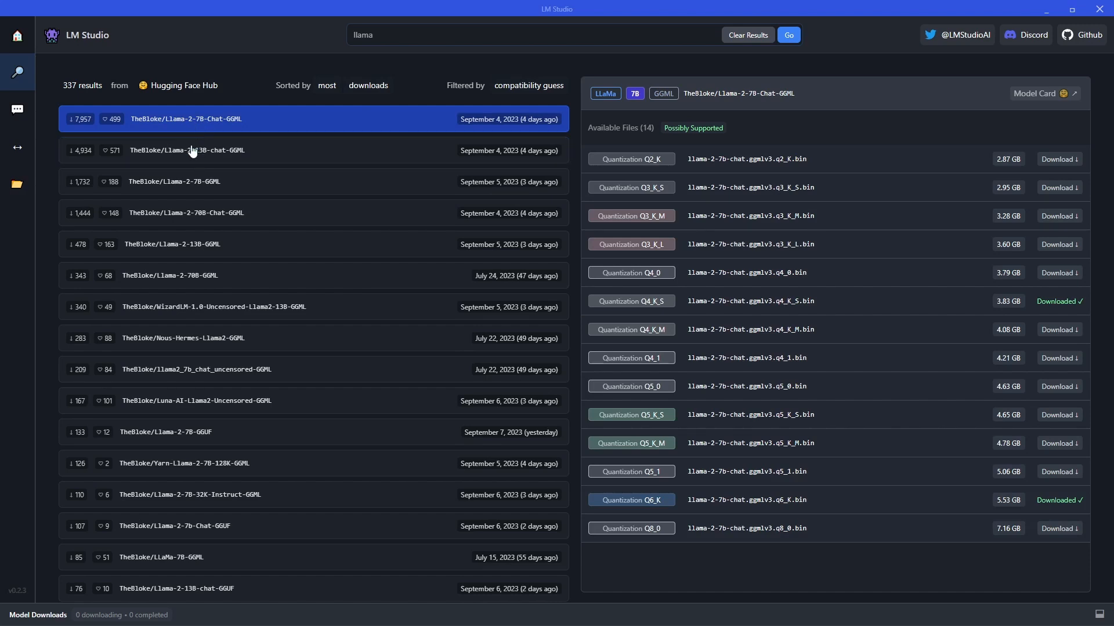
pyautogui.moveTo(208, 185)
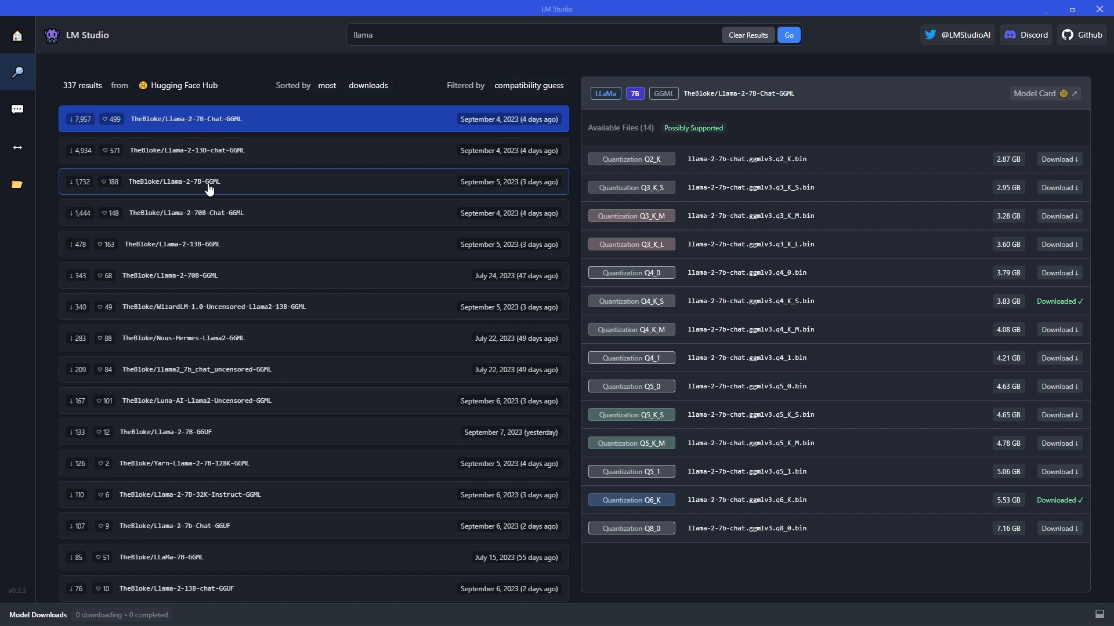
pyautogui.moveTo(198, 294)
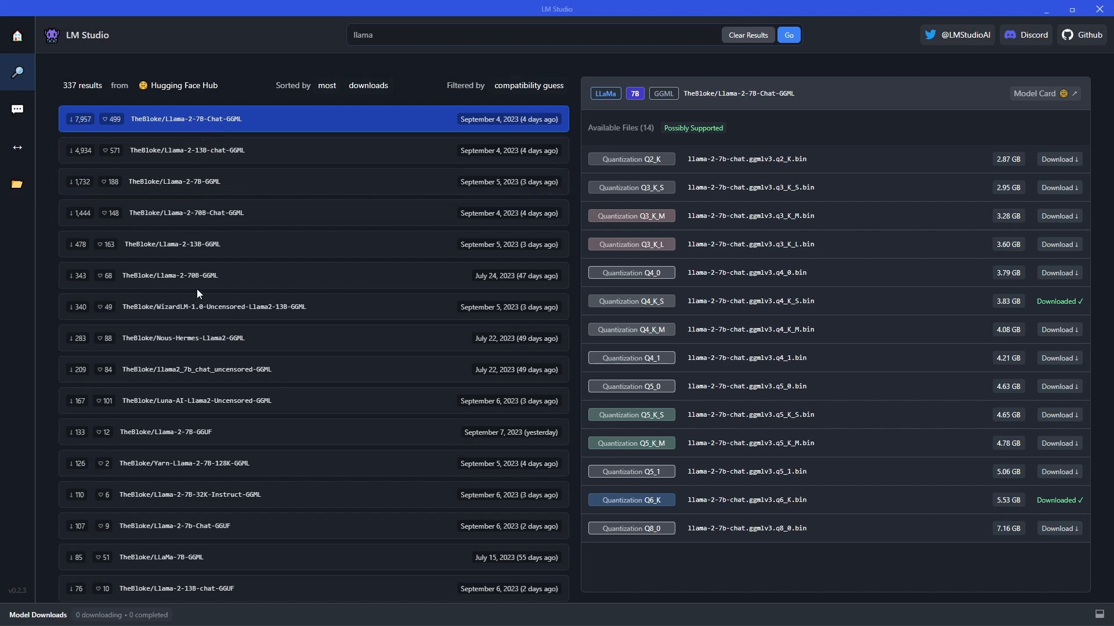
pyautogui.scroll(-3)
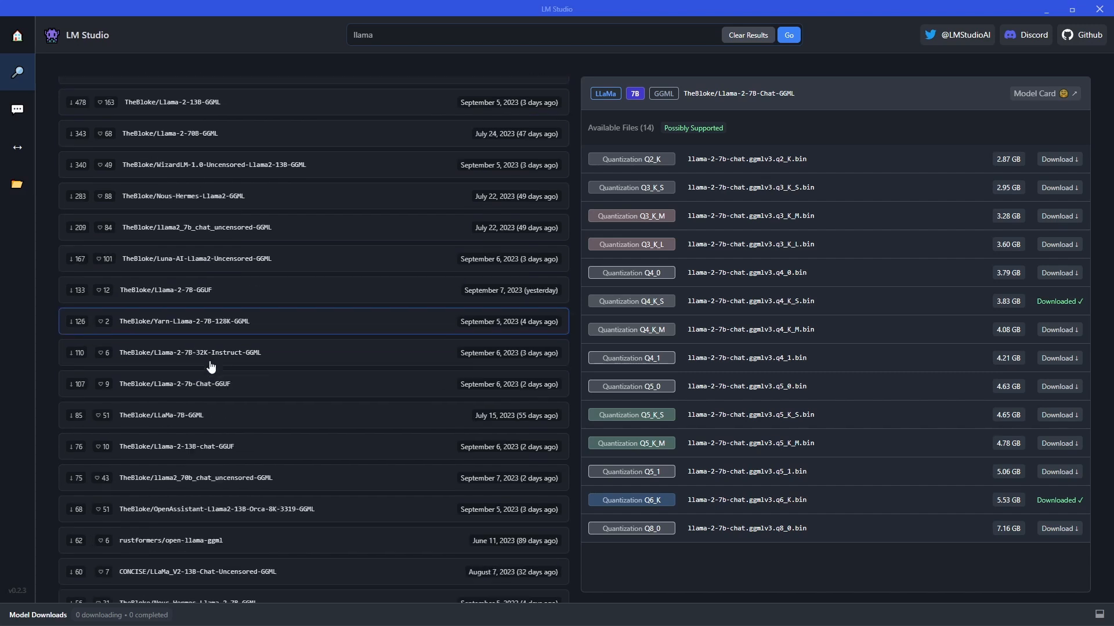
pyautogui.scroll(-3)
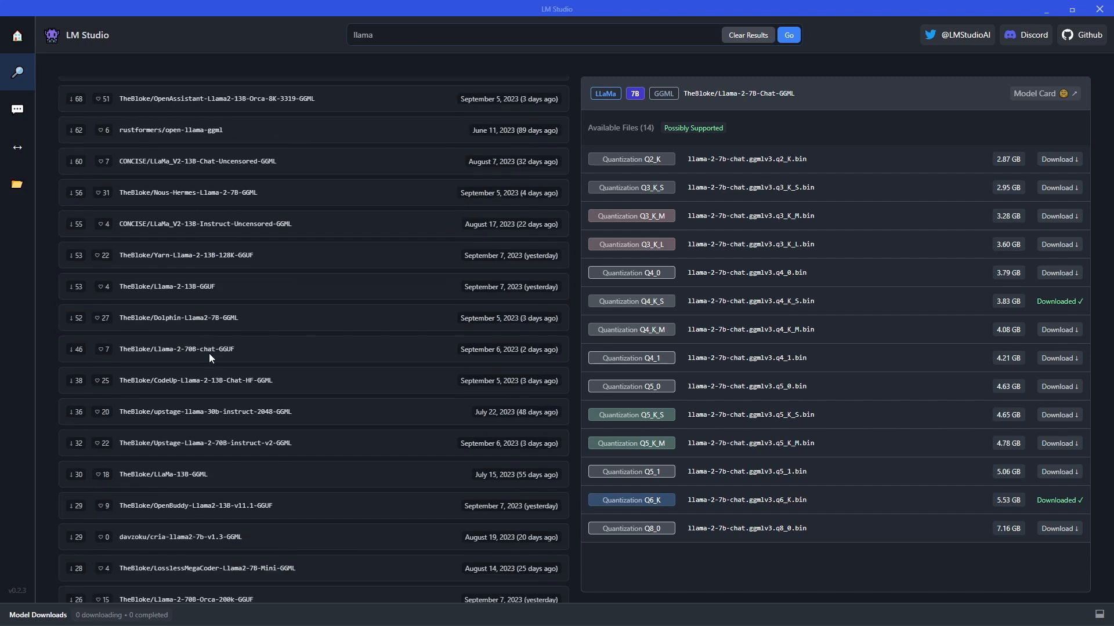
pyautogui.scroll(-3)
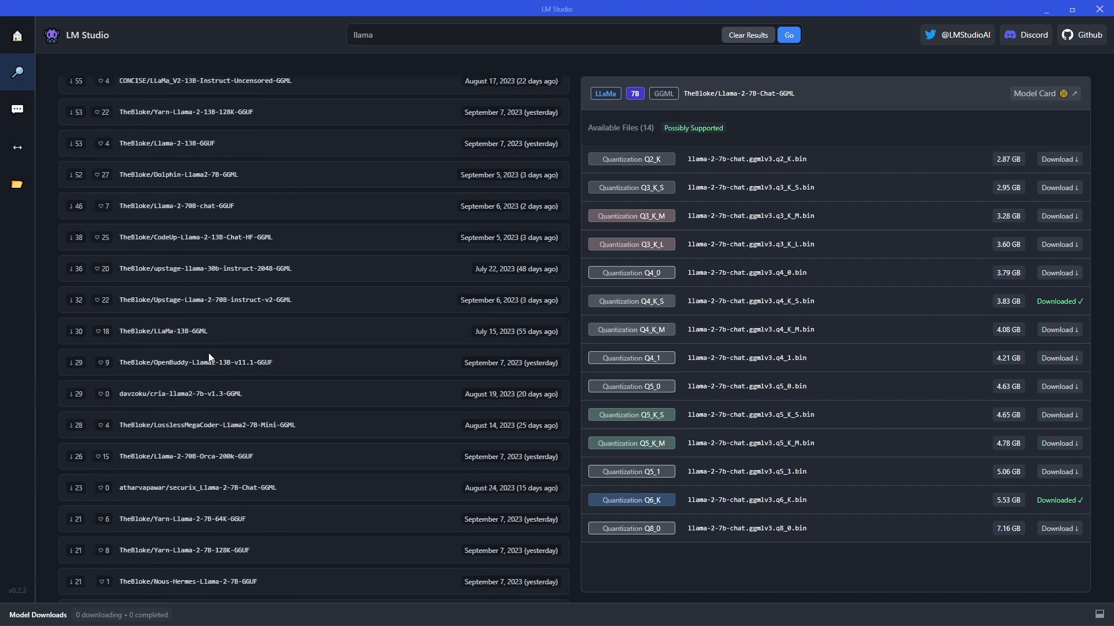
pyautogui.click(787, 34)
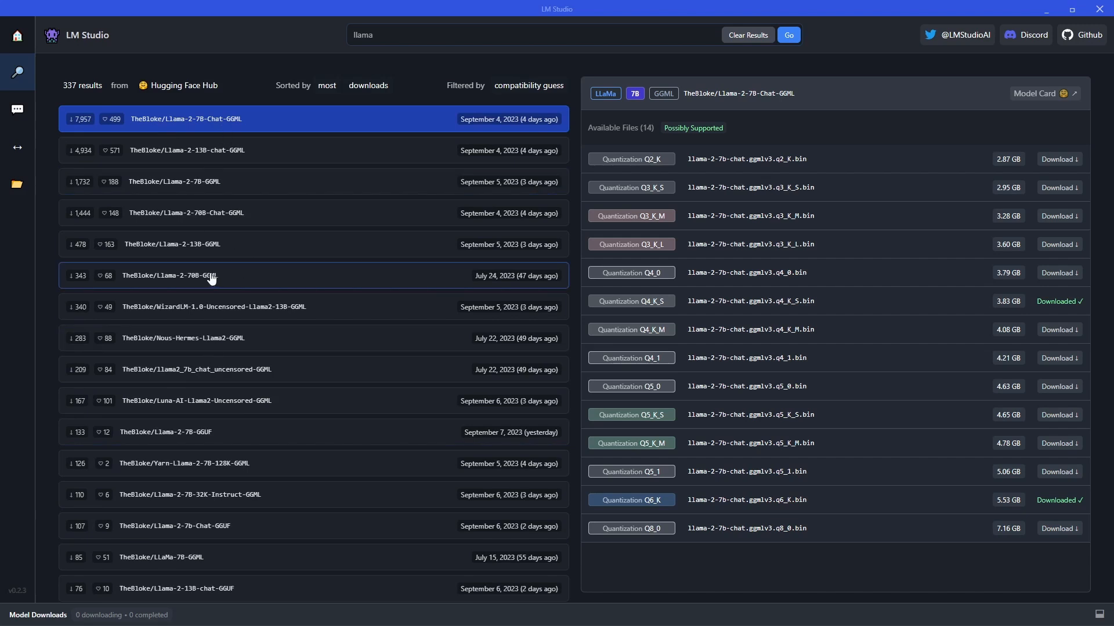
pyautogui.moveTo(207, 132)
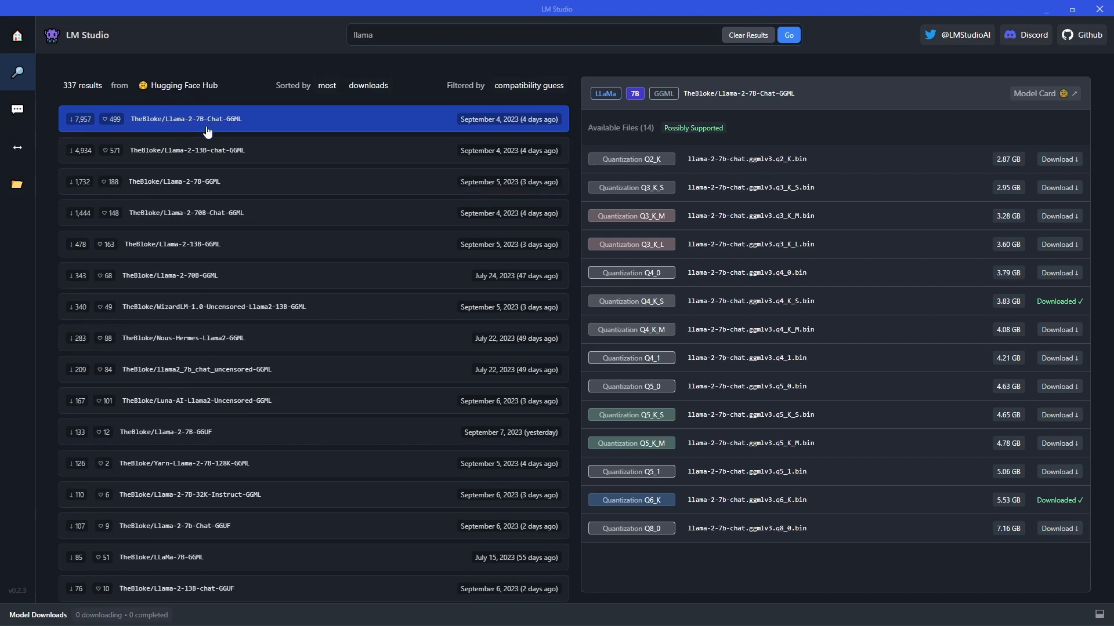
pyautogui.click(16, 35)
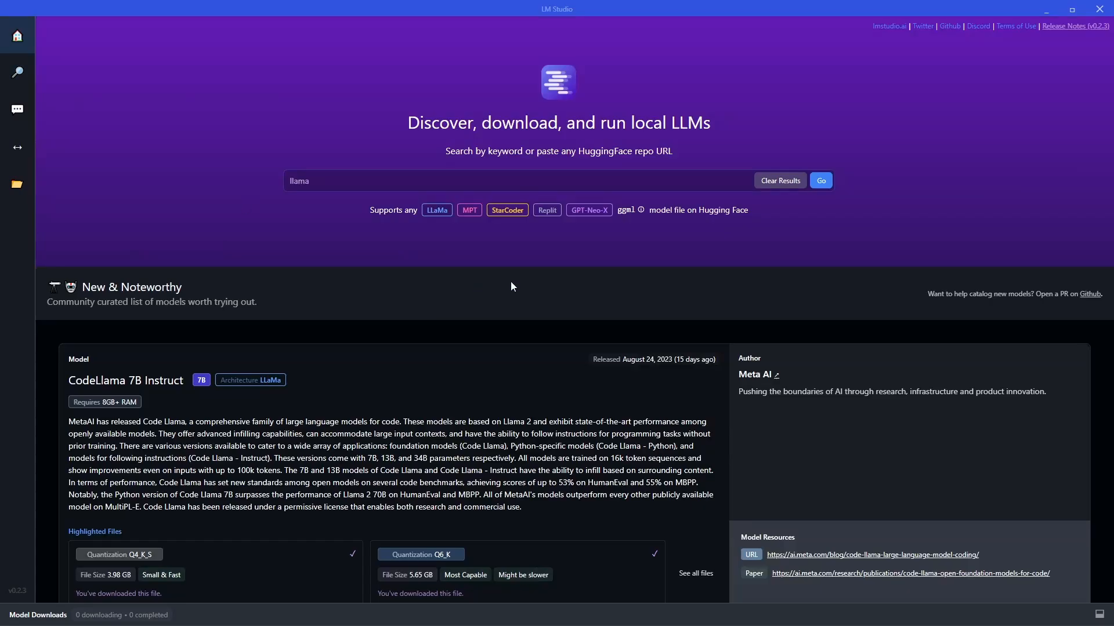
pyautogui.moveTo(437, 334)
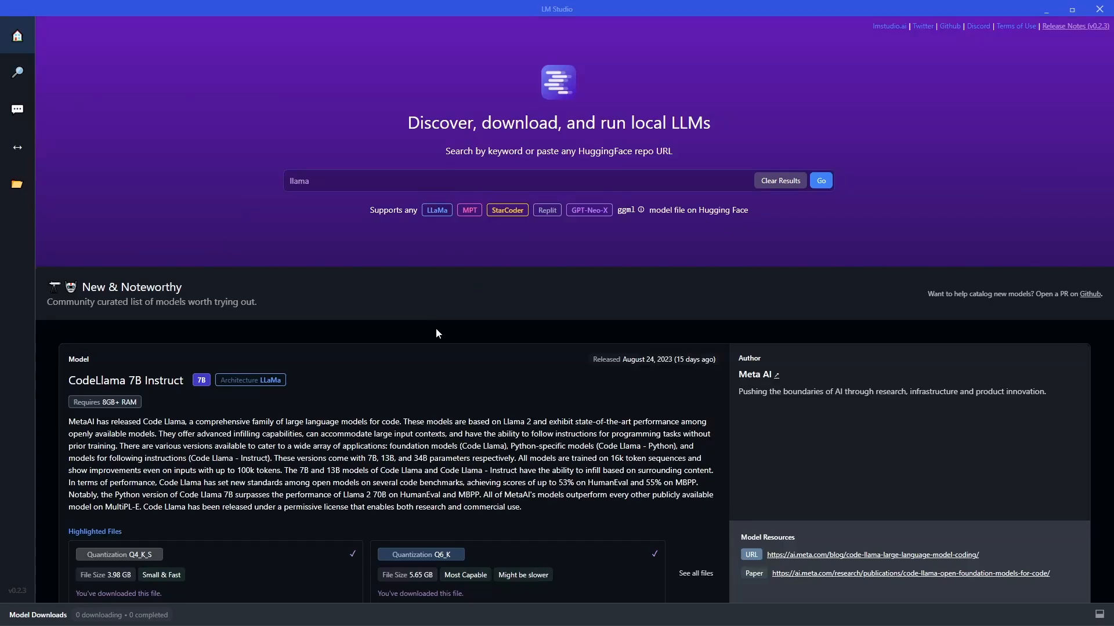
pyautogui.moveTo(18, 192)
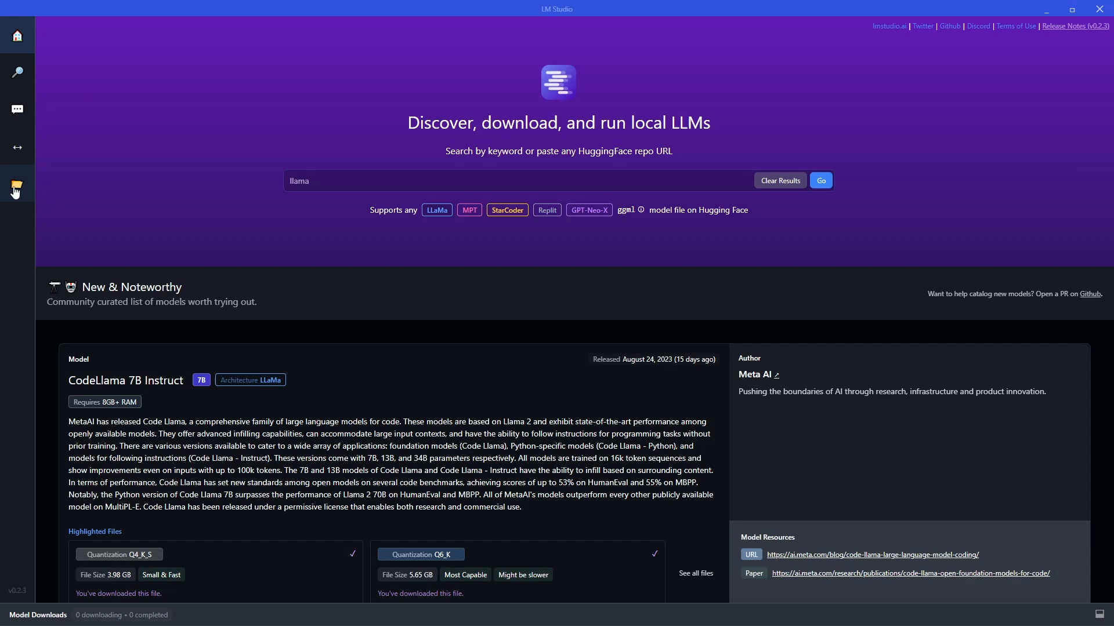
# Show the Local Models page listing the nine downloaded models.
pyautogui.click(16, 183)
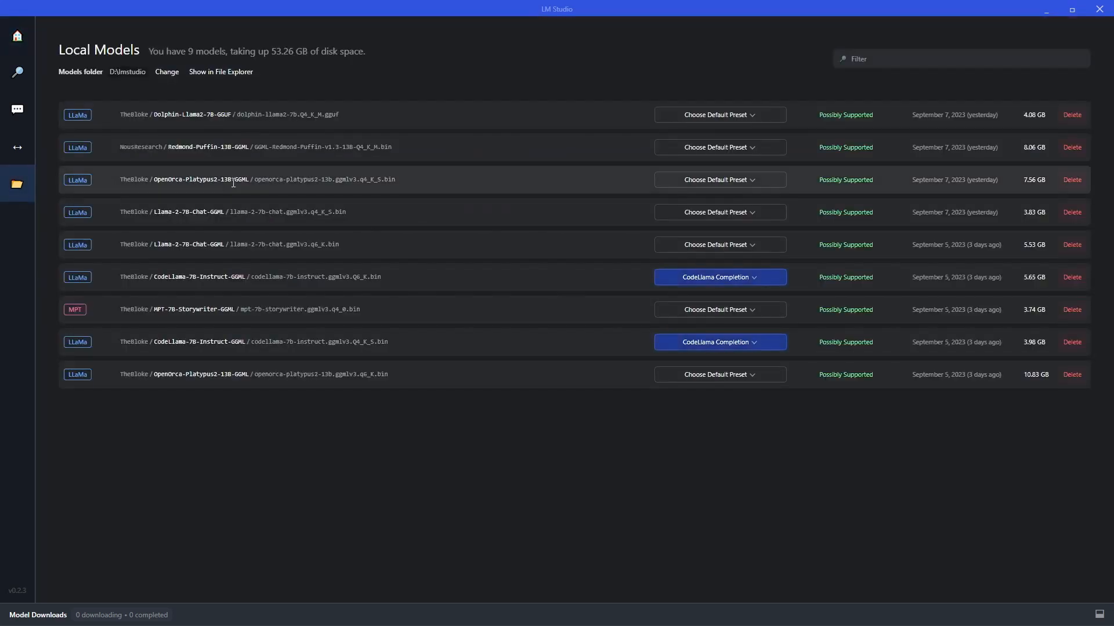
pyautogui.moveTo(166, 72)
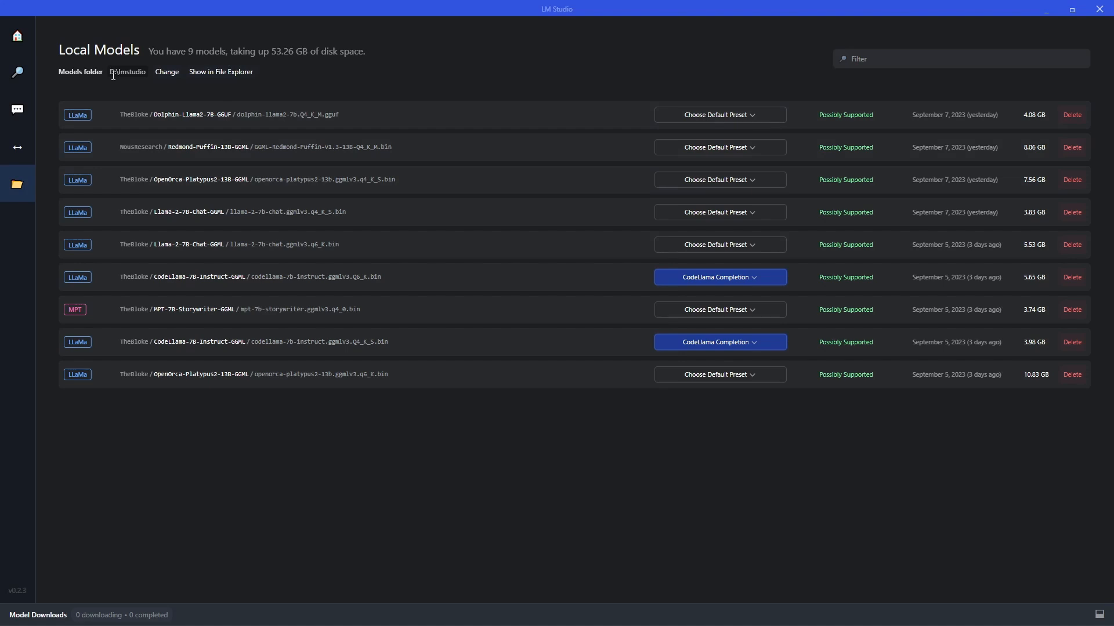
pyautogui.moveTo(147, 78)
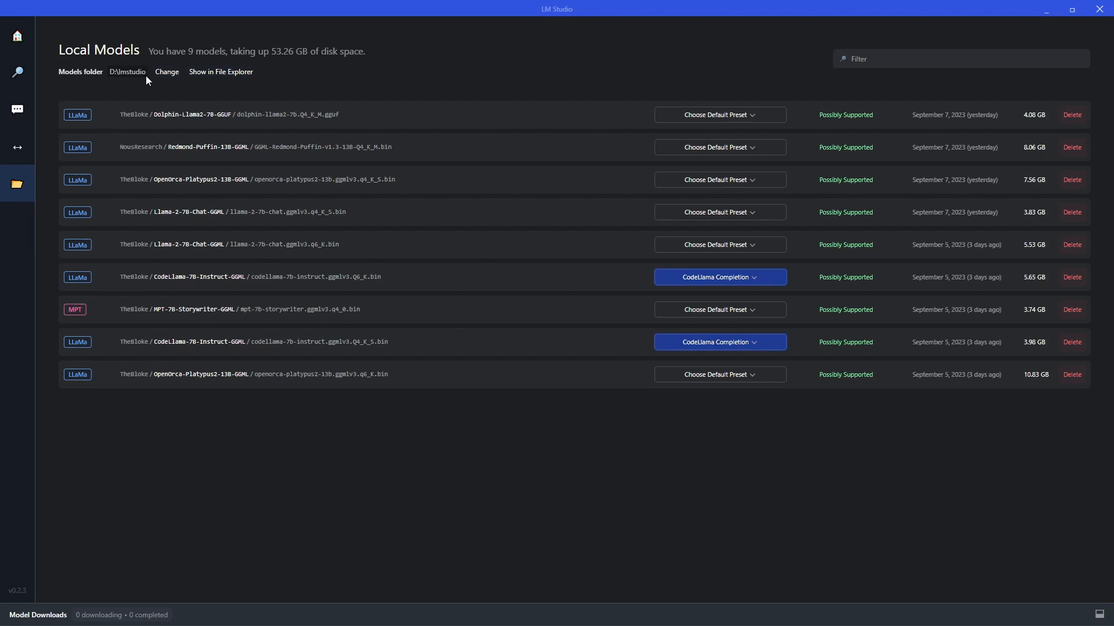
pyautogui.moveTo(719, 211)
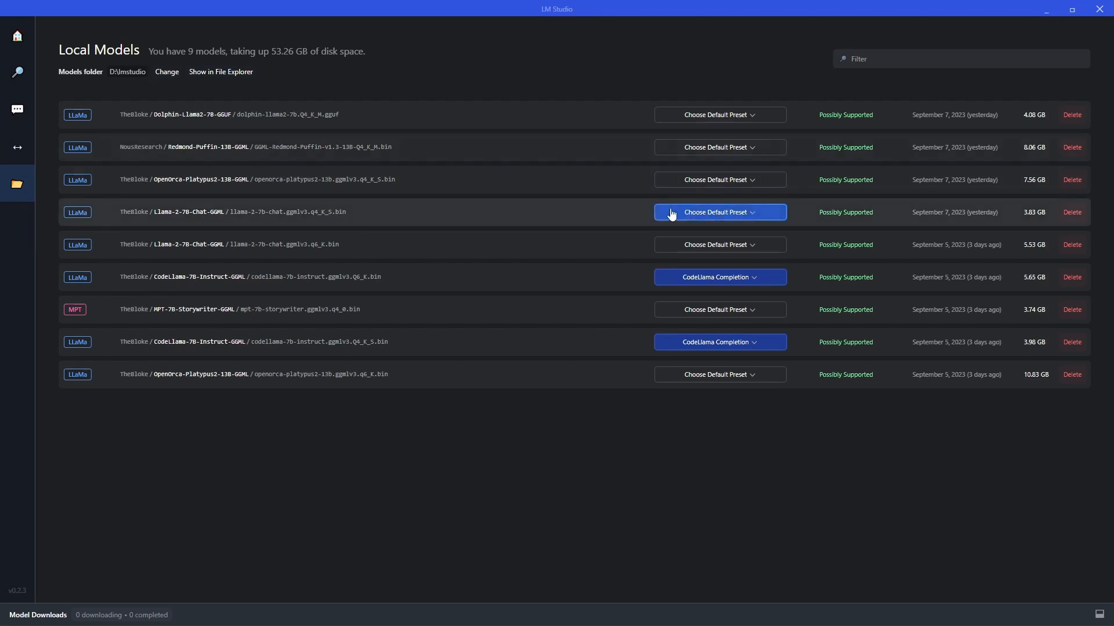
pyautogui.moveTo(296, 385)
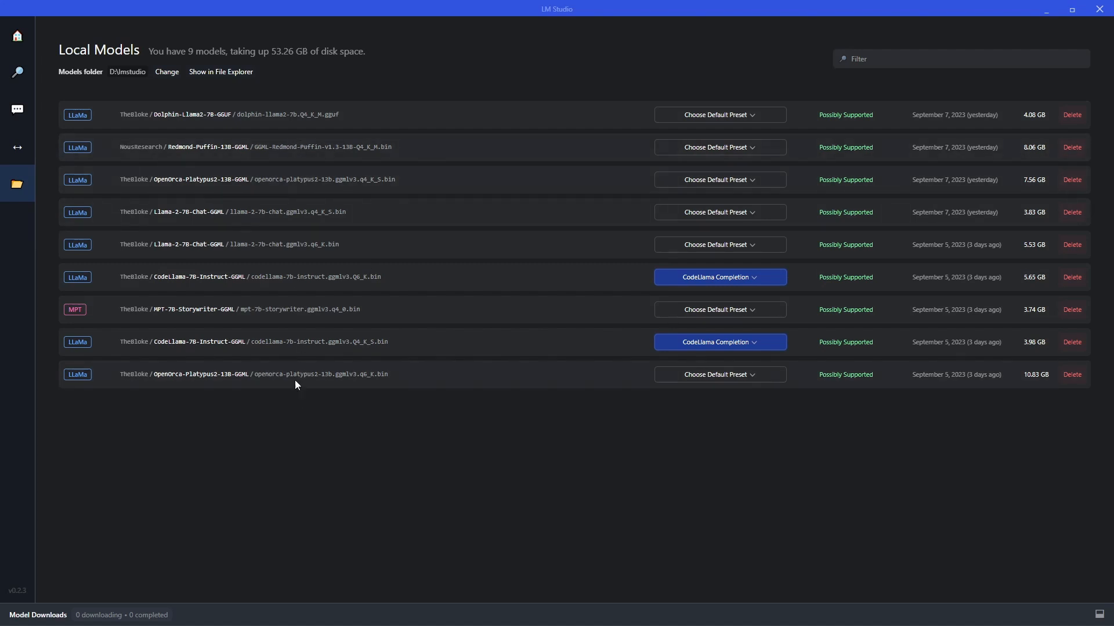
pyautogui.moveTo(16, 36)
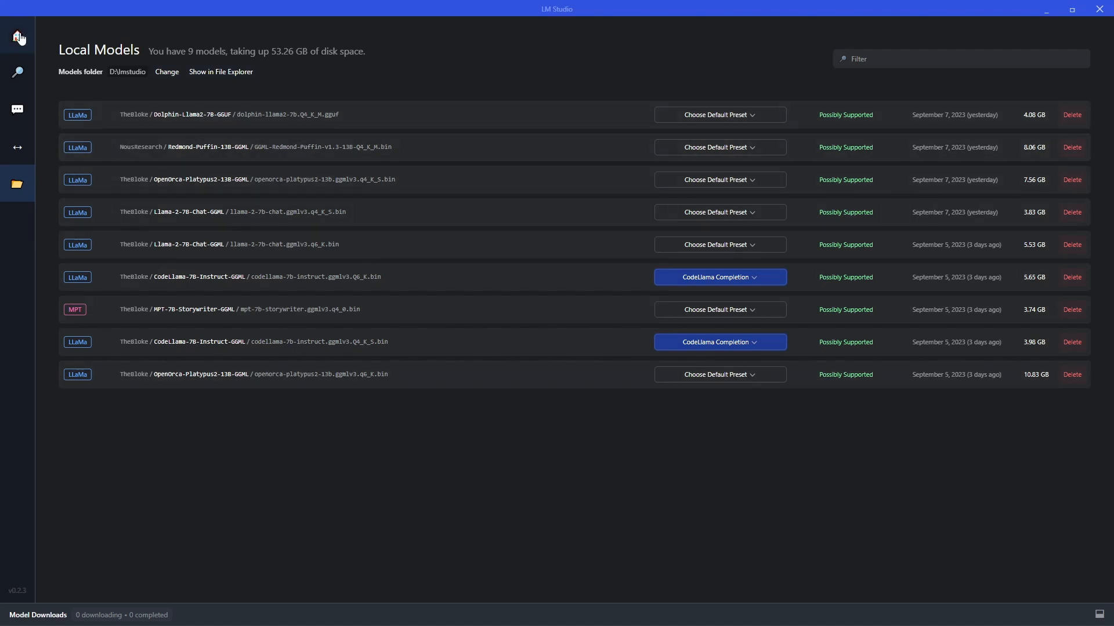
# Go to the chat workspace and list the downloaded models available to load.
pyautogui.click(17, 109)
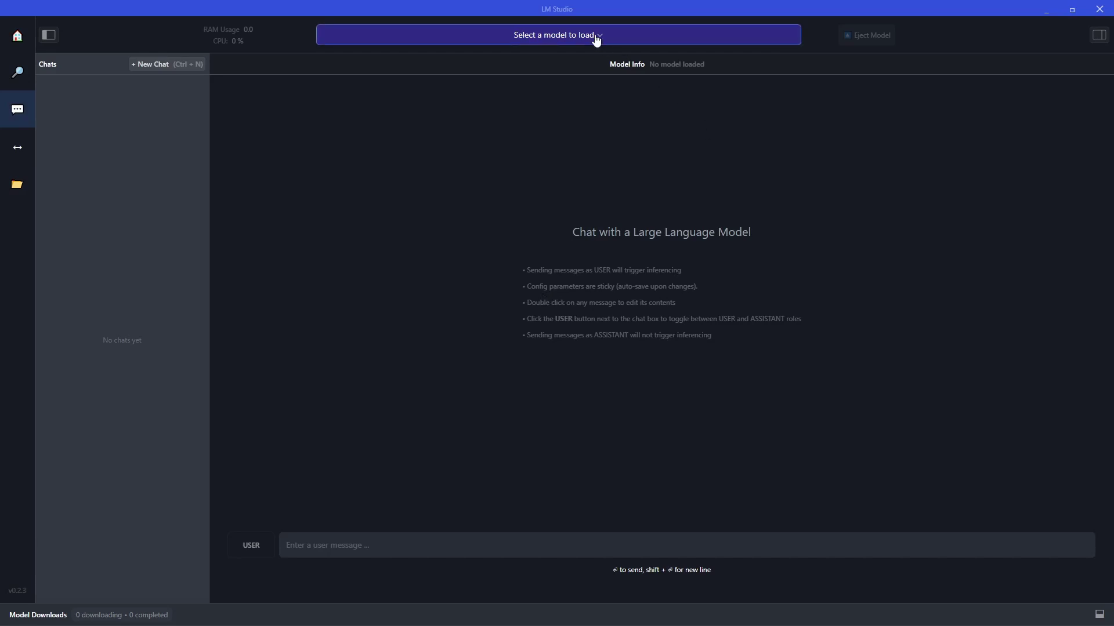
pyautogui.click(557, 34)
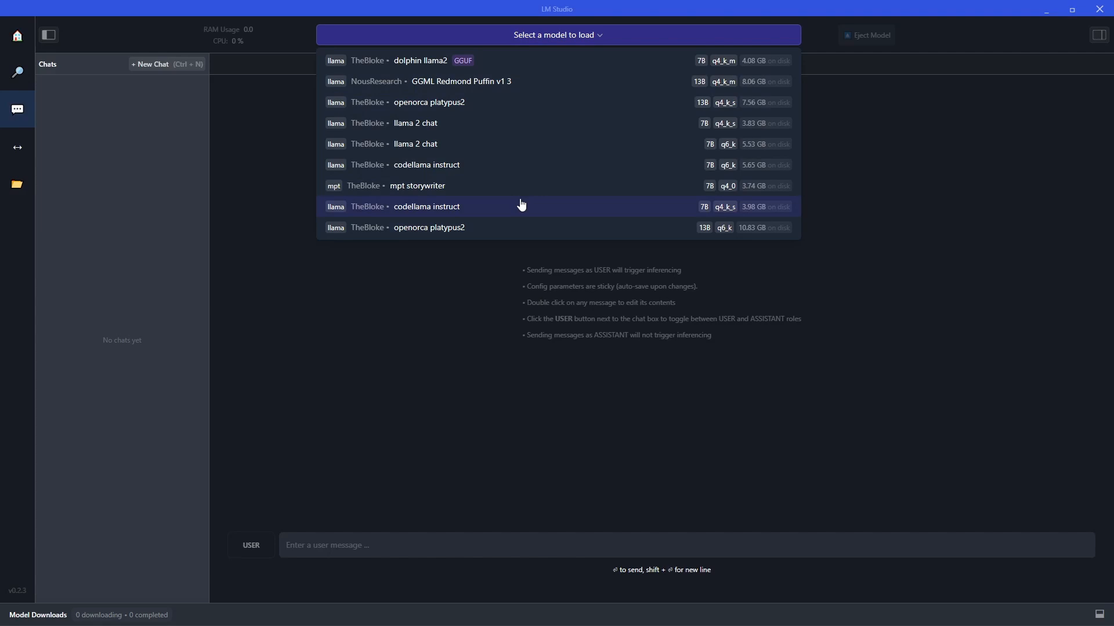
pyautogui.moveTo(518, 206)
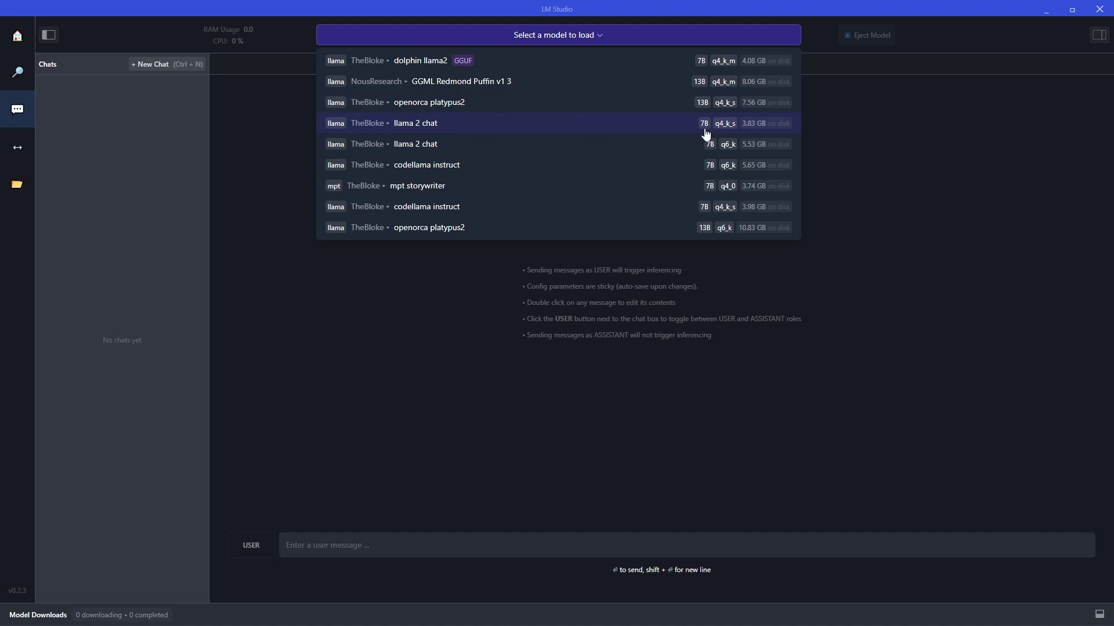
pyautogui.moveTo(724, 133)
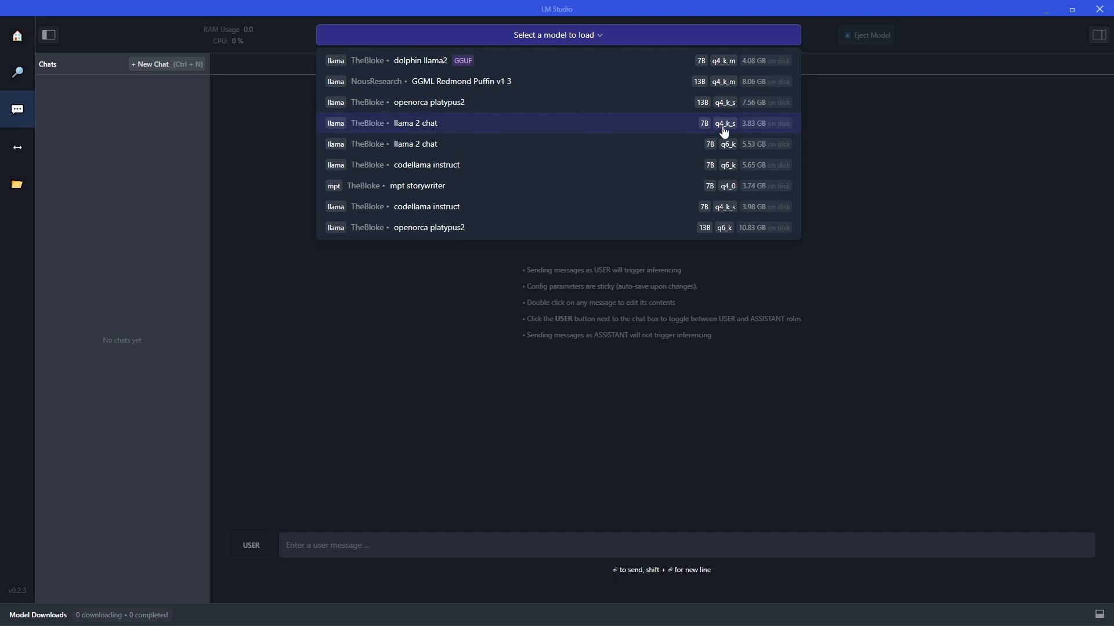
pyautogui.moveTo(599, 129)
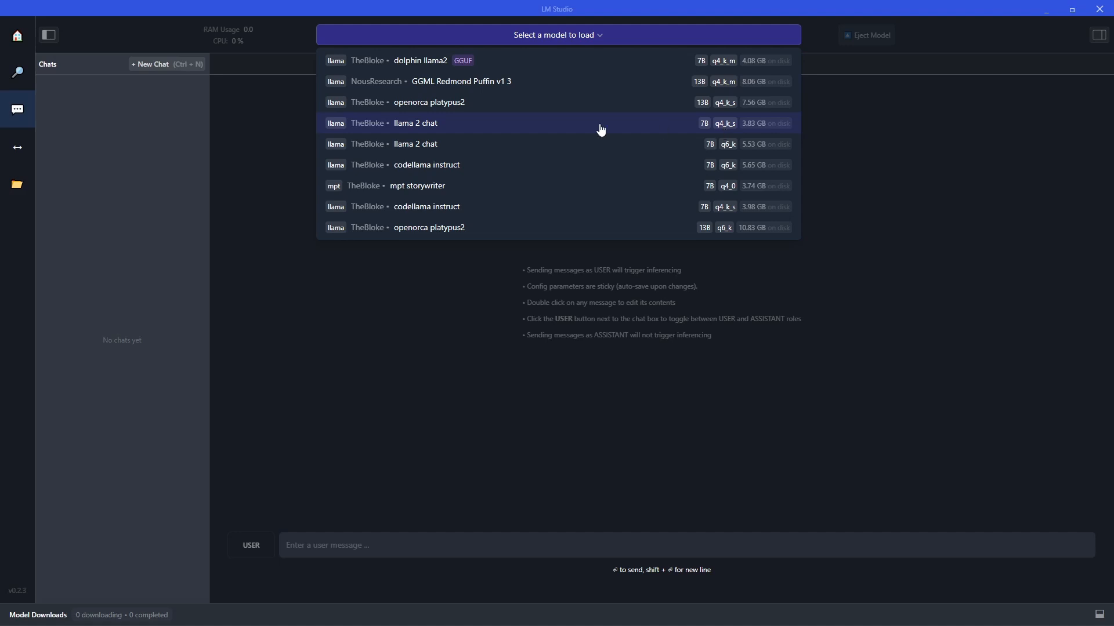
pyautogui.moveTo(564, 126)
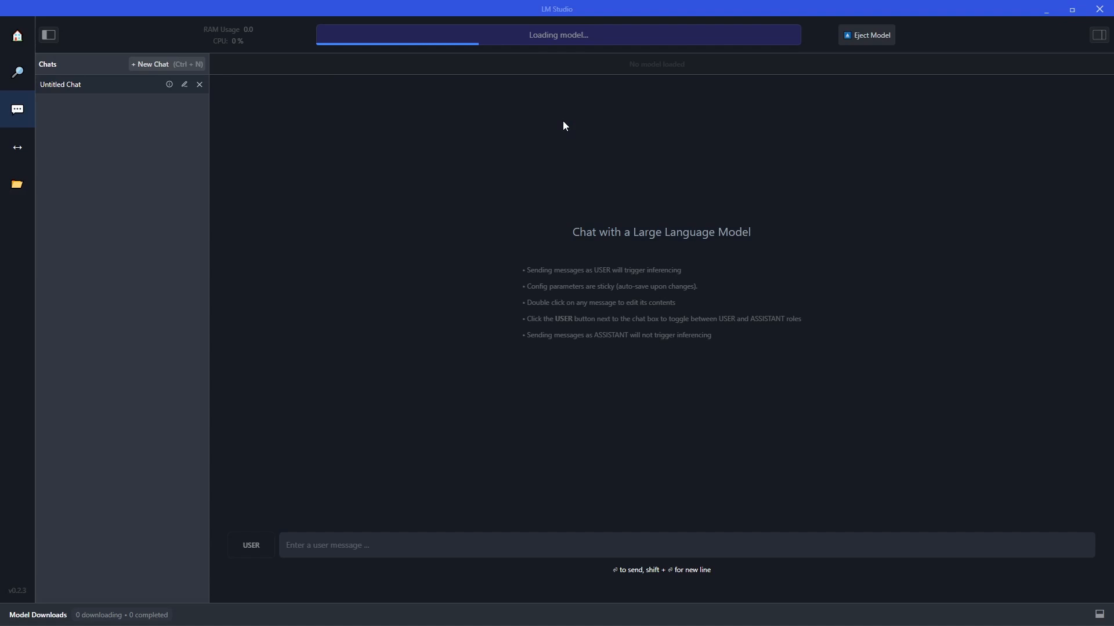
pyautogui.moveTo(495, 62)
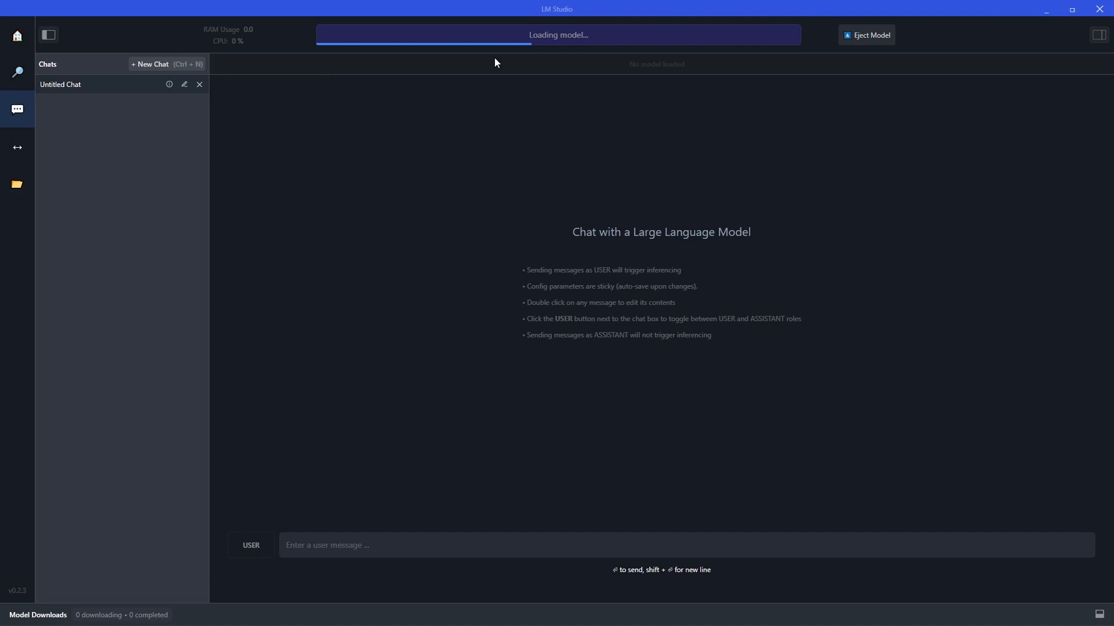
pyautogui.moveTo(705, 93)
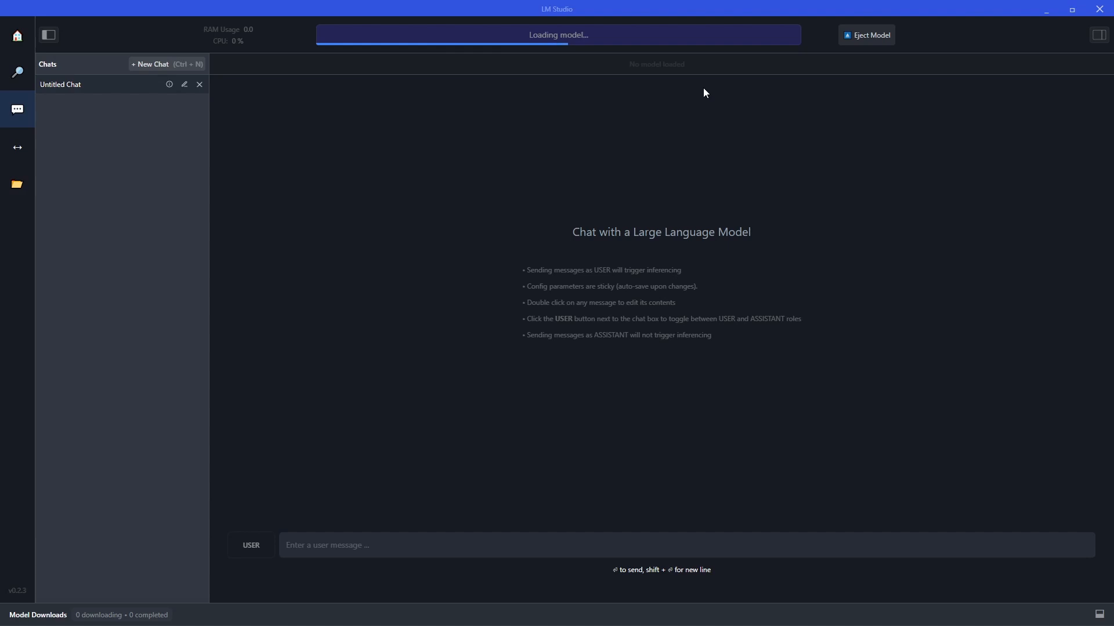
pyautogui.moveTo(250, 62)
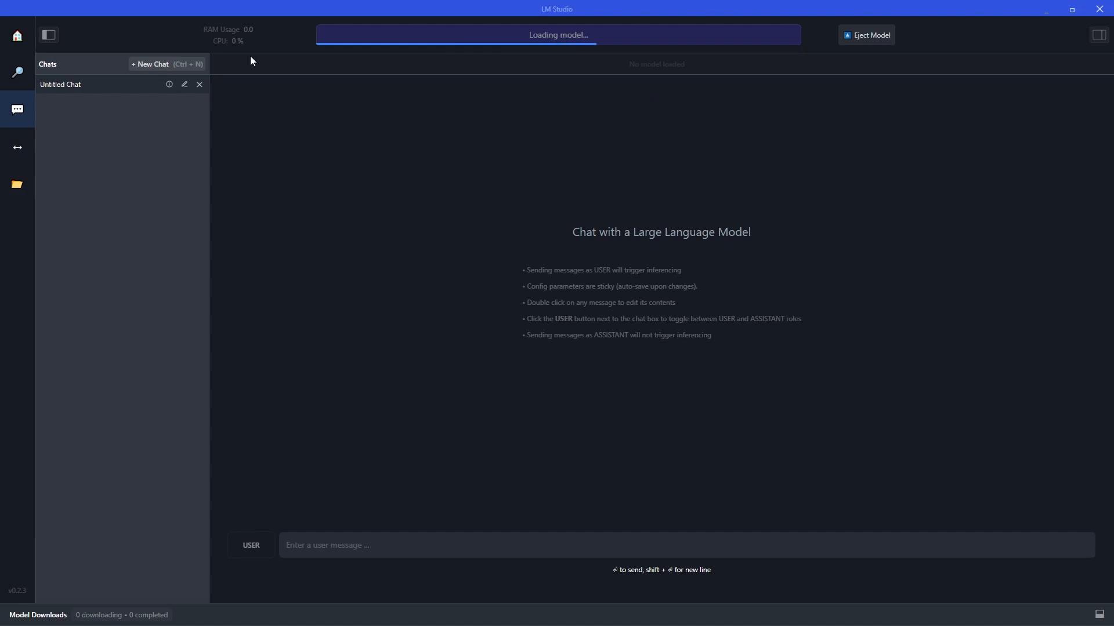
pyautogui.moveTo(224, 40)
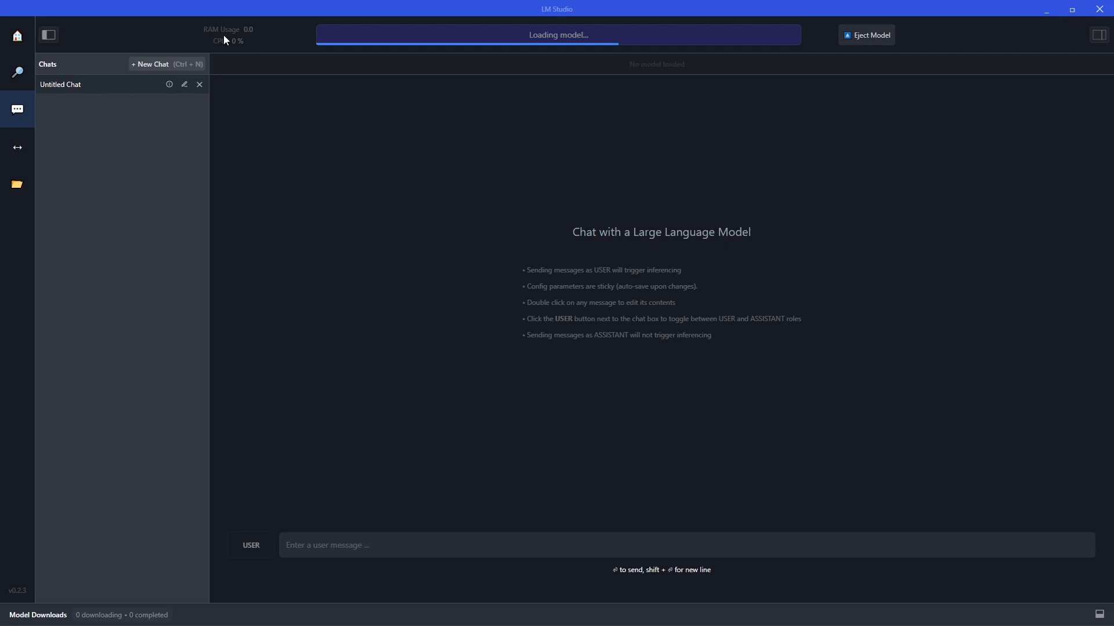
pyautogui.moveTo(259, 55)
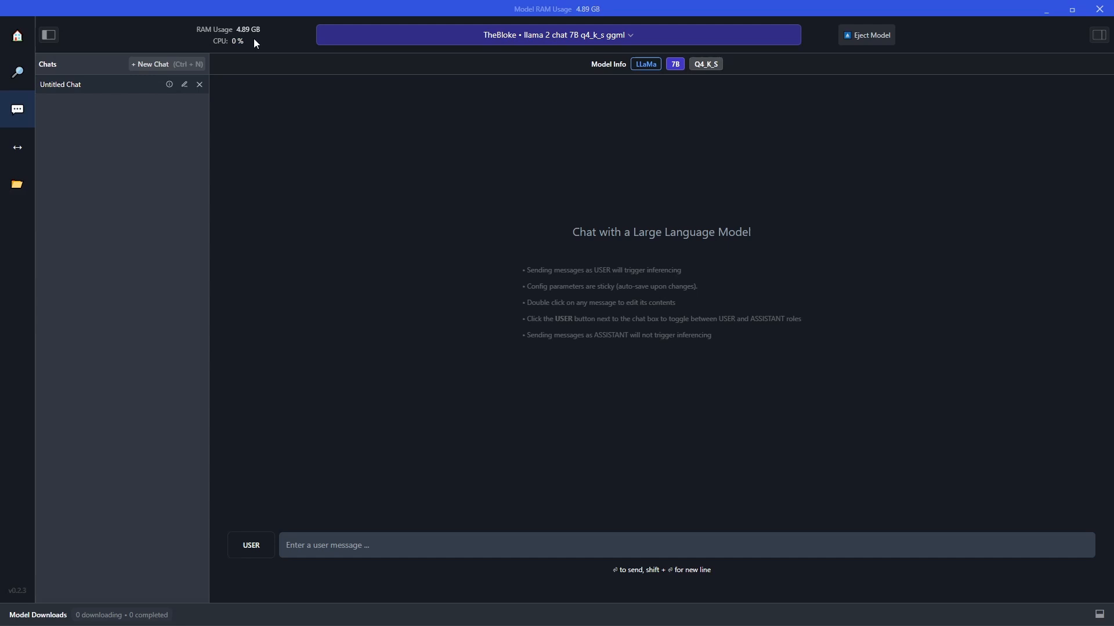
pyautogui.moveTo(252, 44)
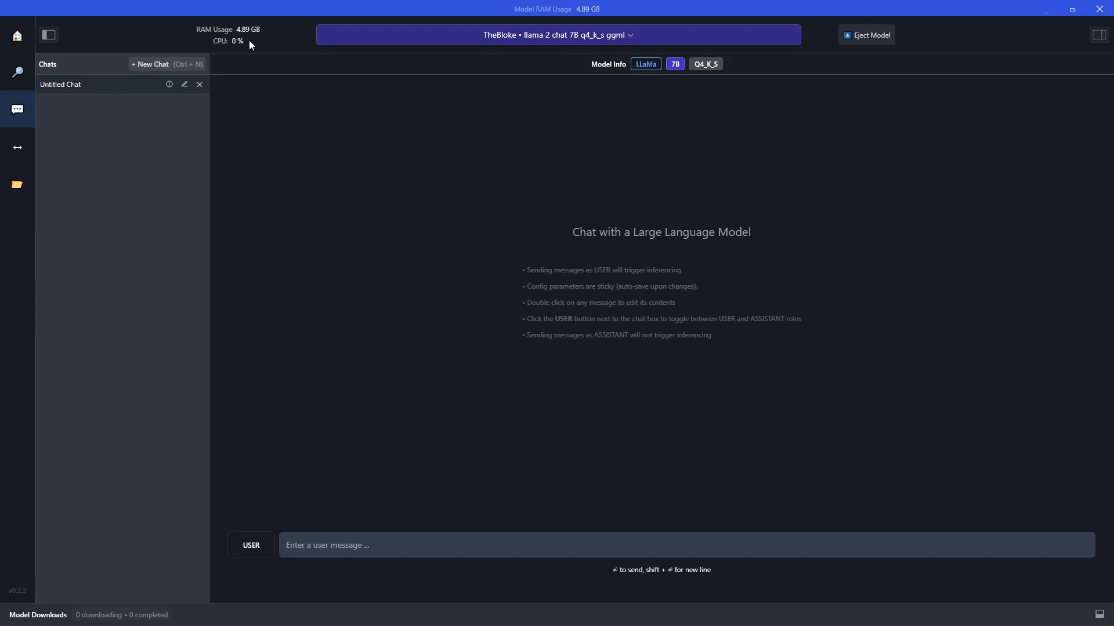
pyautogui.moveTo(466, 387)
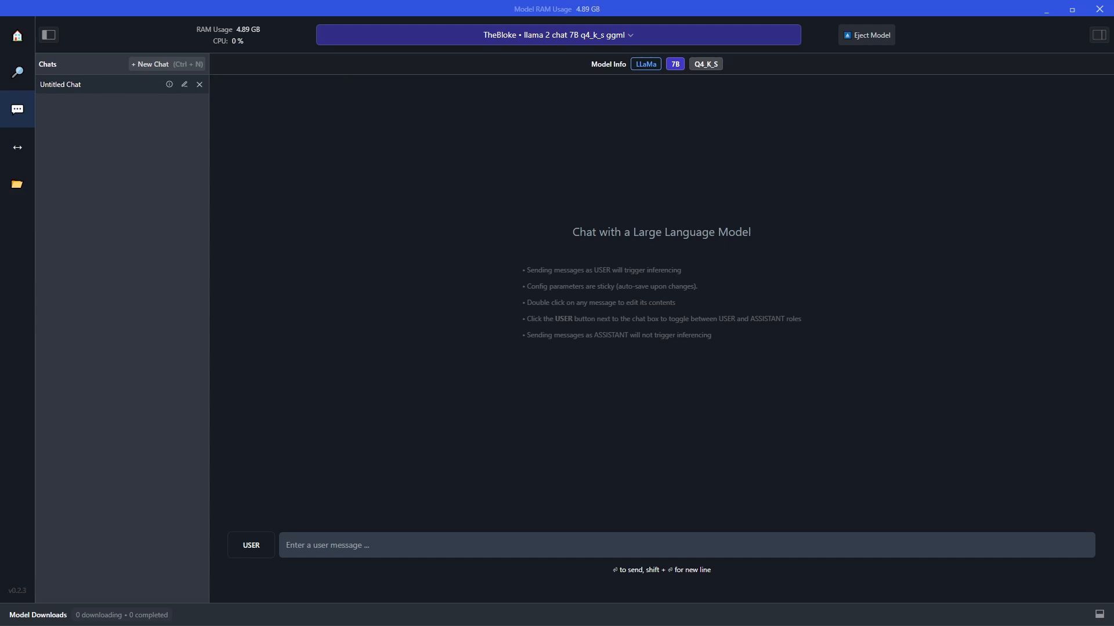
pyautogui.moveTo(777, 550)
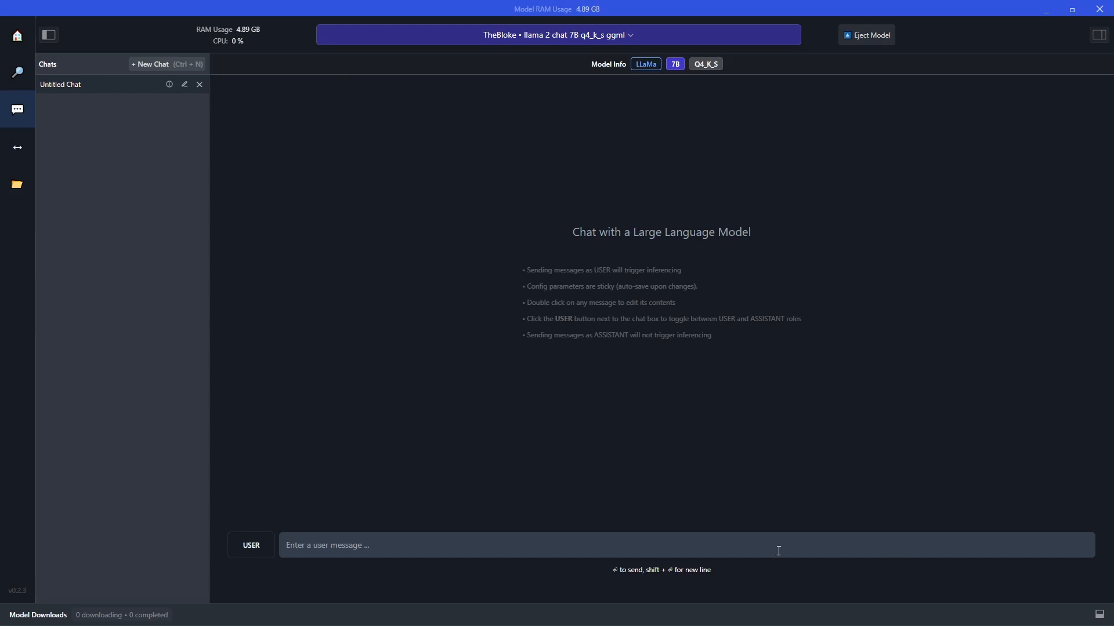
# Ask Llama 2 'Give me your review on casablanca' and get its reply.
pyautogui.write('Give me your review on casablanca')
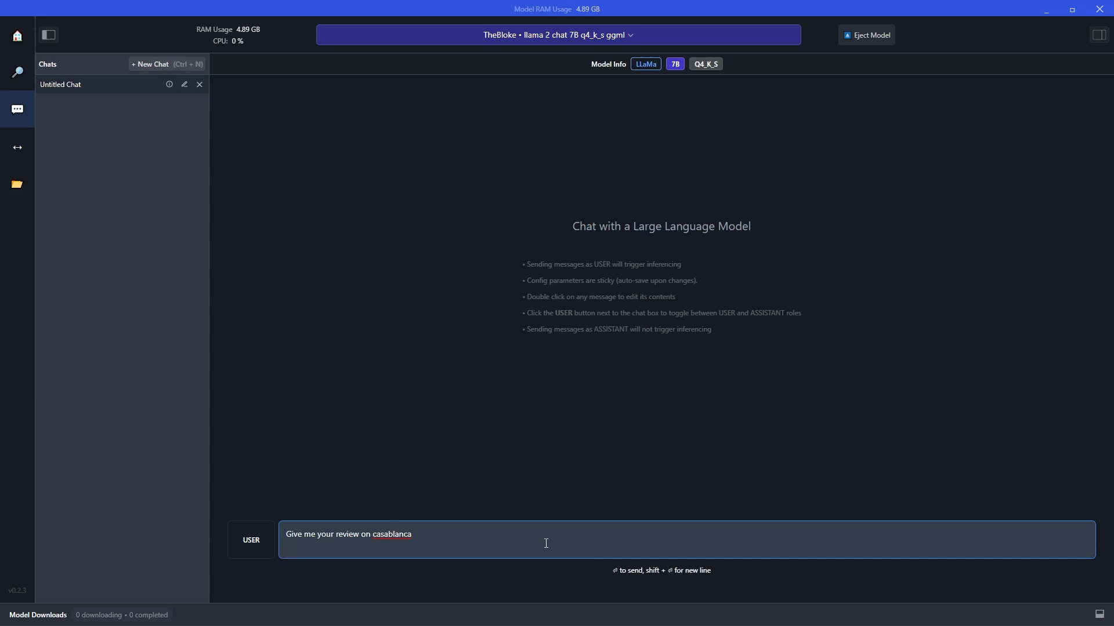
pyautogui.press('Return')
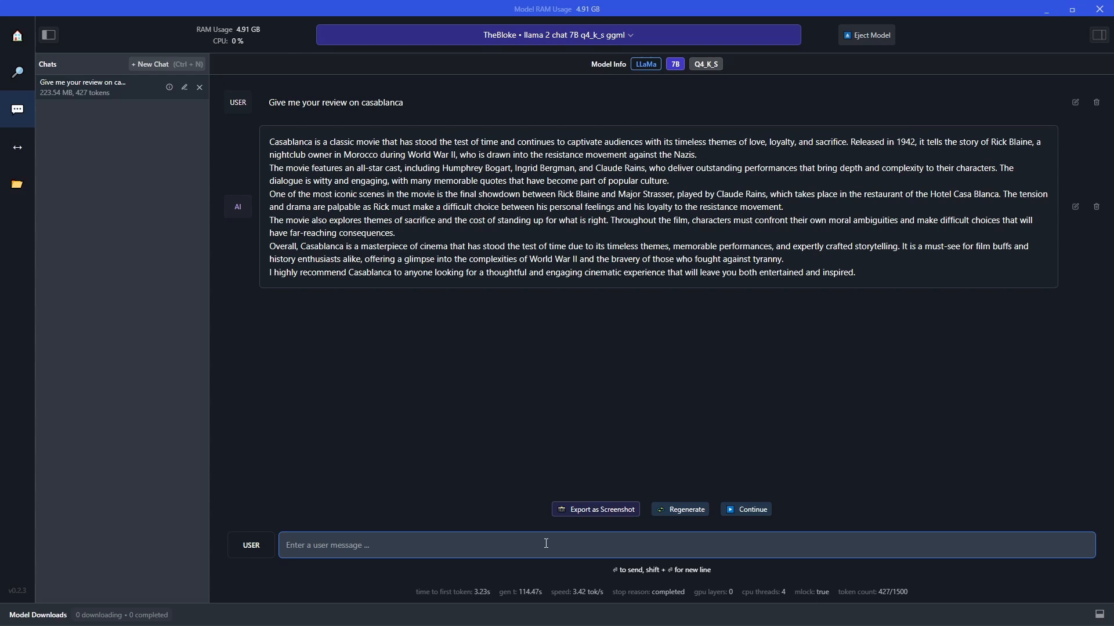
pyautogui.moveTo(540, 548)
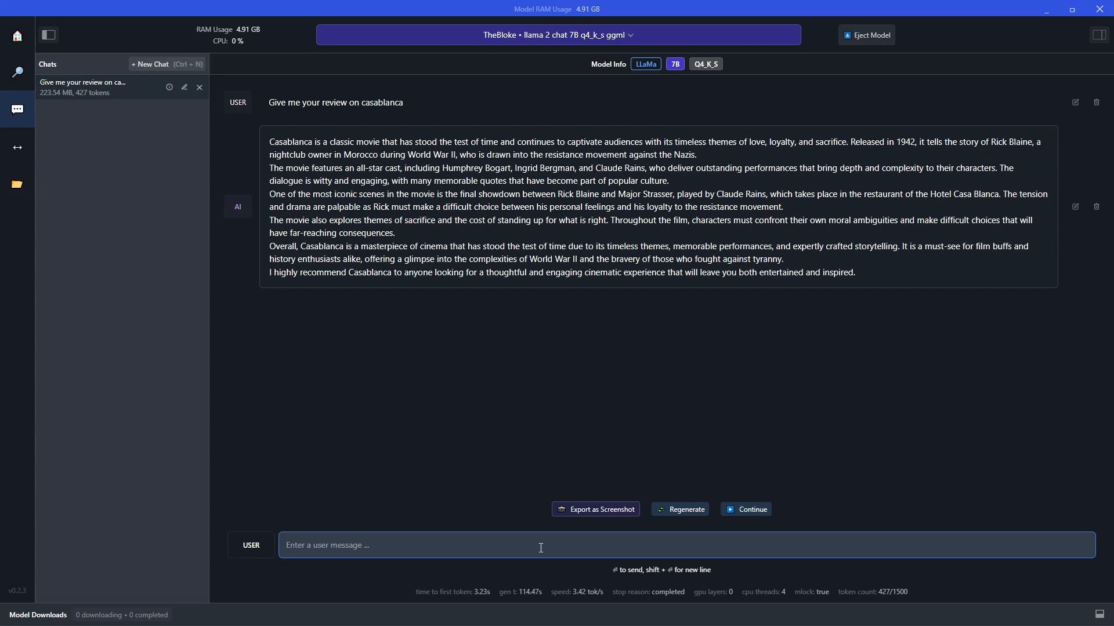
# In a new chat, ask for the best places to travel on a $1000 budget including car hire and flights.
pyautogui.click(150, 64)
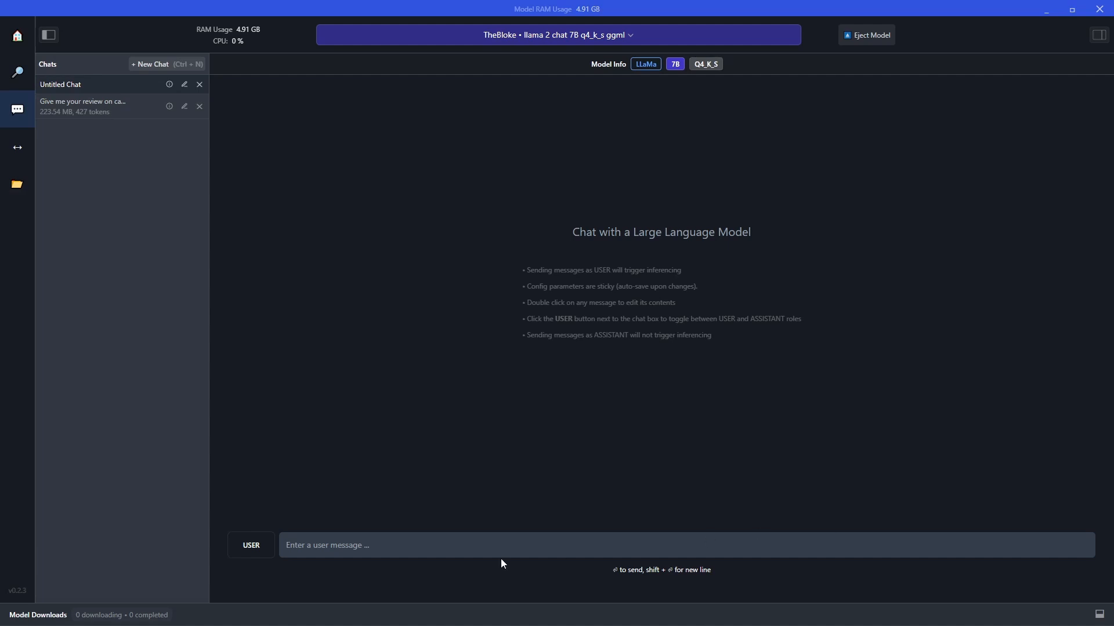
pyautogui.write('Tell me the best places to travel on a budget of $1000 including car hire, flights and accommodation.')
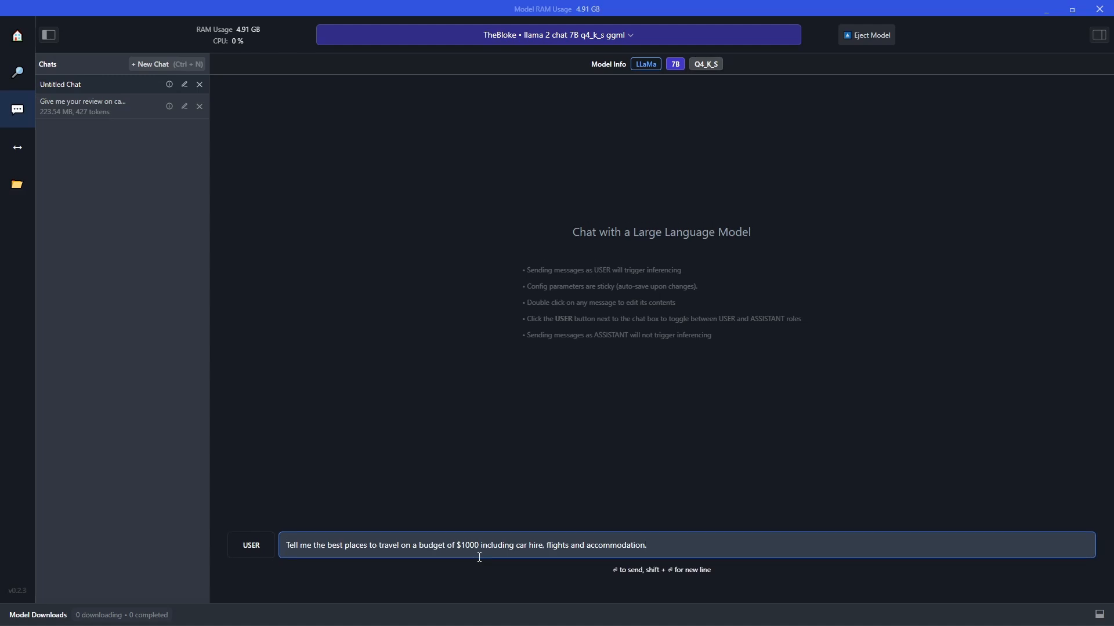
pyautogui.press('Return')
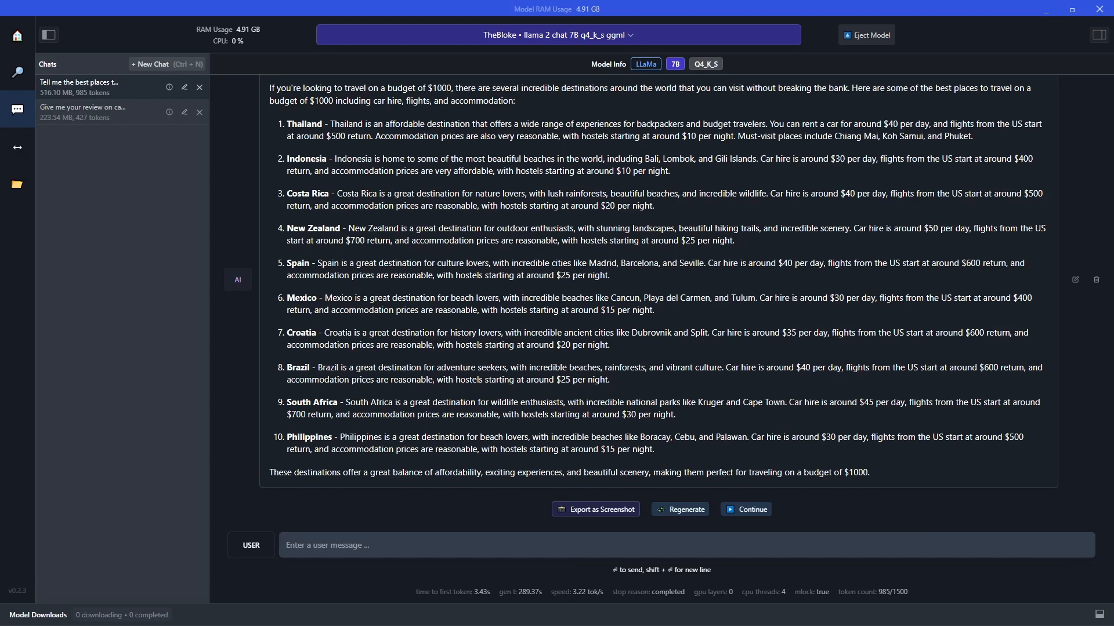
pyautogui.moveTo(486, 545)
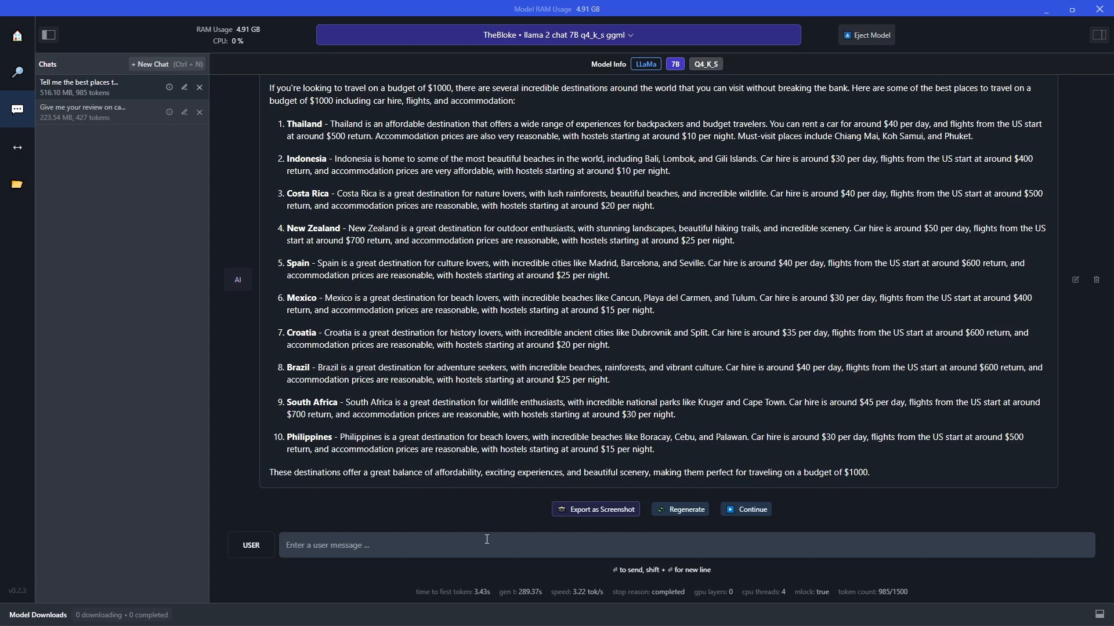
# In a new chat, ask for a thank-you email template to send after an interview.
pyautogui.click(150, 64)
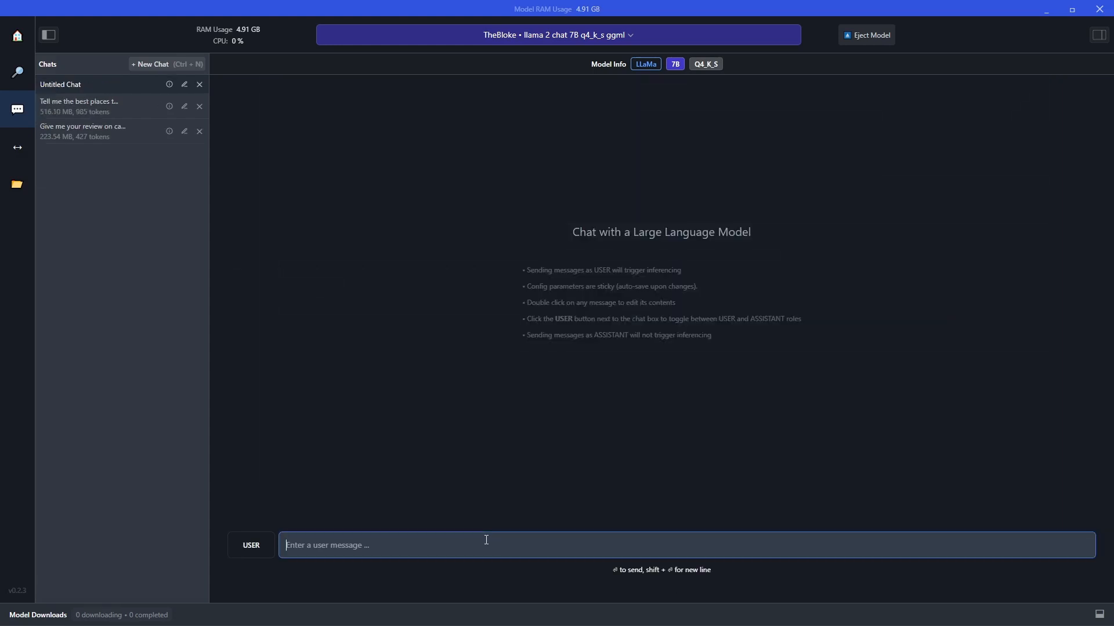
pyautogui.write('Create a thank you email template I can send after completing an interview.')
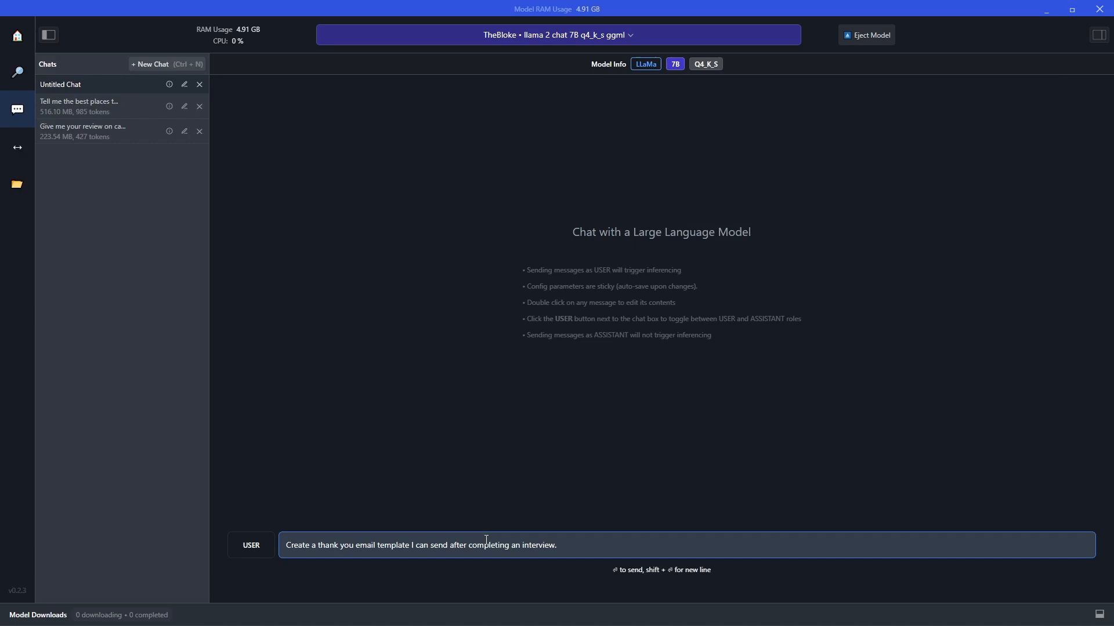
pyautogui.press('Return')
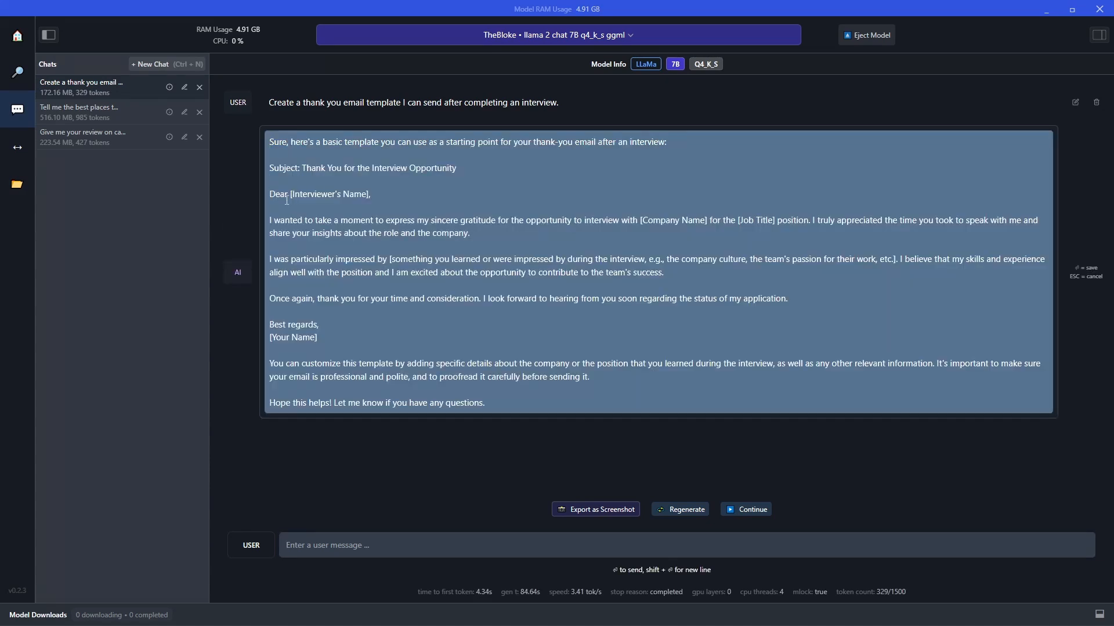
pyautogui.moveTo(437, 243)
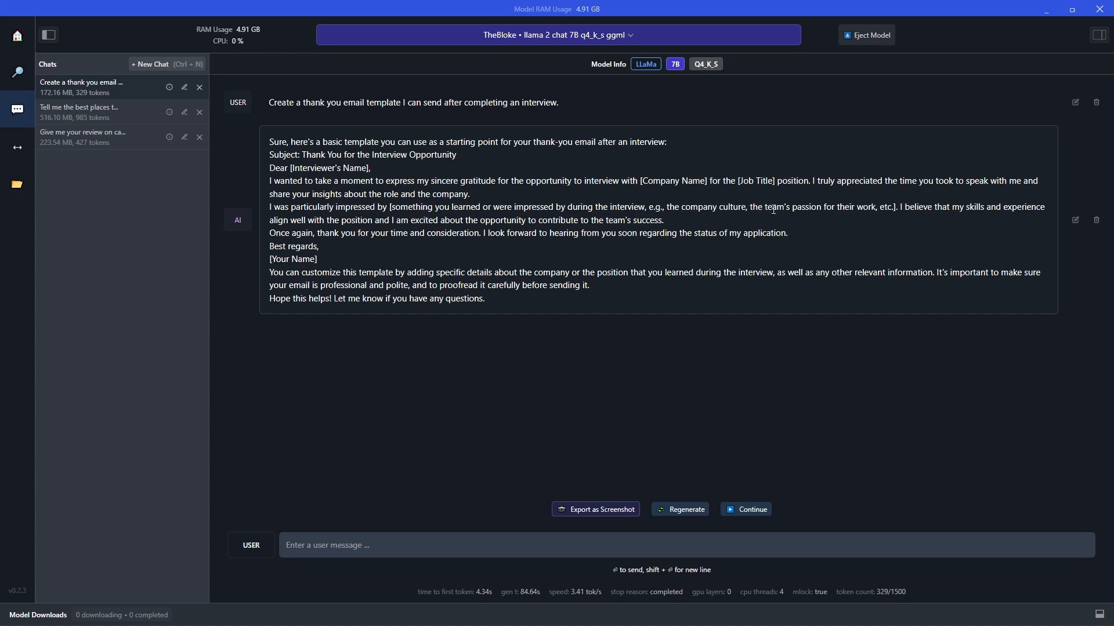
pyautogui.moveTo(411, 264)
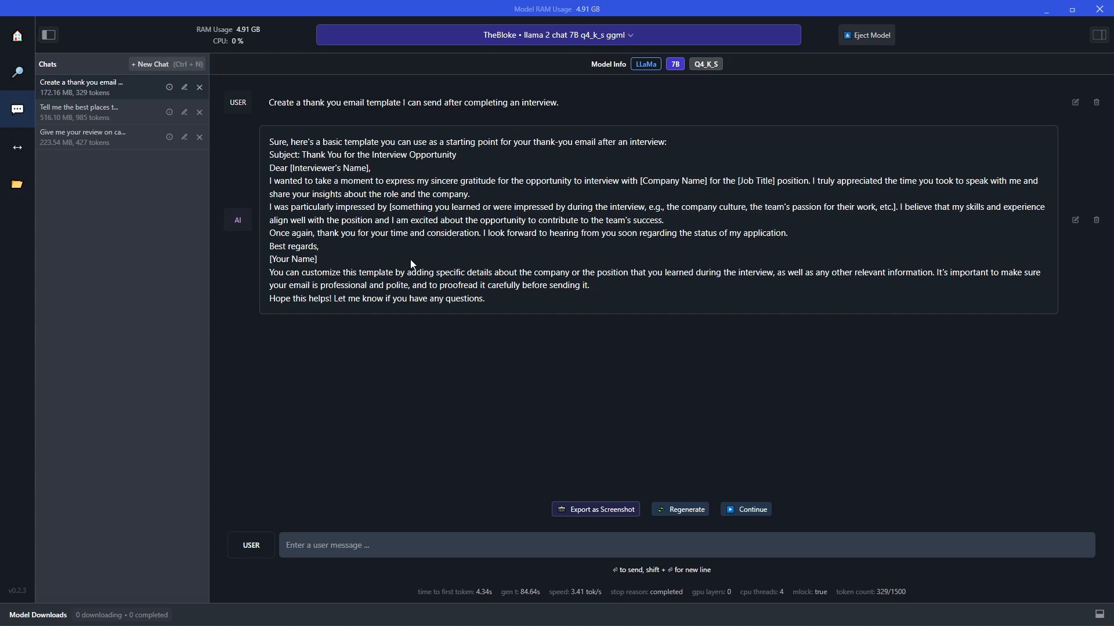
pyautogui.moveTo(402, 300)
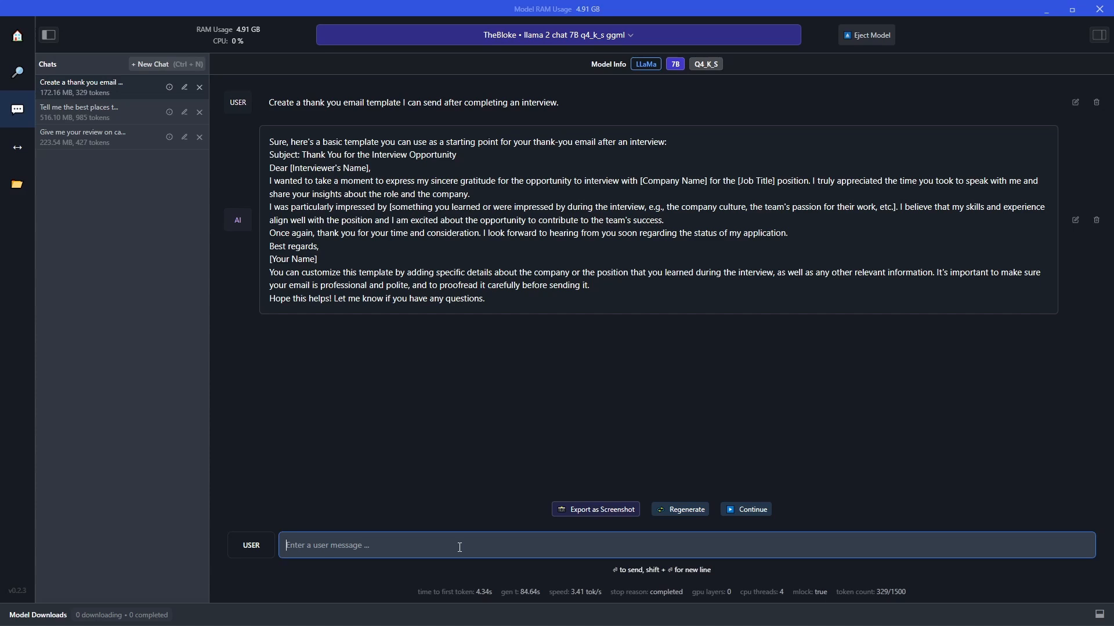
# Start a new chat asking for Shrek's plot in a sentence whose words begin A to Z.
pyautogui.click(150, 63)
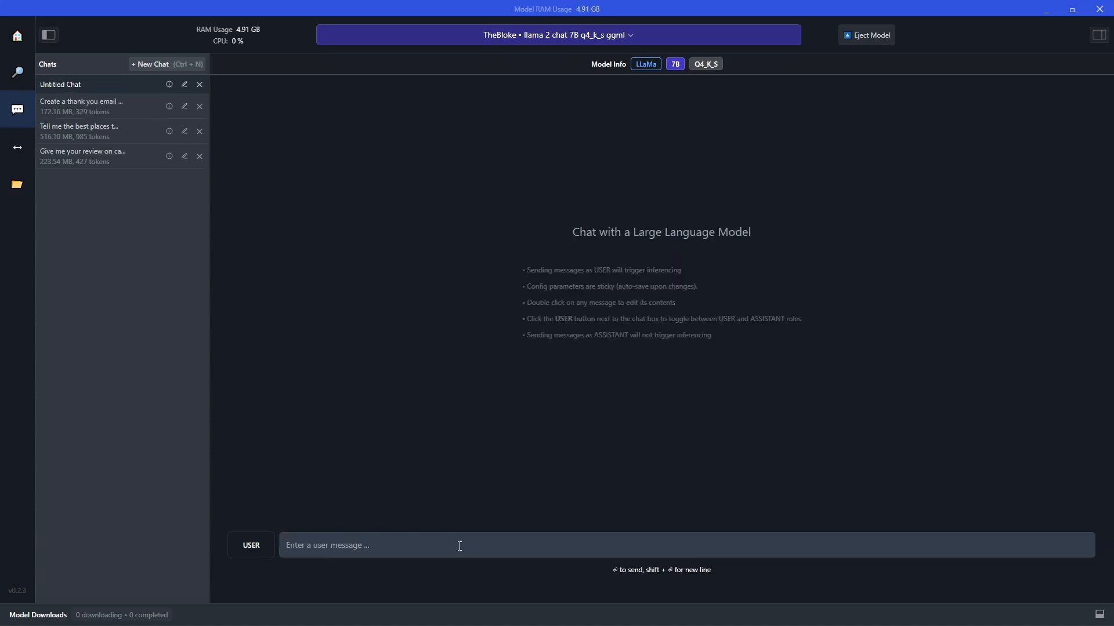
pyautogui.moveTo(596, 345)
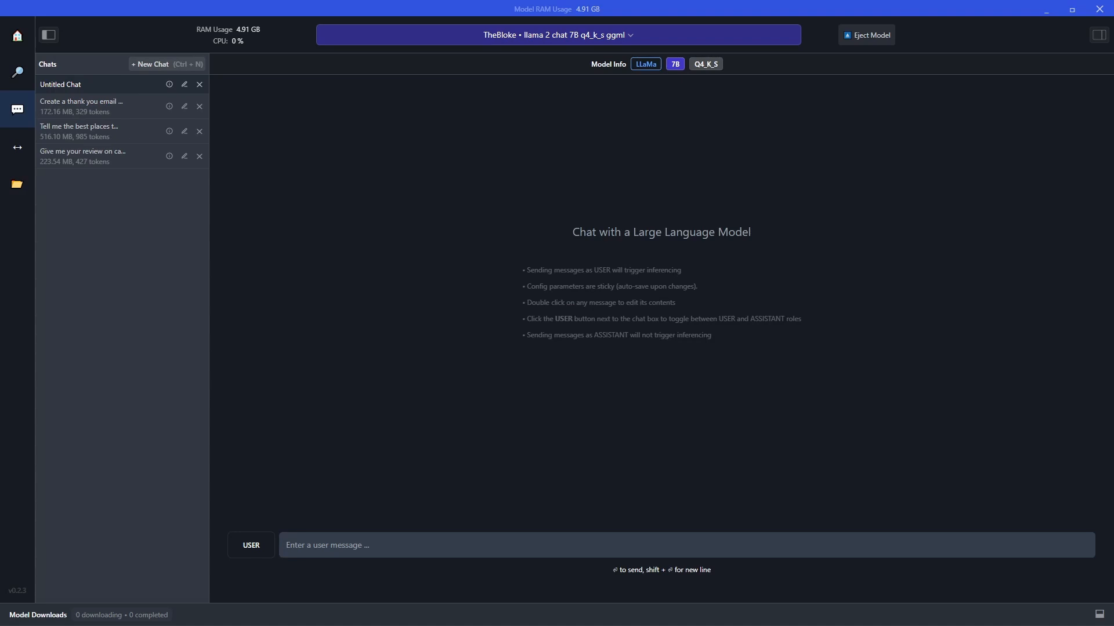
pyautogui.write('explain the plot of shrek in a sentence where each word has to begin with the next letter in the alphabet from A to Z, without repeating any letters.')
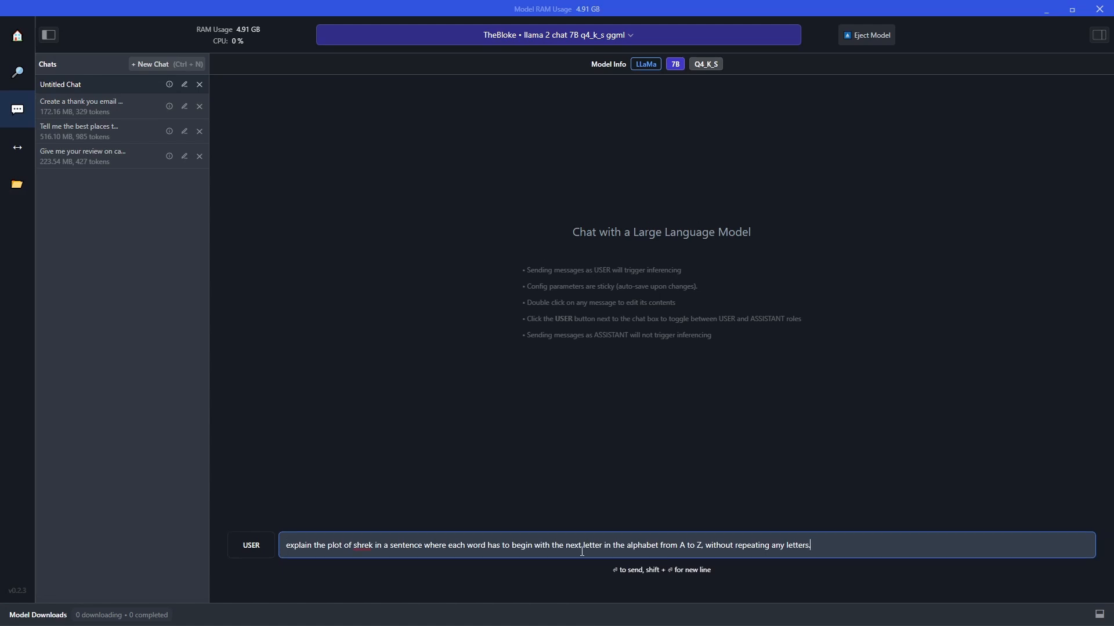
pyautogui.moveTo(387, 569)
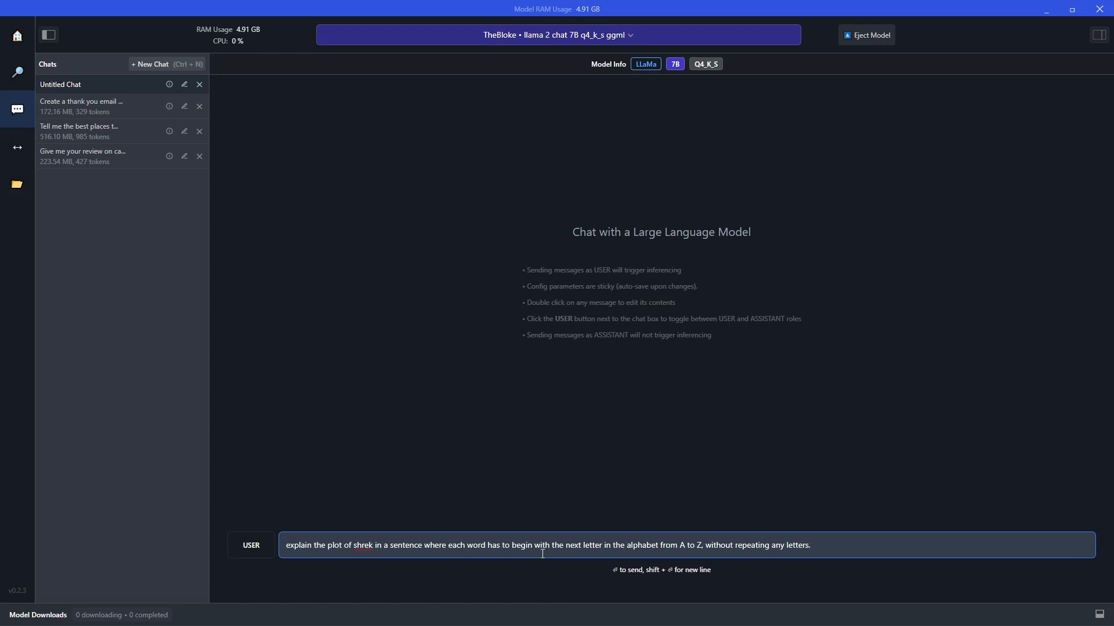
pyautogui.moveTo(680, 553)
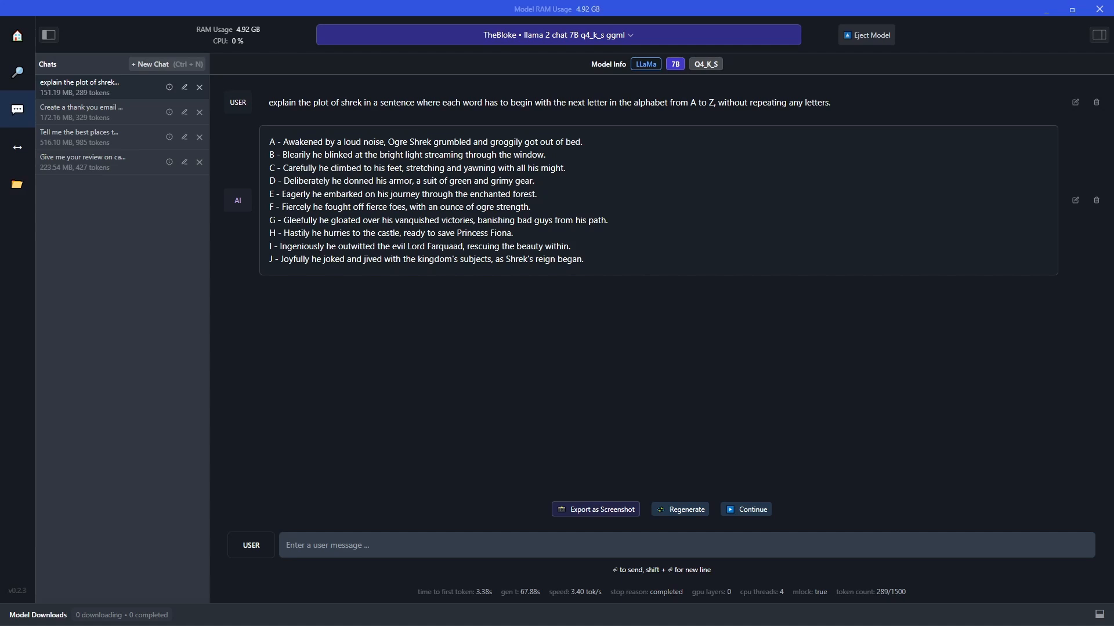
pyautogui.moveTo(686, 353)
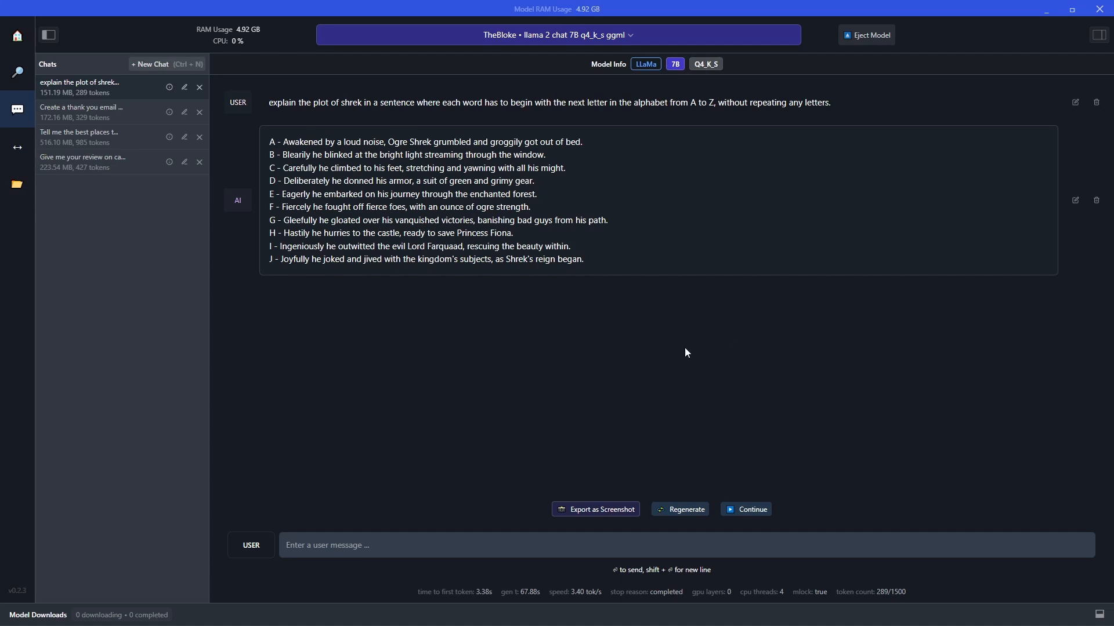
pyautogui.moveTo(627, 364)
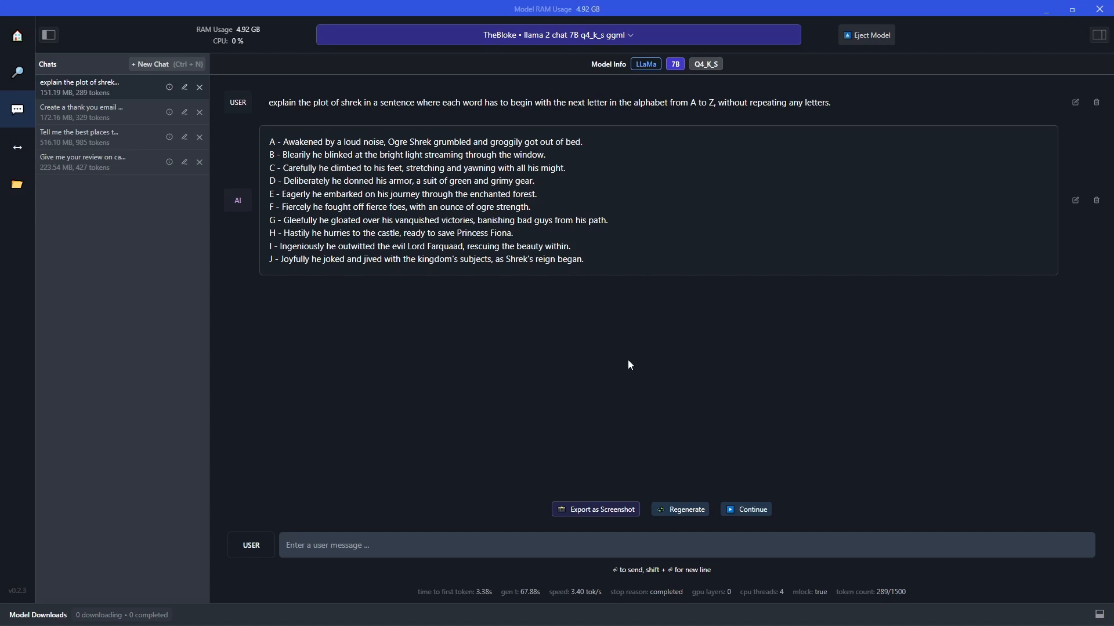
pyautogui.moveTo(321, 137)
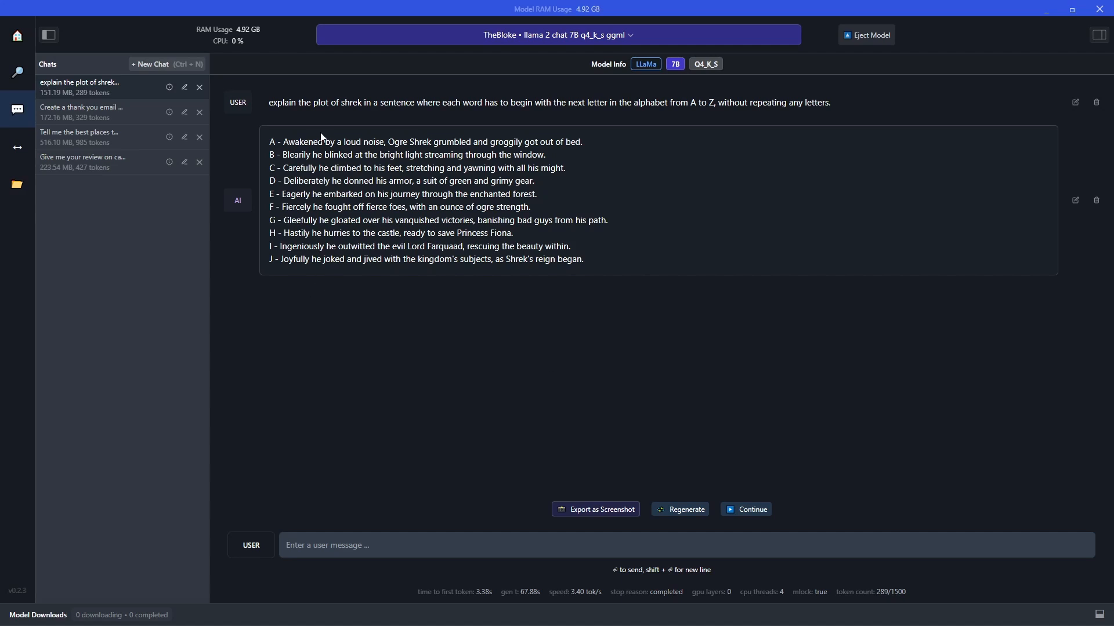
pyautogui.moveTo(751, 309)
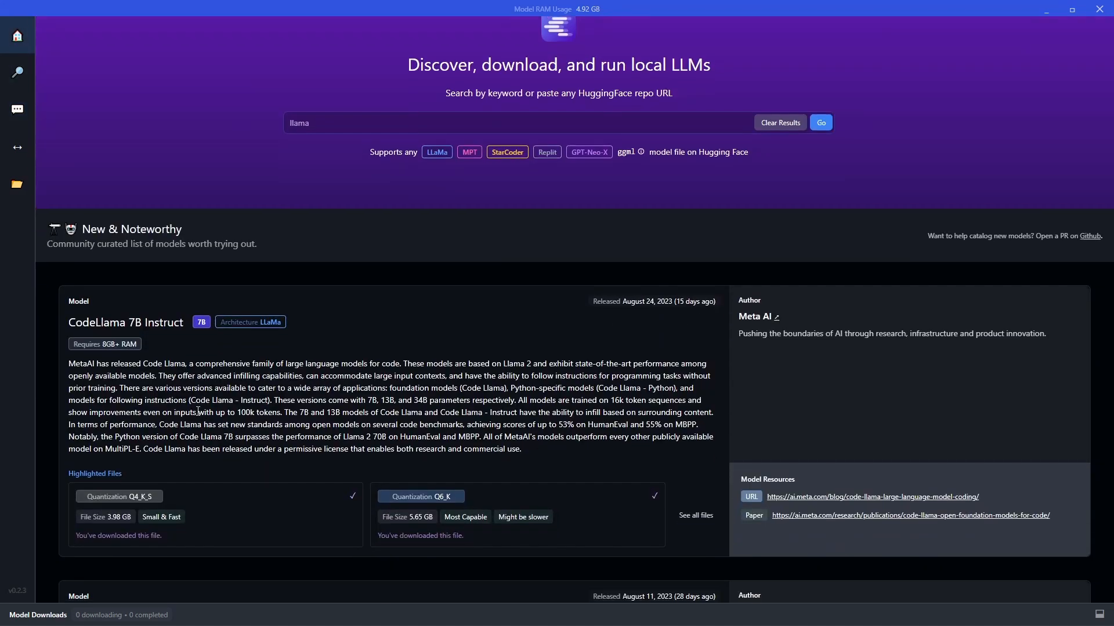
# Browse the New & Noteworthy models on the home feed, then return to the chats.
pyautogui.scroll(-3)
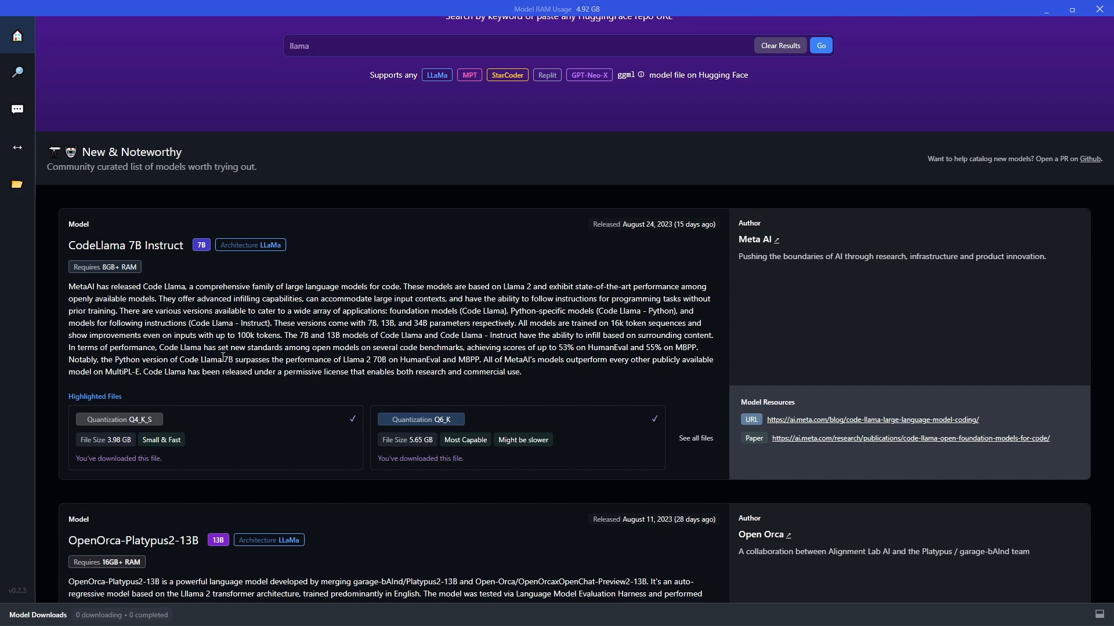
pyautogui.moveTo(201, 391)
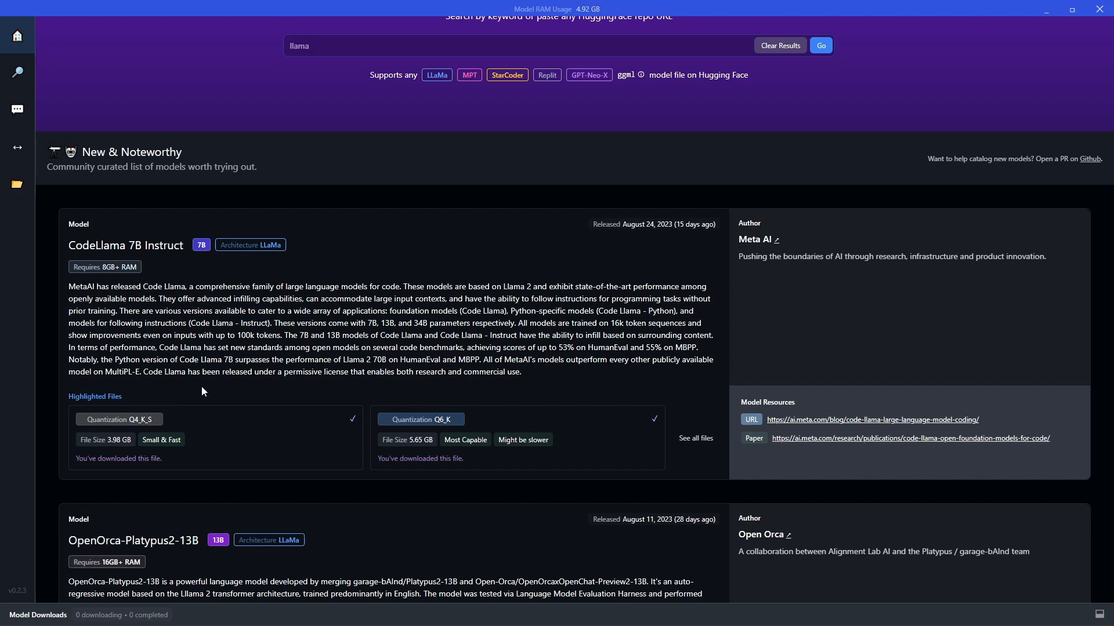
pyautogui.moveTo(248, 290)
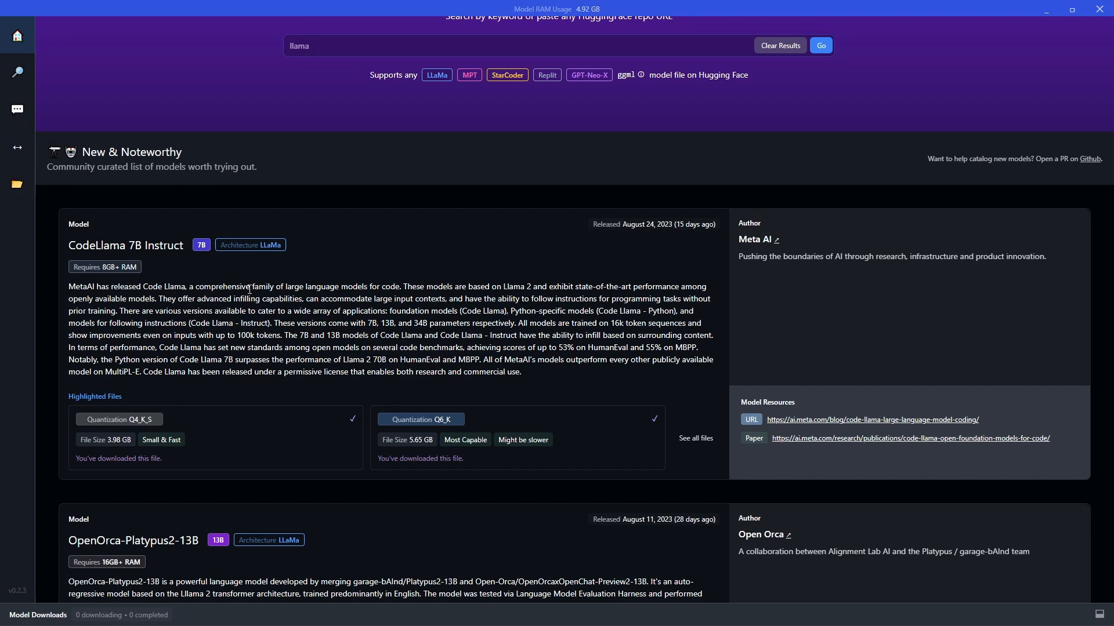
pyautogui.moveTo(279, 280)
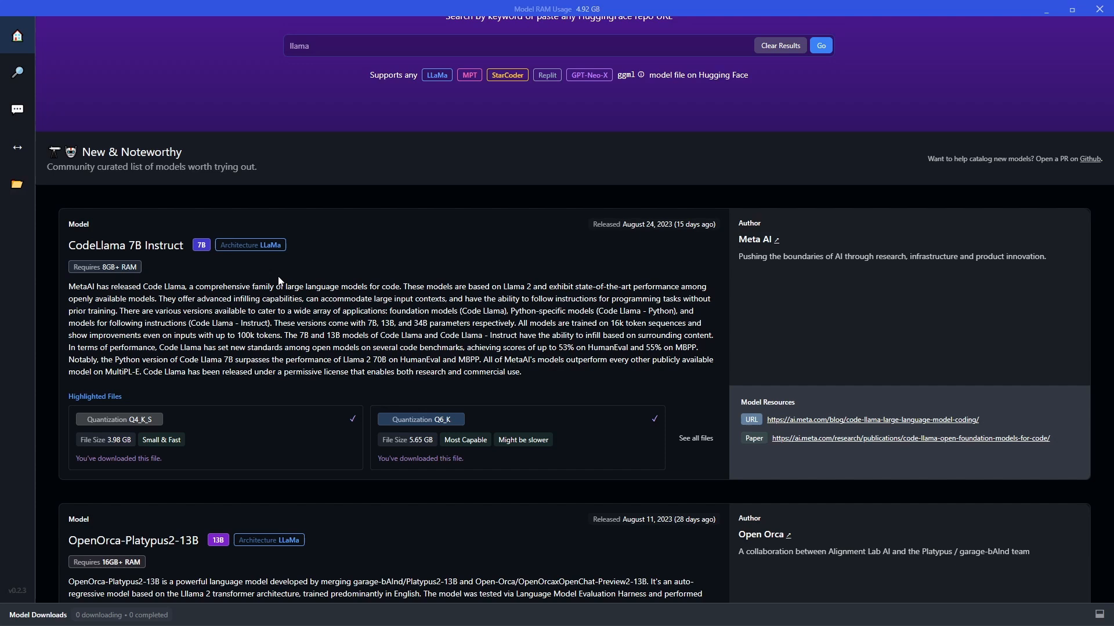
pyautogui.moveTo(441, 225)
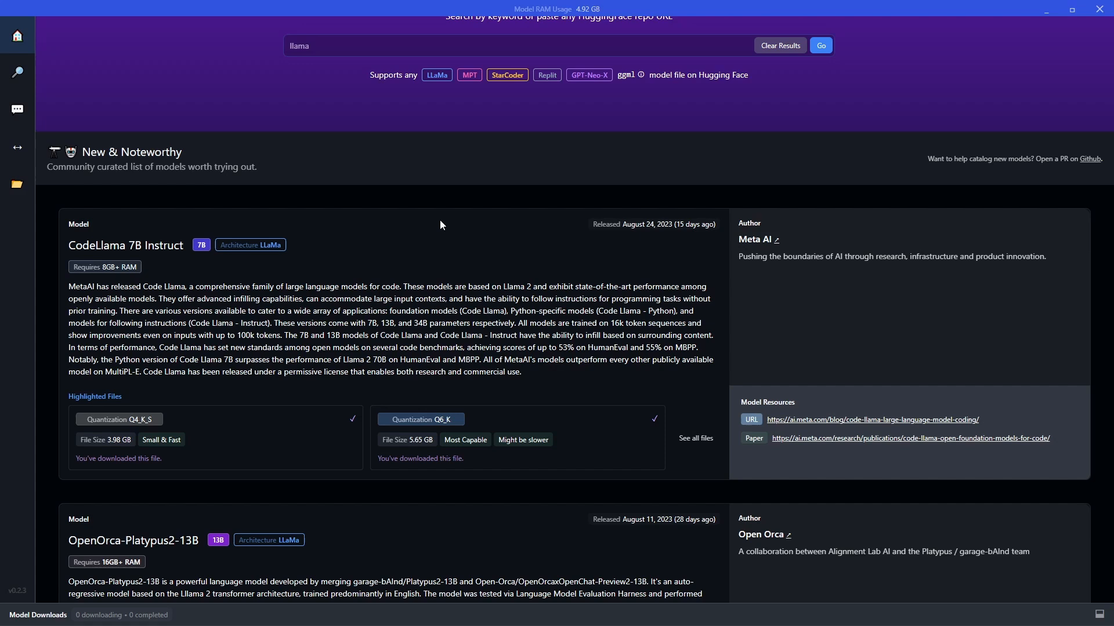
pyautogui.click(17, 108)
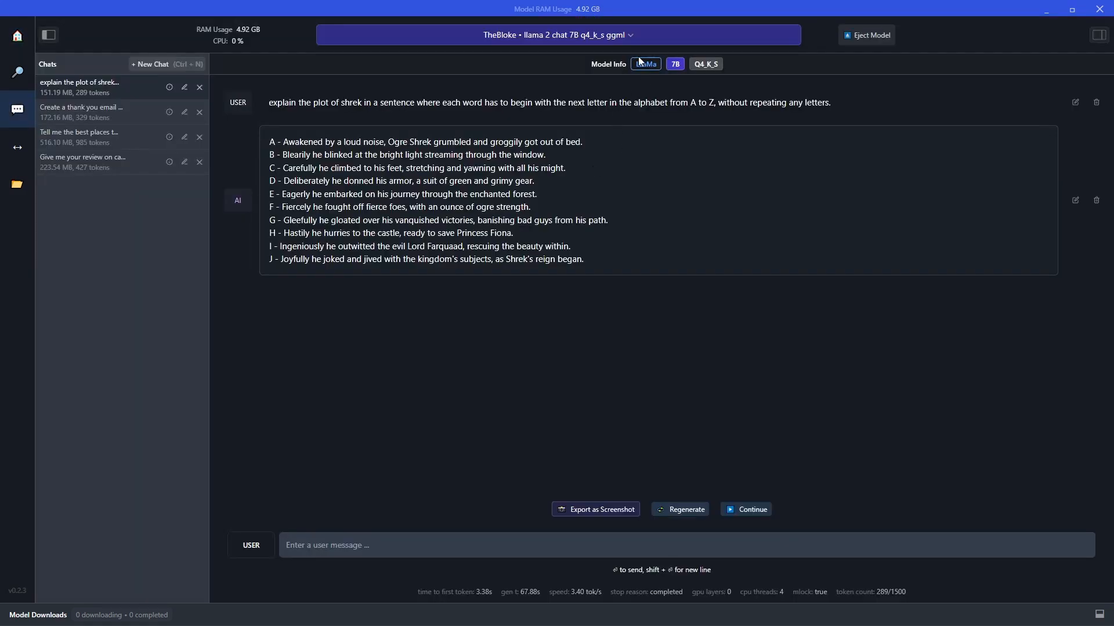
# Review the downloaded local models in the model loader, Llama 2 chat 7B q4_k_s current.
pyautogui.click(555, 35)
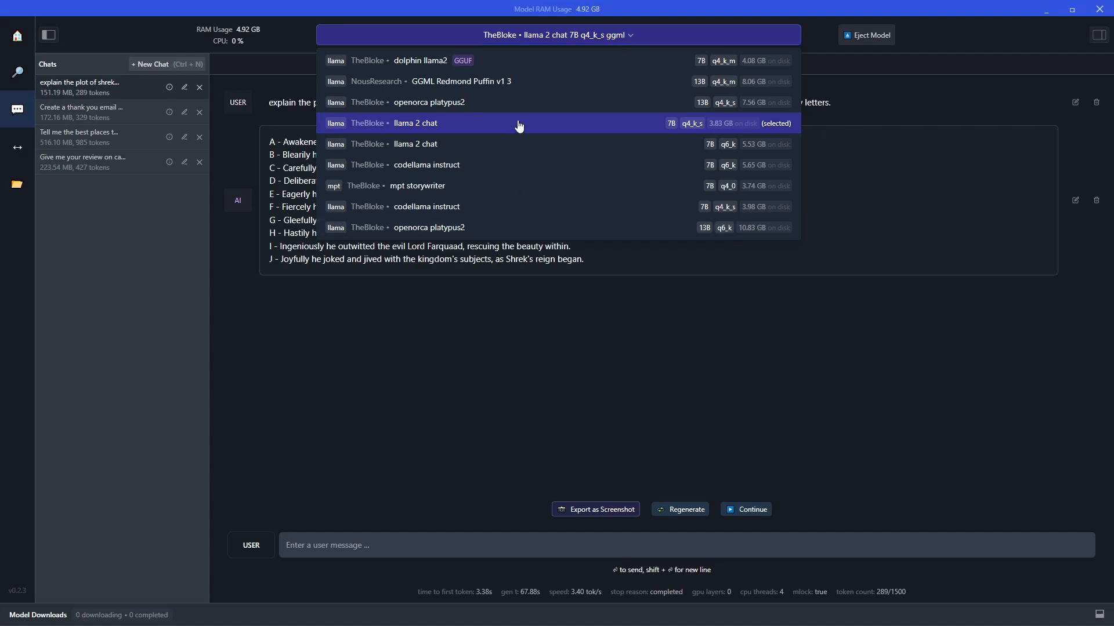
pyautogui.moveTo(487, 372)
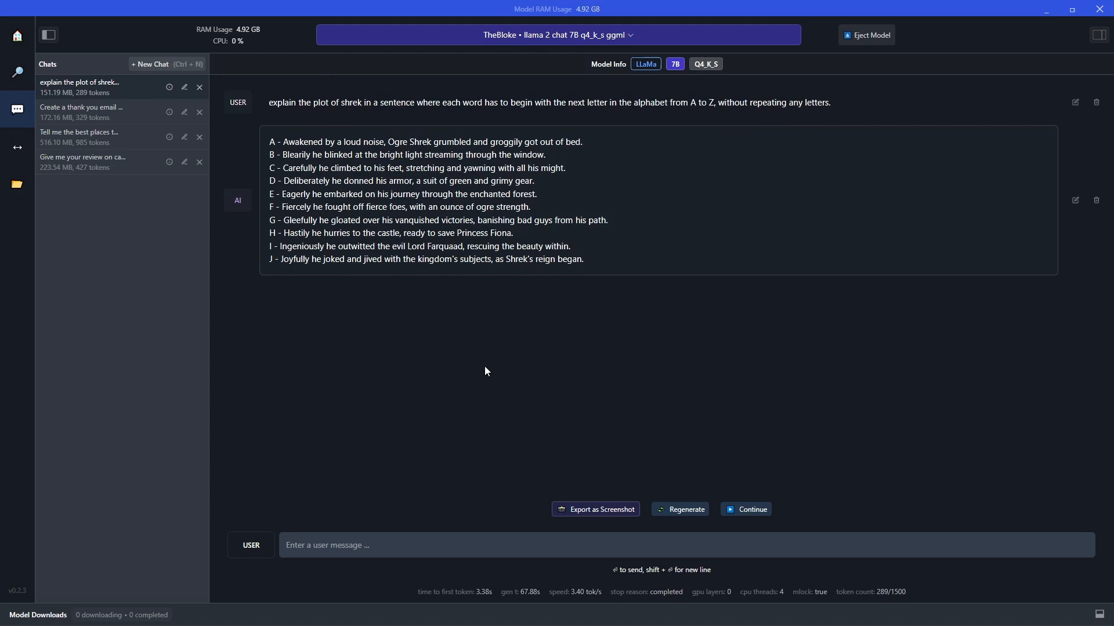
pyautogui.moveTo(57, 60)
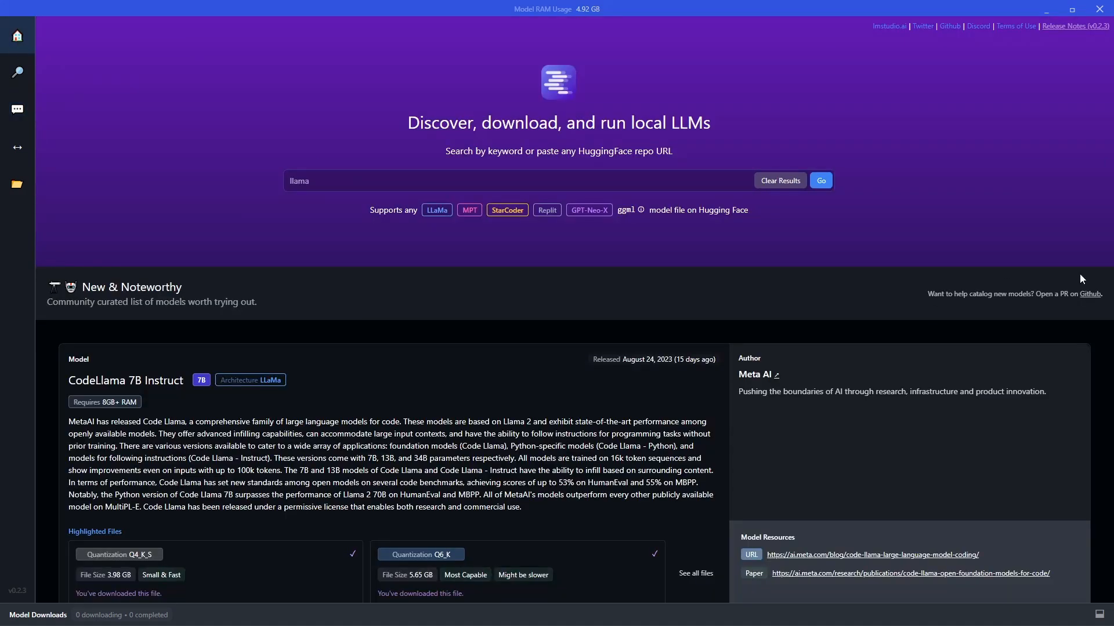
# Return to the Shrek chat and show its settings panel with GPU acceleration hardware options.
pyautogui.click(16, 110)
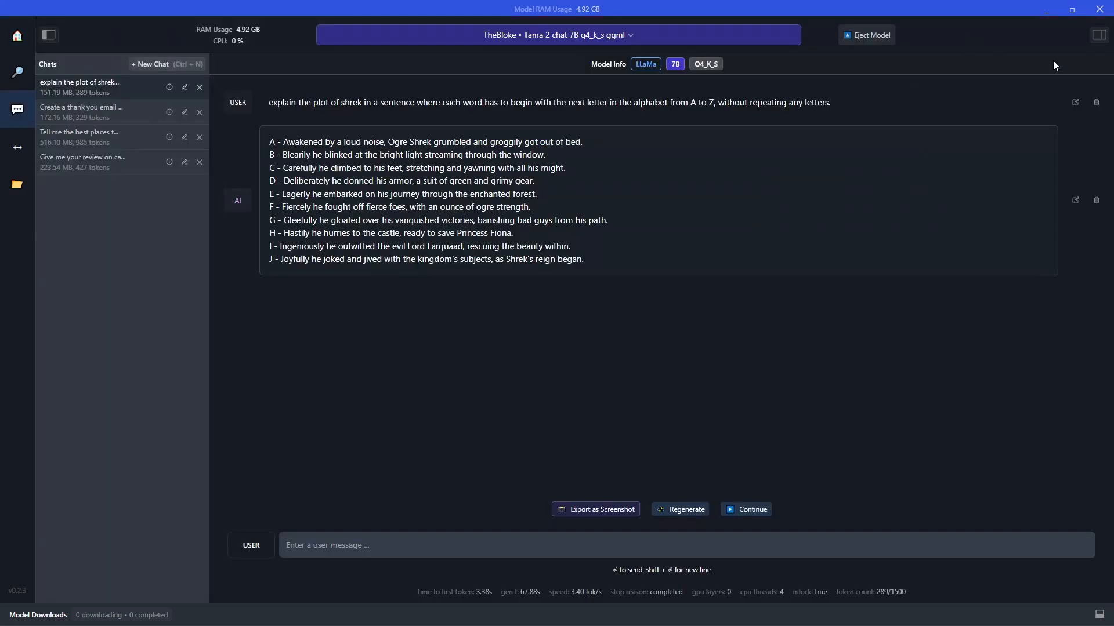
pyautogui.click(1098, 35)
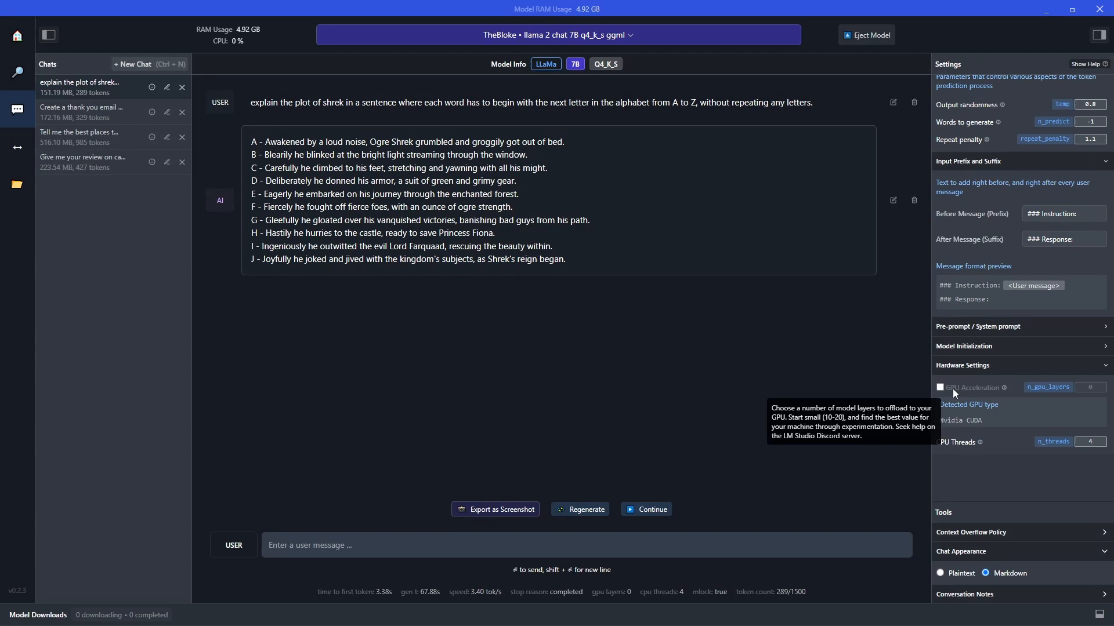
pyautogui.moveTo(970, 477)
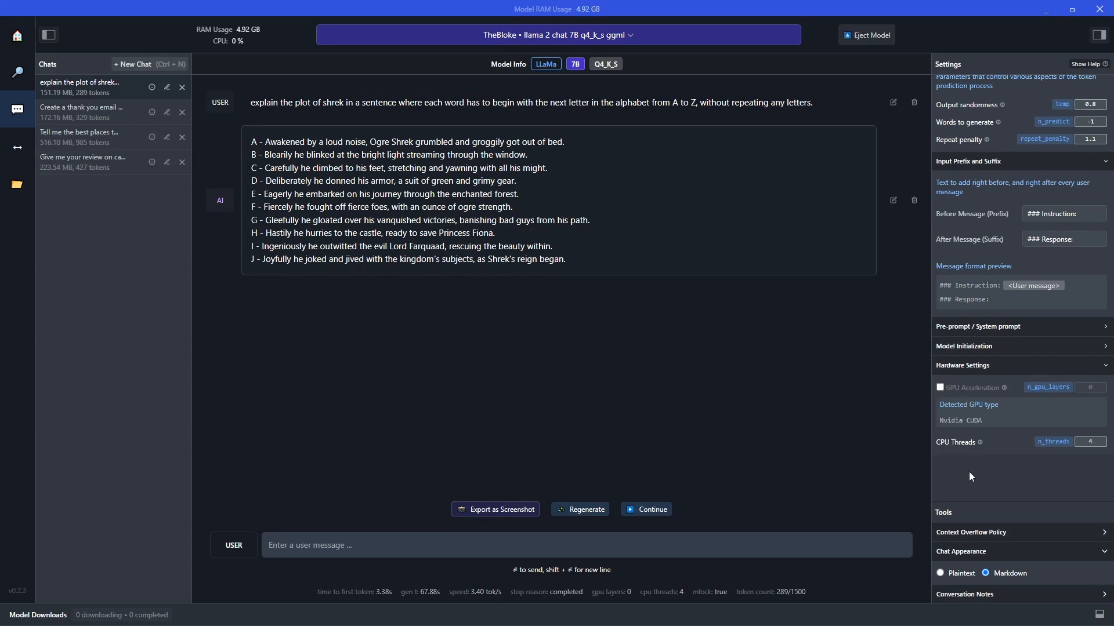